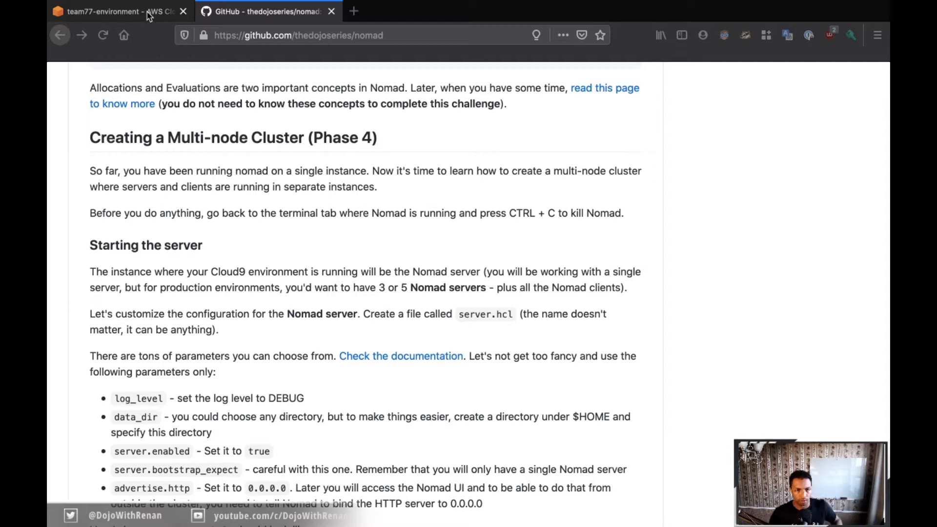
Return from the GitHub instructions to the team77-environment Cloud9 tab.
{"action": "left_click", "coordinate": [113, 10]}
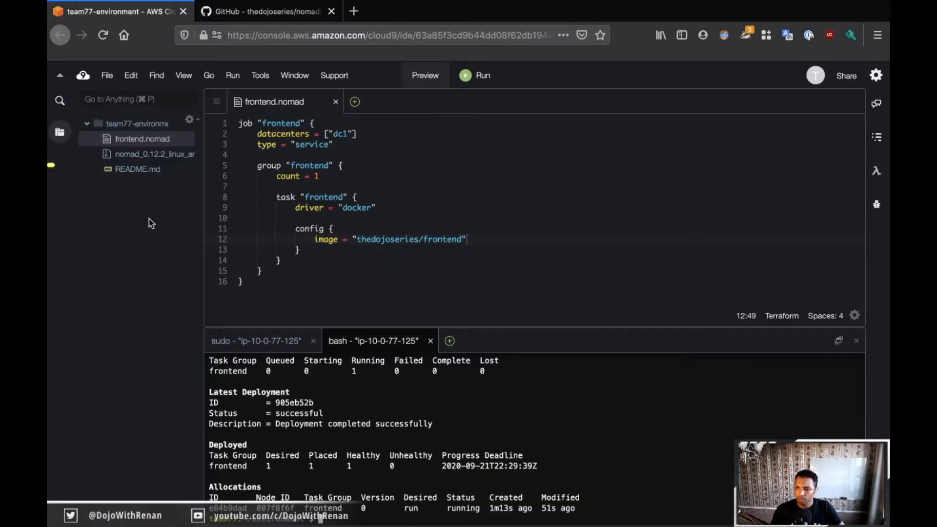
Create a new file named server.hcl in the file tree and open it in the editor.
{"action": "right_click", "coordinate": [143, 139]}
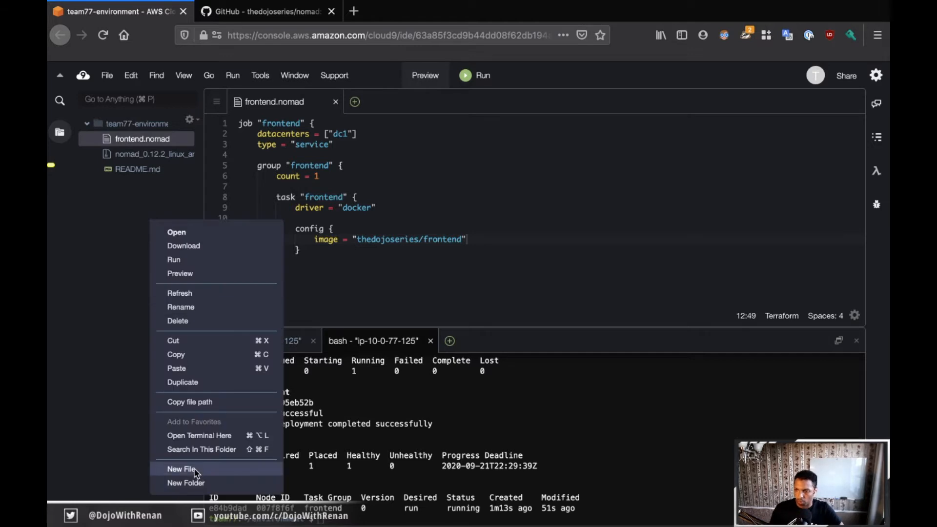
{"action": "left_click", "coordinate": [181, 468]}
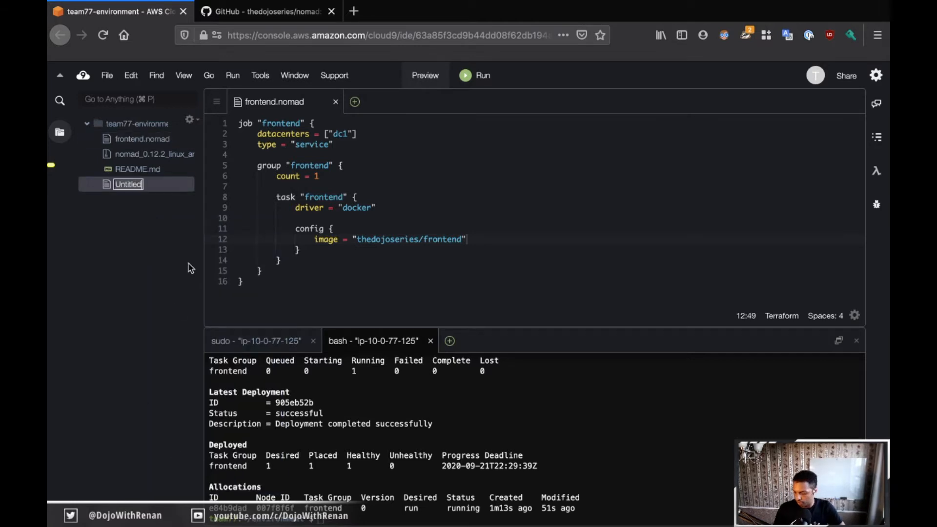
{"action": "type", "text": "server.hcl"}
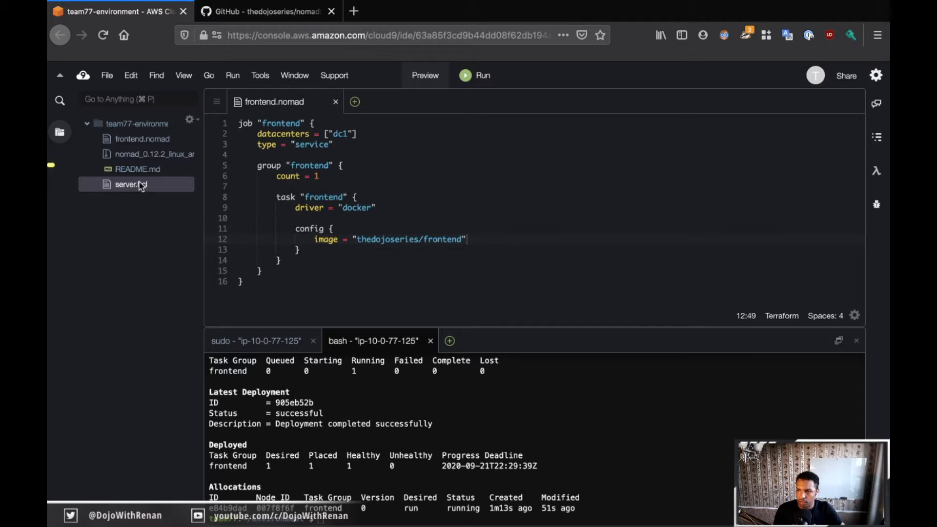
{"action": "double_click", "coordinate": [130, 185]}
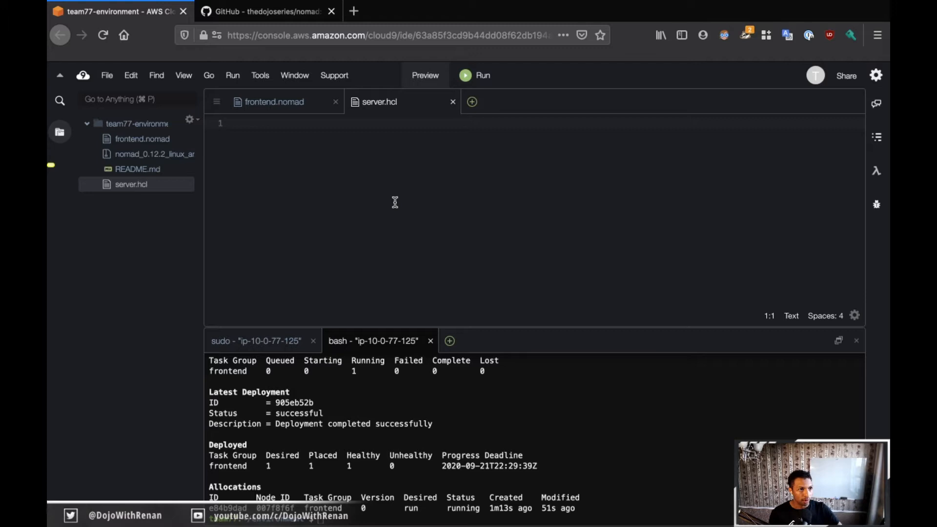
Write log_level = "DEBUG" as the first line of server.hcl and save it.
{"action": "type", "text": "l"}
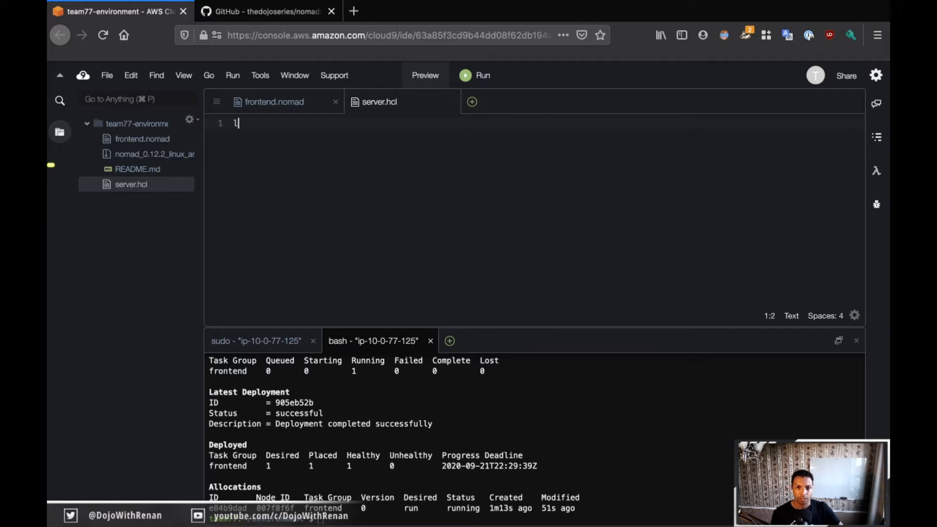
{"action": "type", "text": "og_level ="}
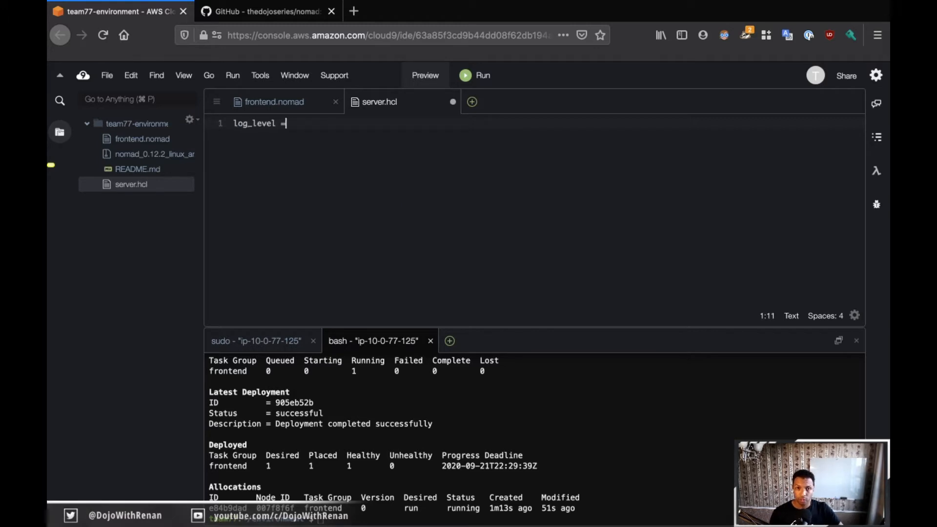
{"action": "type", "text": "\"debug"}
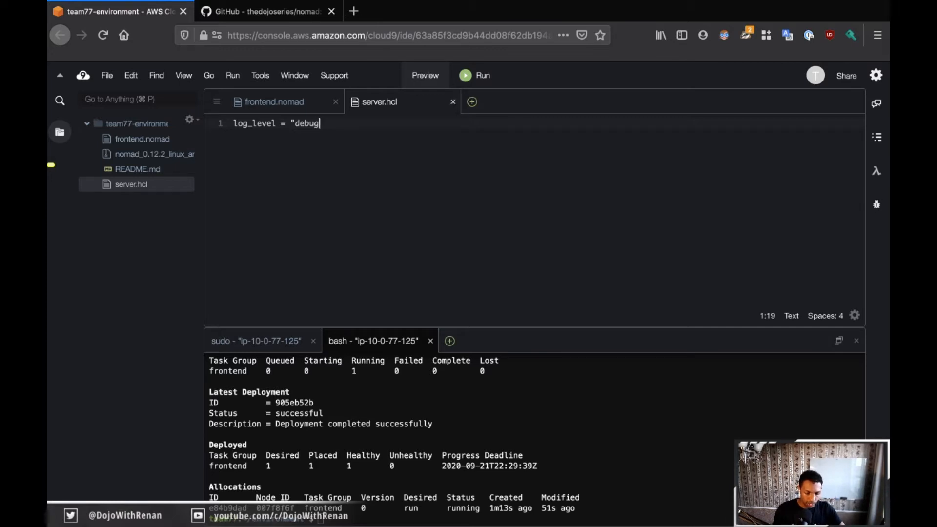
{"action": "type", "text": "\""}
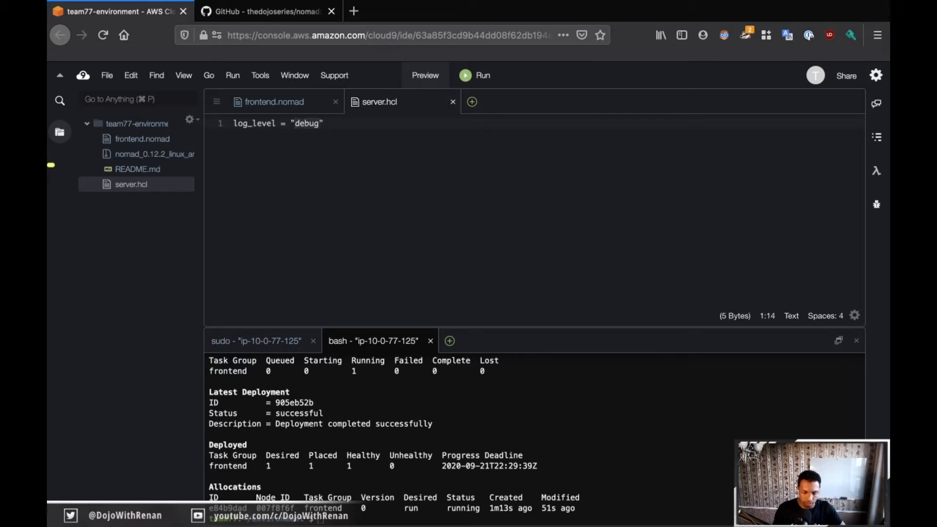
{"action": "type", "text": "DEBUG"}
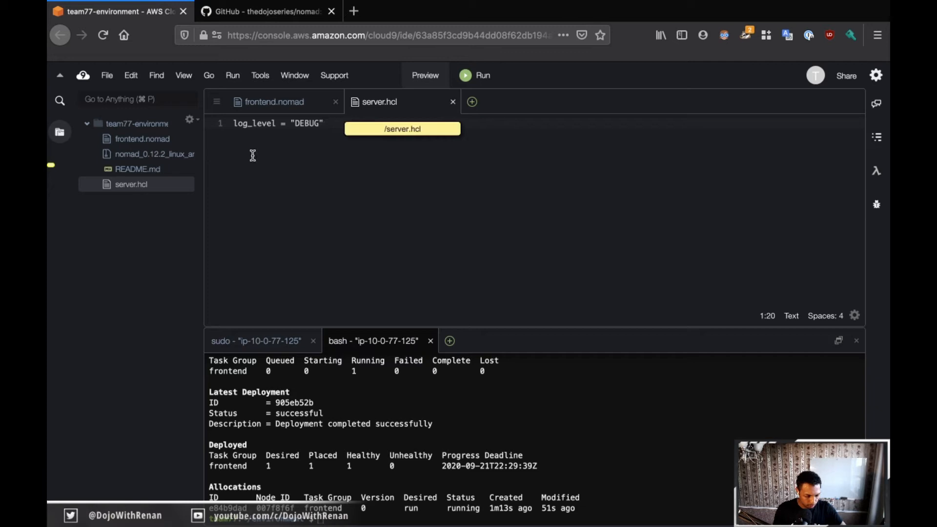
{"action": "mouse_move", "coordinate": [184, 76]}
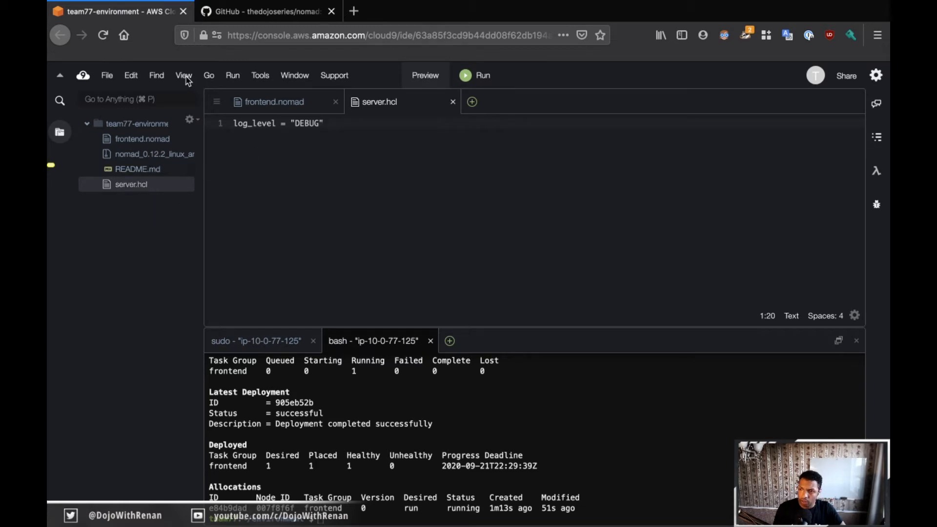
Switch server.hcl to Terraform syntax highlighting and add blank lines after log_level.
{"action": "left_click", "coordinate": [184, 76]}
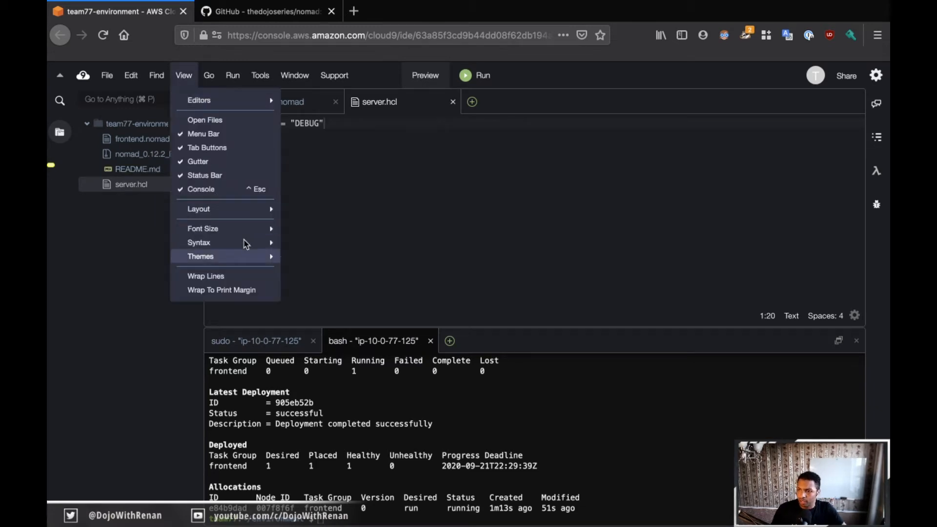
{"action": "left_click", "coordinate": [199, 242]}
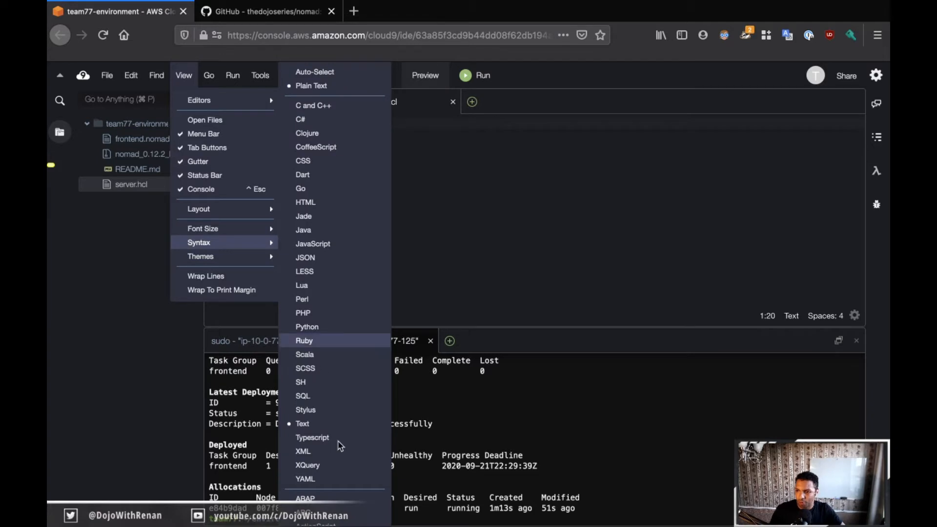
{"action": "scroll", "scroll_direction": "down", "scroll_amount": 3}
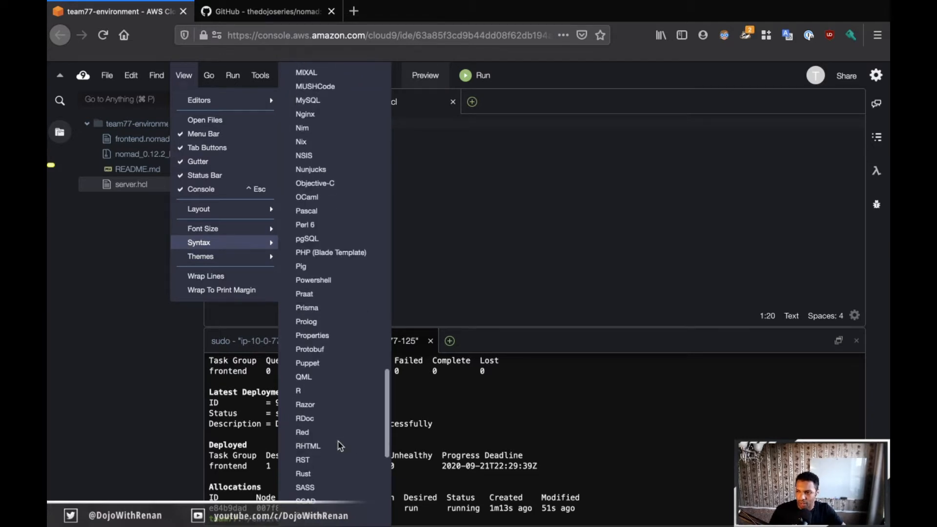
{"action": "scroll", "scroll_direction": "down", "scroll_amount": 3}
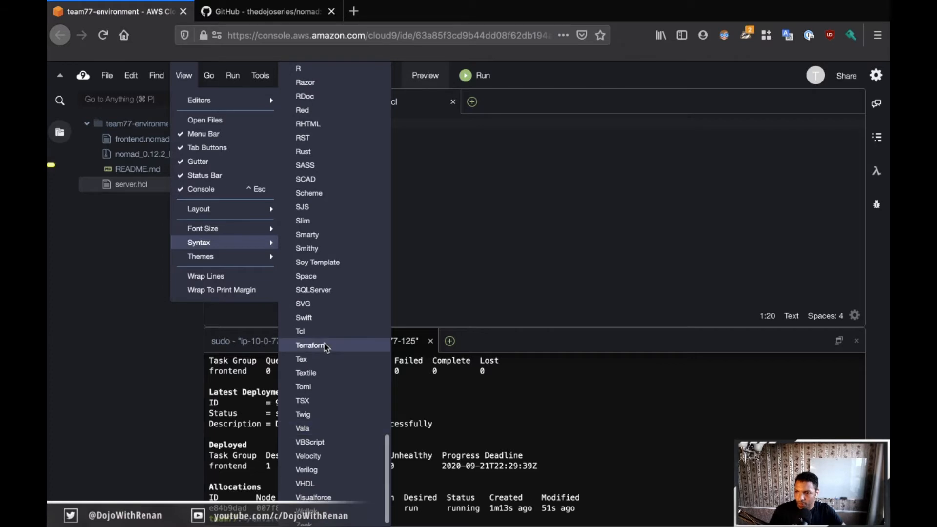
{"action": "left_click", "coordinate": [310, 346]}
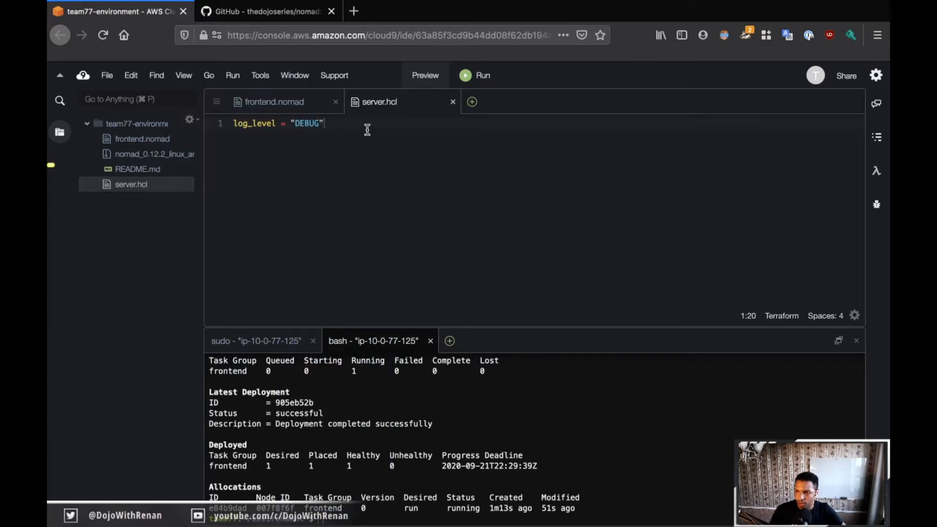
{"action": "key", "text": "Enter"}
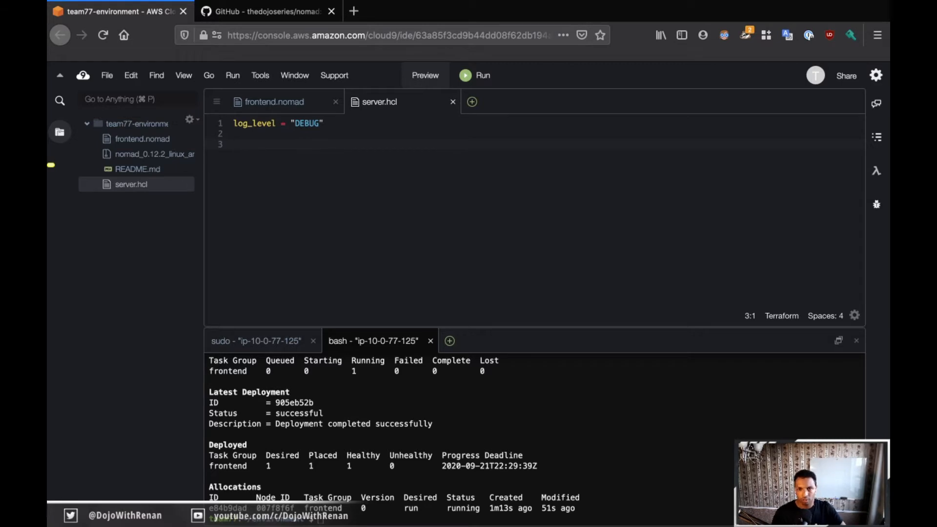
Add a data_dir = "" setting on line 3 of server.hcl.
{"action": "type", "text": "D"}
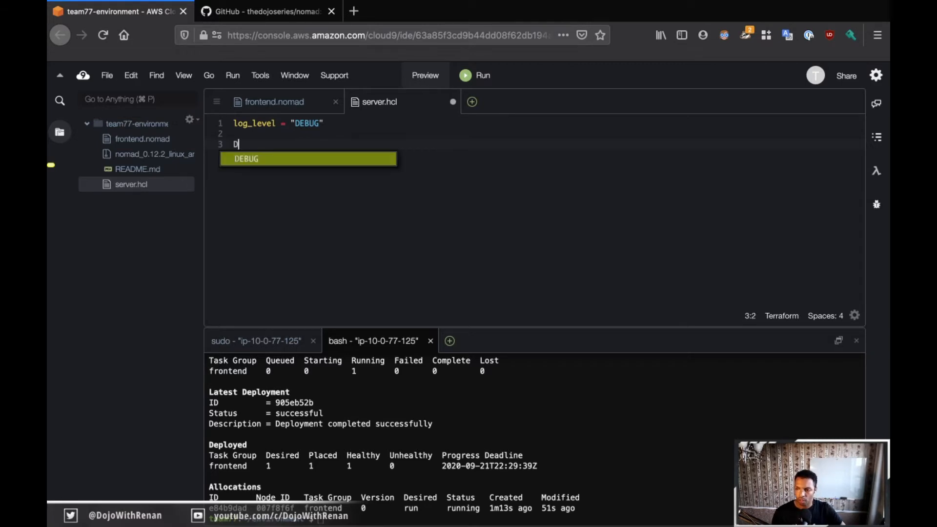
{"action": "type", "text": "ATA_DIR"}
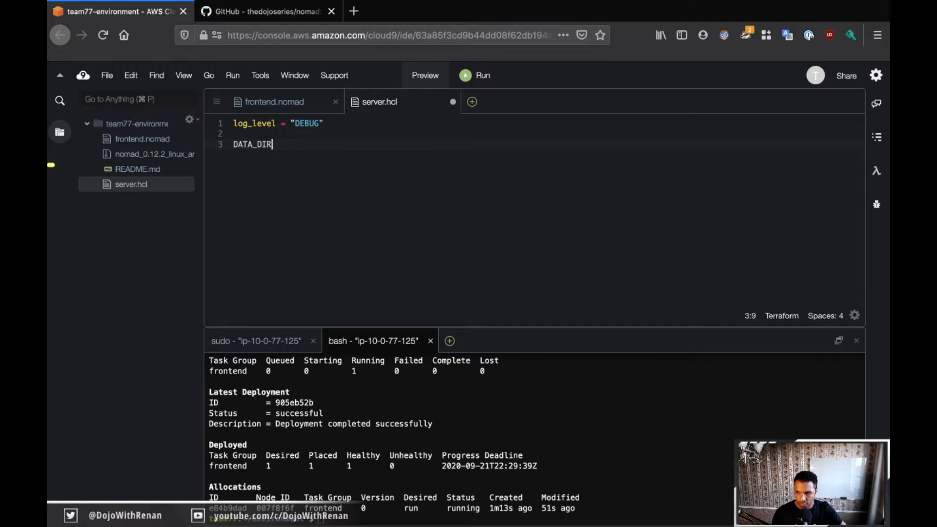
{"action": "type", "text": "data_dir"}
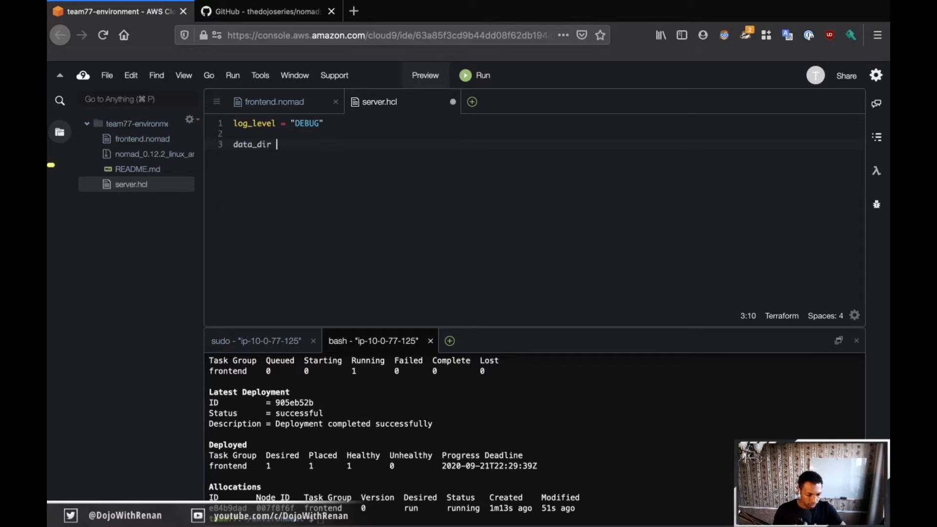
{"action": "type", "text": "= \"\""}
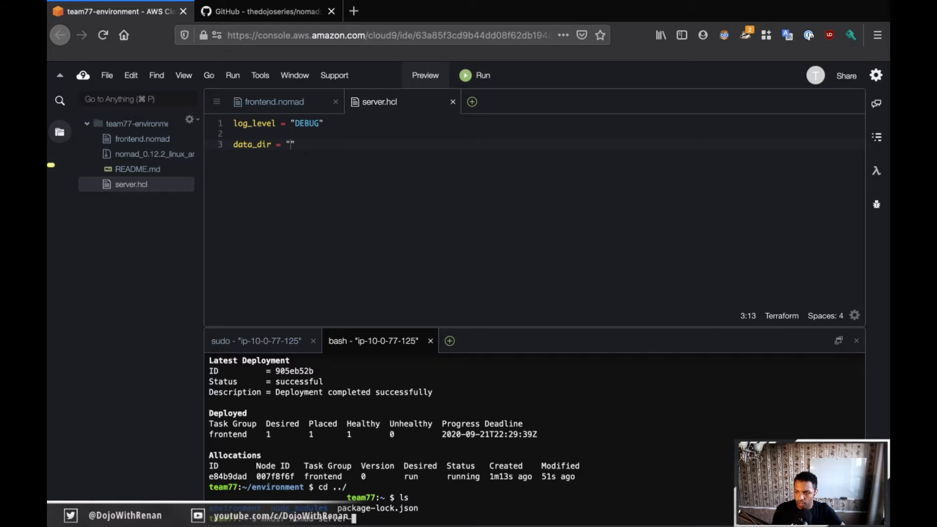
Create the nomad-server-data directory in the home folder with mkdir.
{"action": "type", "text": "-data"}
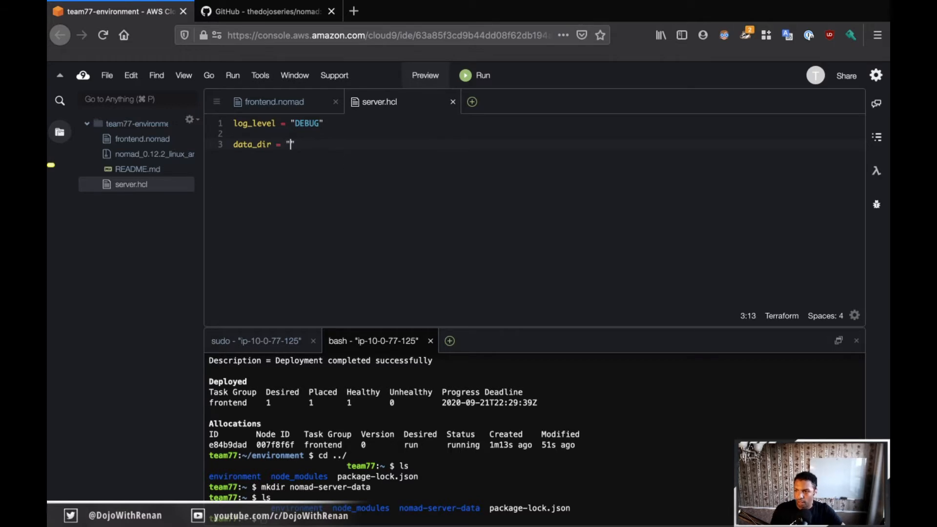
Set data_dir to "/home/ec2-user/nomad-server-data" and save server.hcl.
{"action": "type", "text": "/home"}
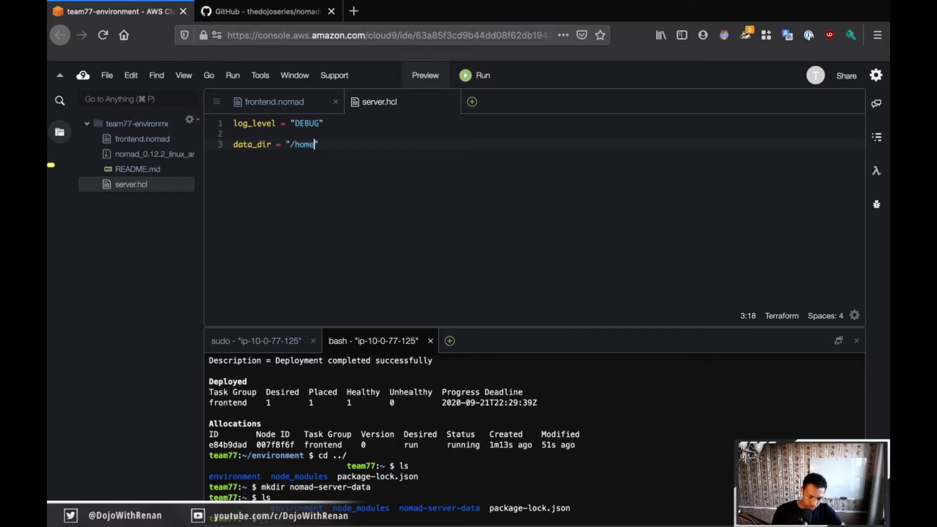
{"action": "type", "text": "/"}
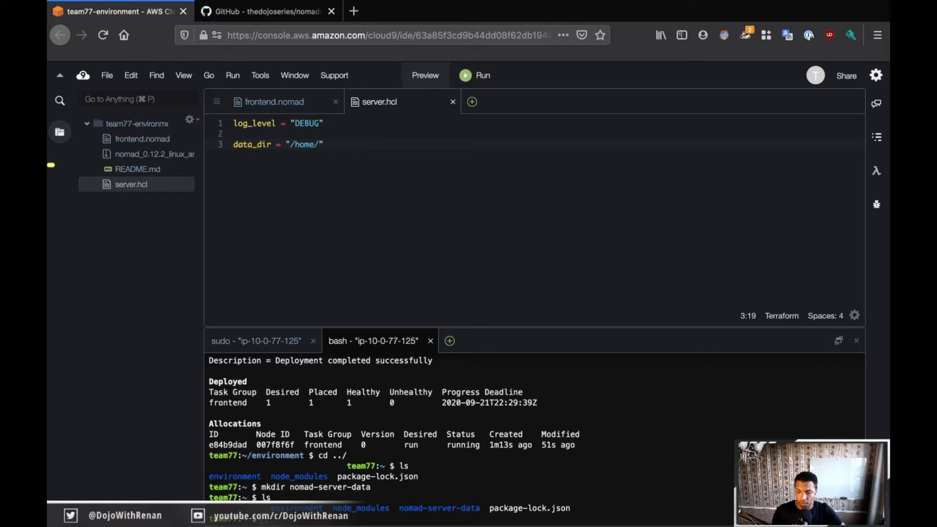
{"action": "type", "text": "ec2-user"}
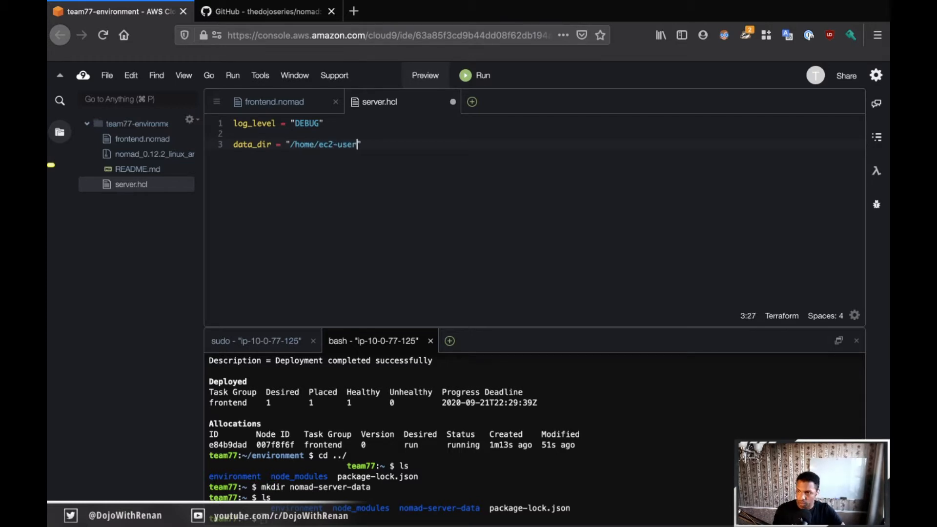
{"action": "type", "text": "/"}
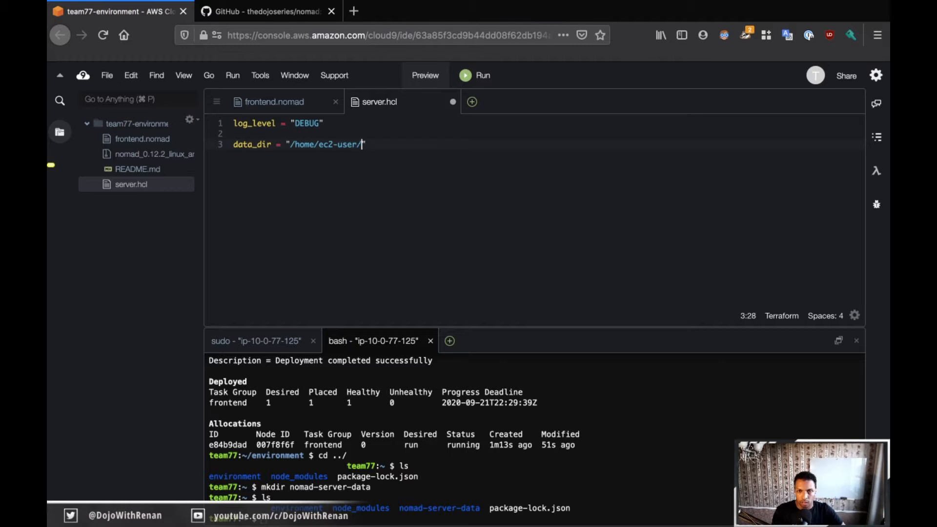
{"action": "type", "text": "nomad"}
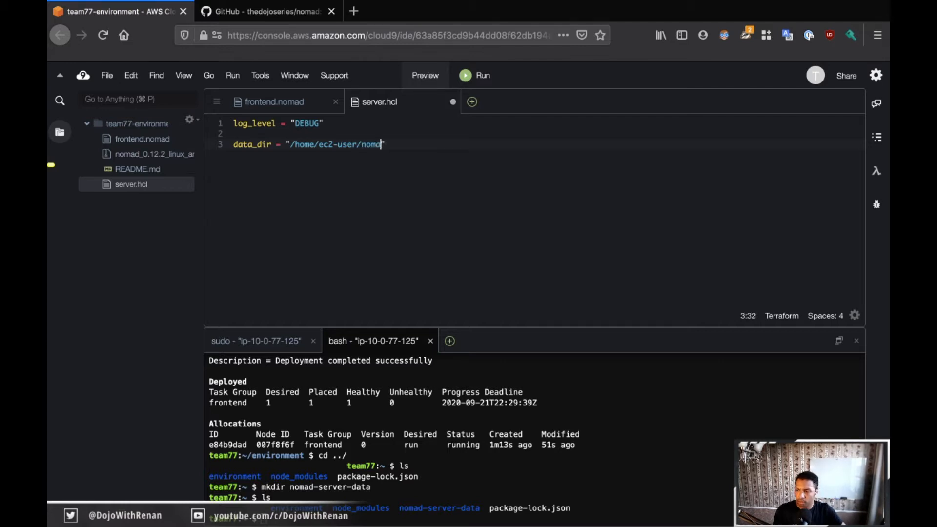
{"action": "type", "text": "-server-data"}
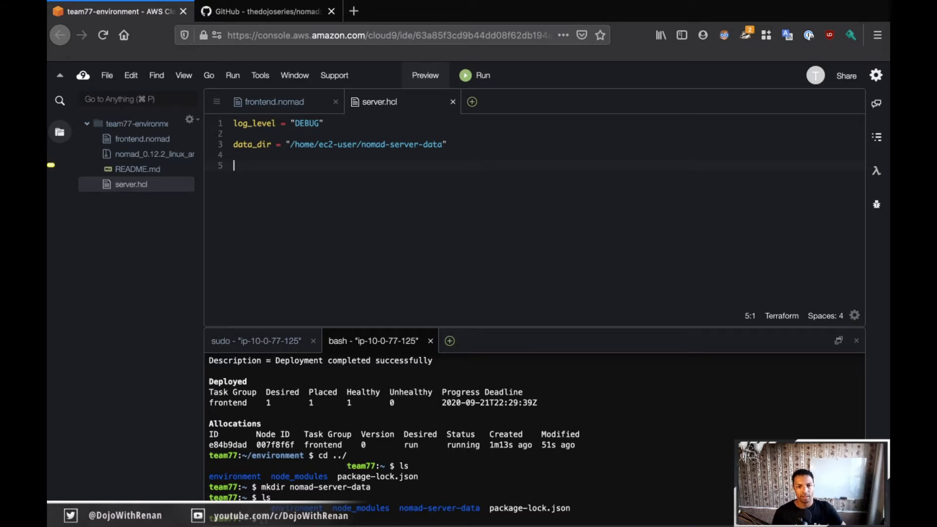
Add a server block with enabled = true and bootstrap_expect = 1.
{"action": "type", "text": "server"}
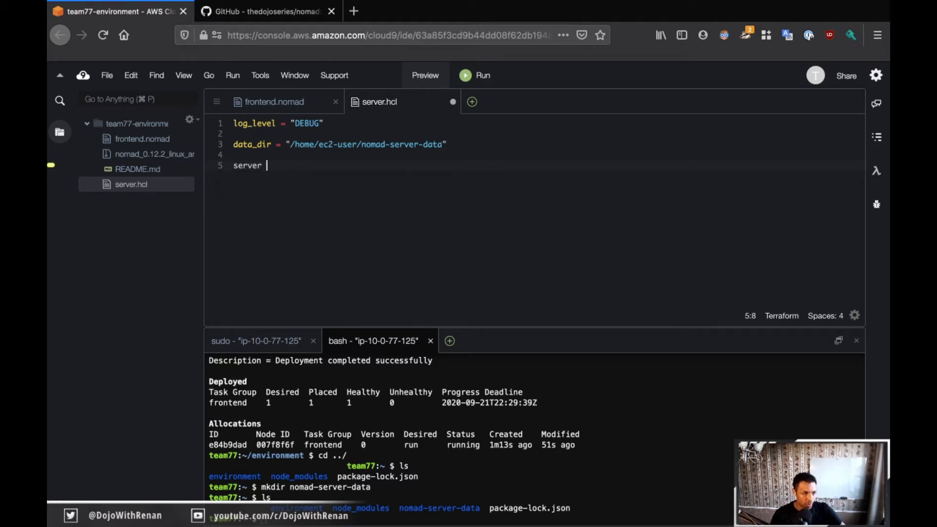
{"action": "type", "text": "{"}
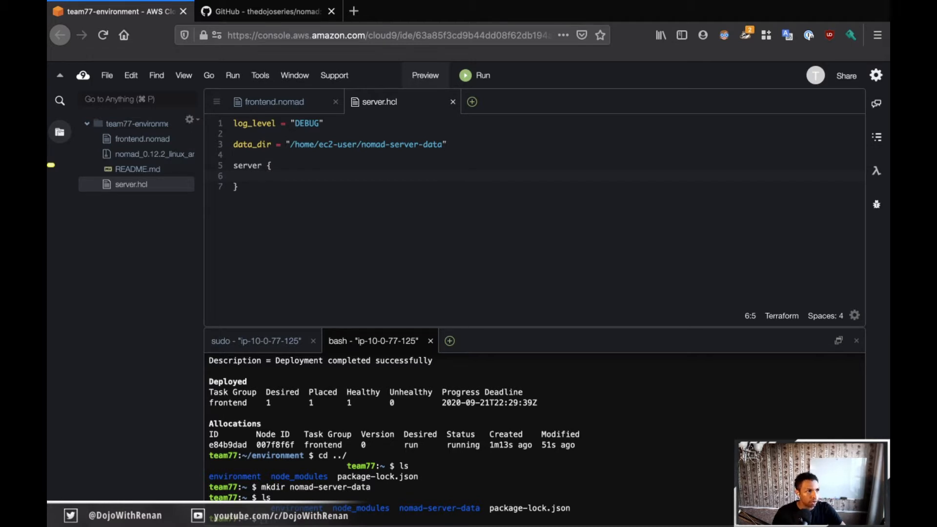
{"action": "type", "text": "enabled"}
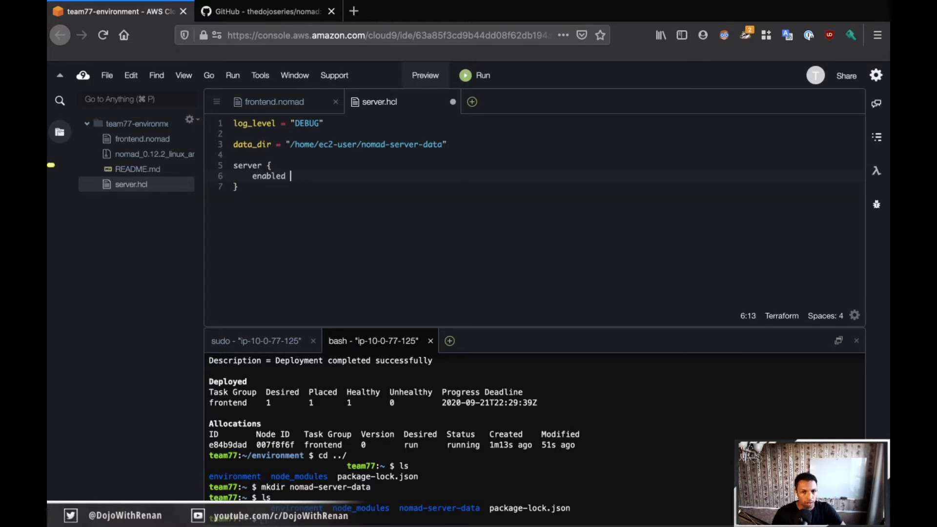
{"action": "type", "text": "= true"}
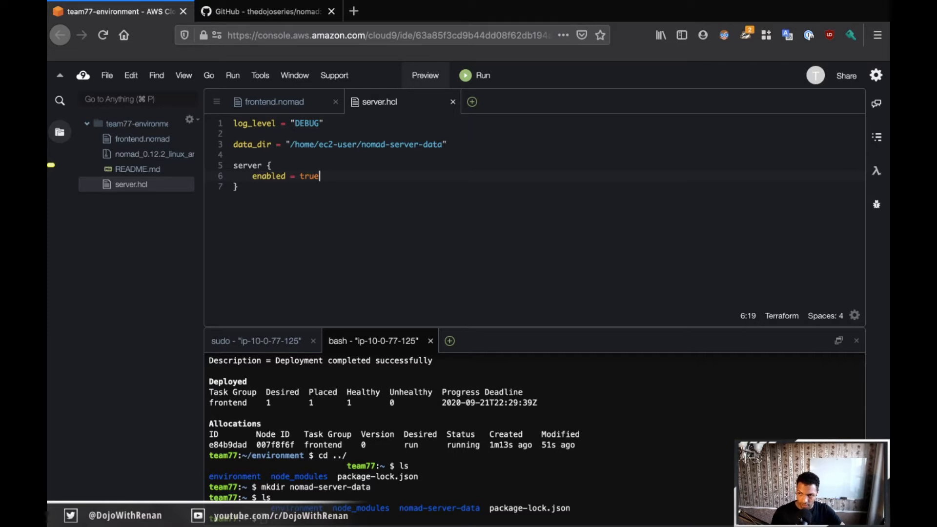
{"action": "type", "text": "boot"}
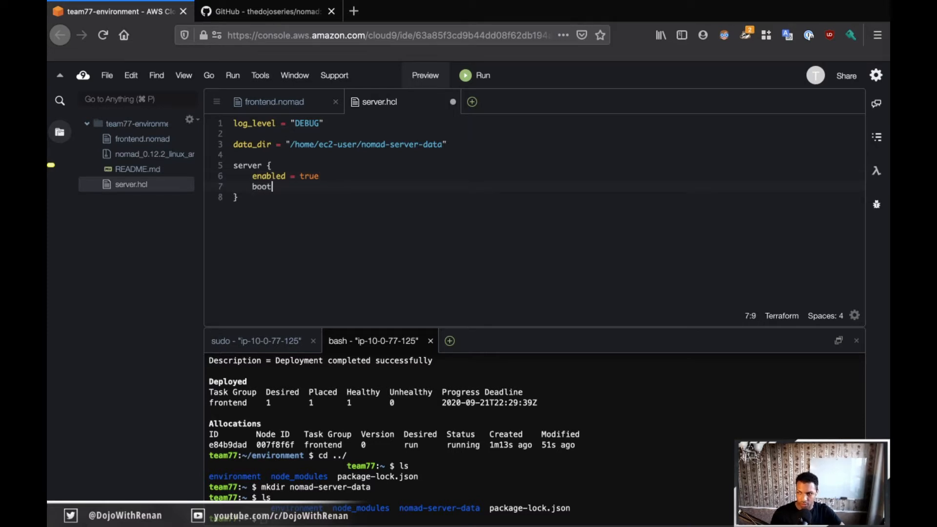
{"action": "type", "text": "strap_expect ="}
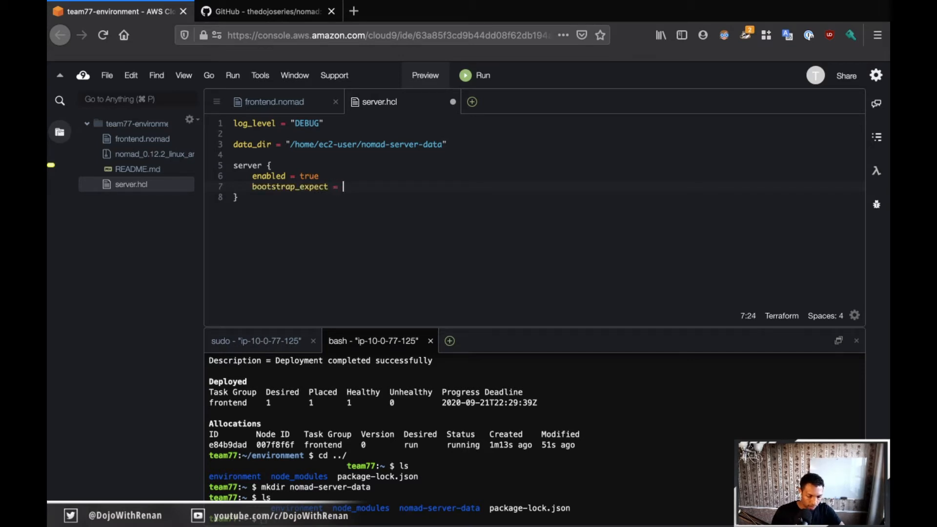
{"action": "type", "text": "1"}
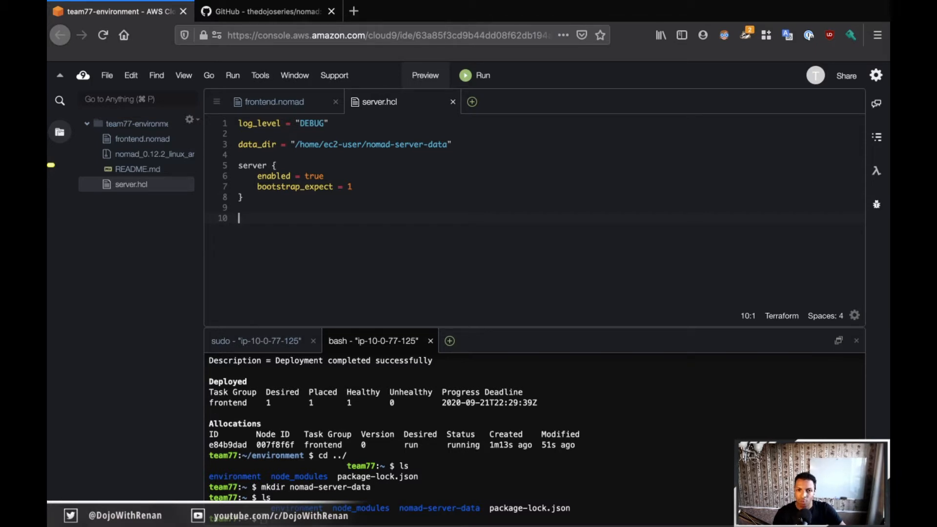
Add an advertise block with http = "0.0.0.0" below the server block.
{"action": "type", "text": "advertise {"}
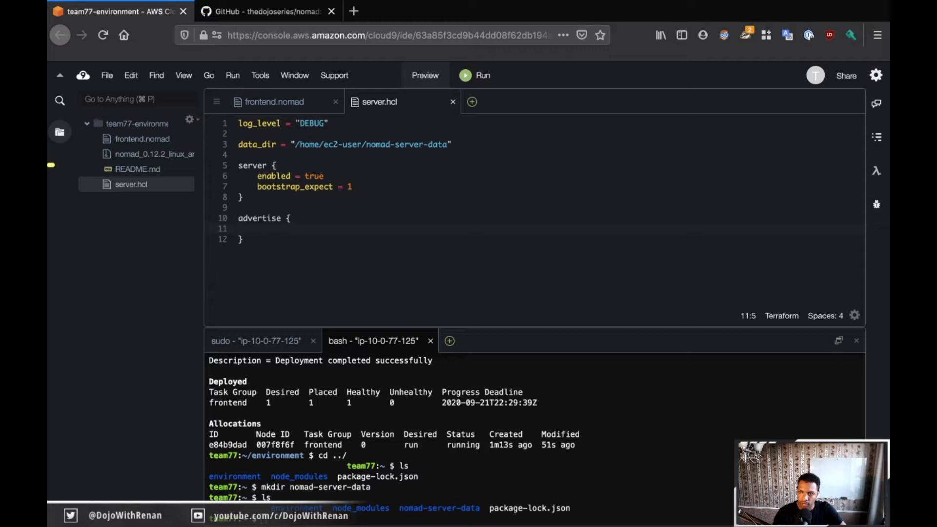
{"action": "type", "text": "http = \""}
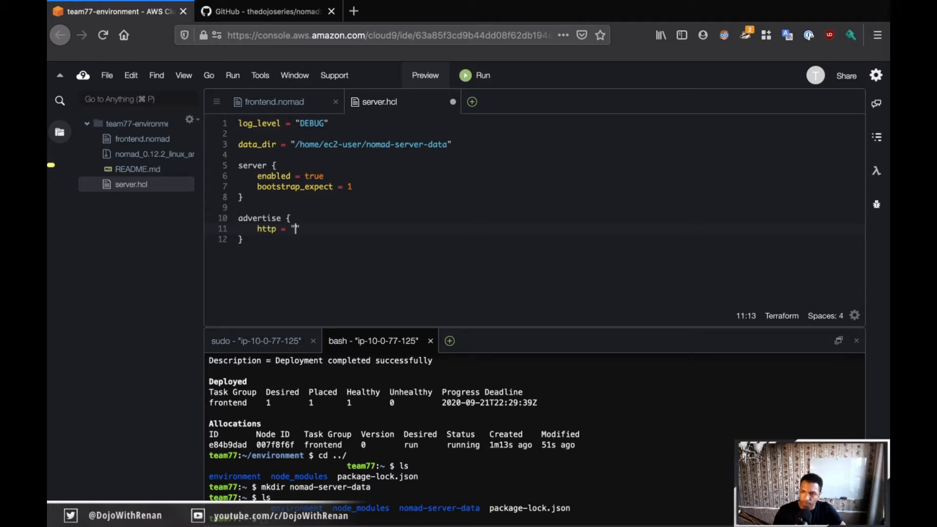
{"action": "type", "text": "0.0.0.0"}
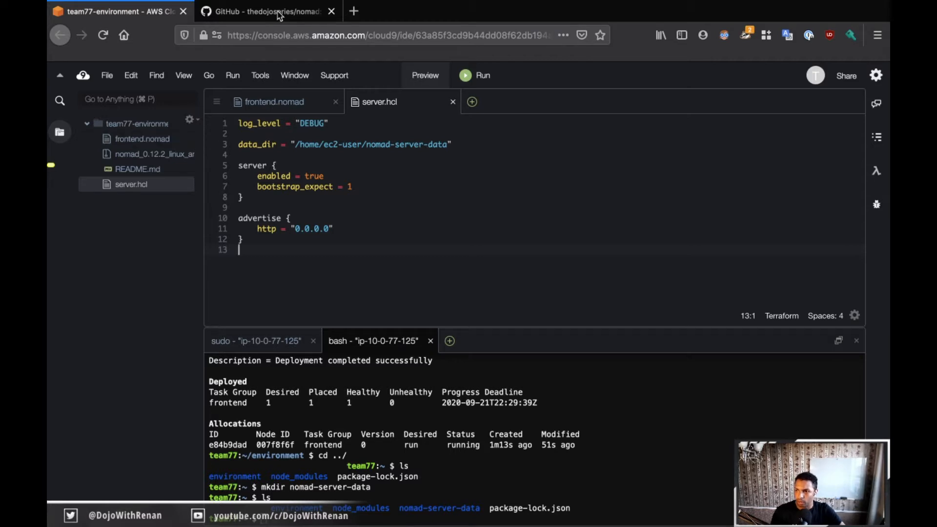
Scroll the GitHub README to the server.hcl example and the Starting the Client section.
{"action": "left_click", "coordinate": [266, 11]}
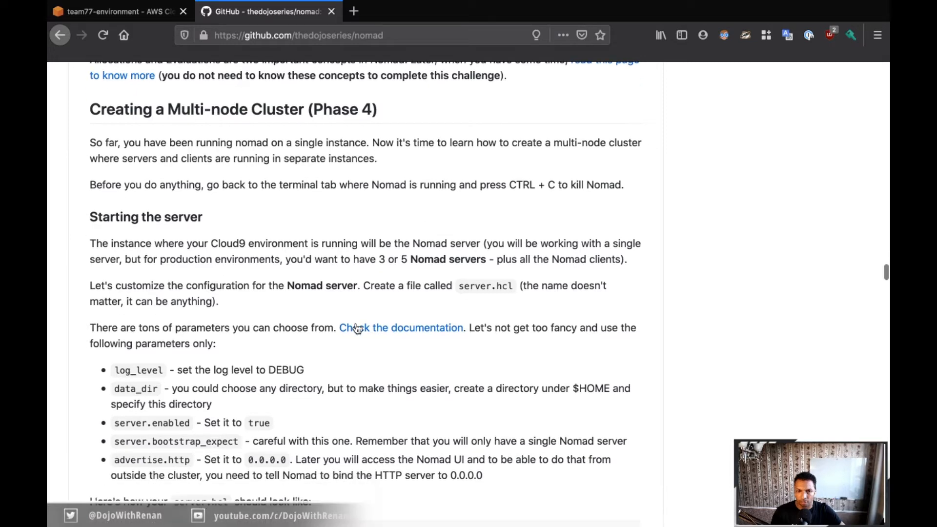
{"action": "scroll", "scroll_direction": "down", "scroll_amount": 3}
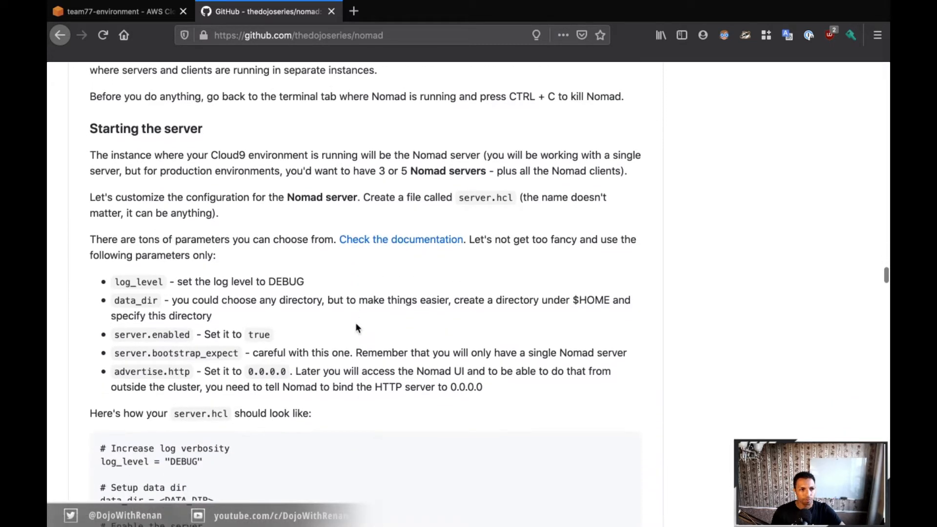
{"action": "scroll", "scroll_direction": "down", "scroll_amount": 3}
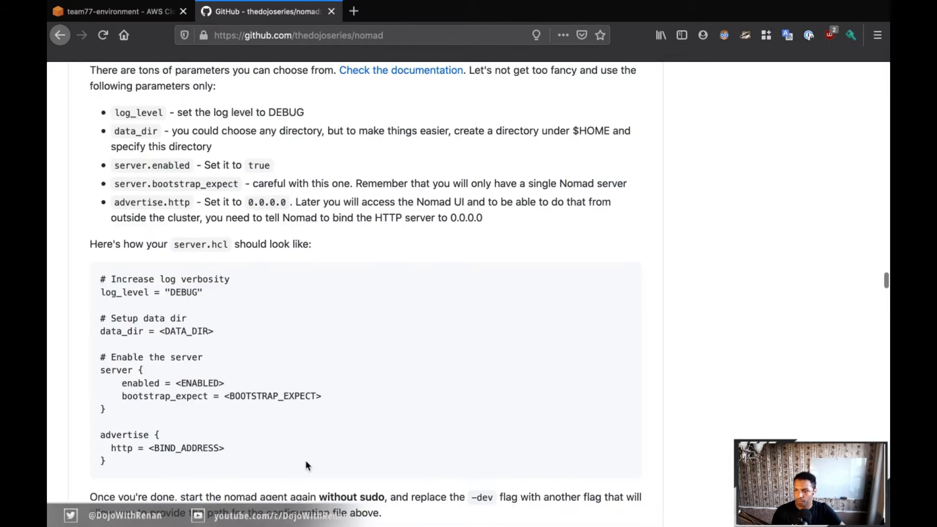
{"action": "scroll", "scroll_direction": "down", "scroll_amount": 3}
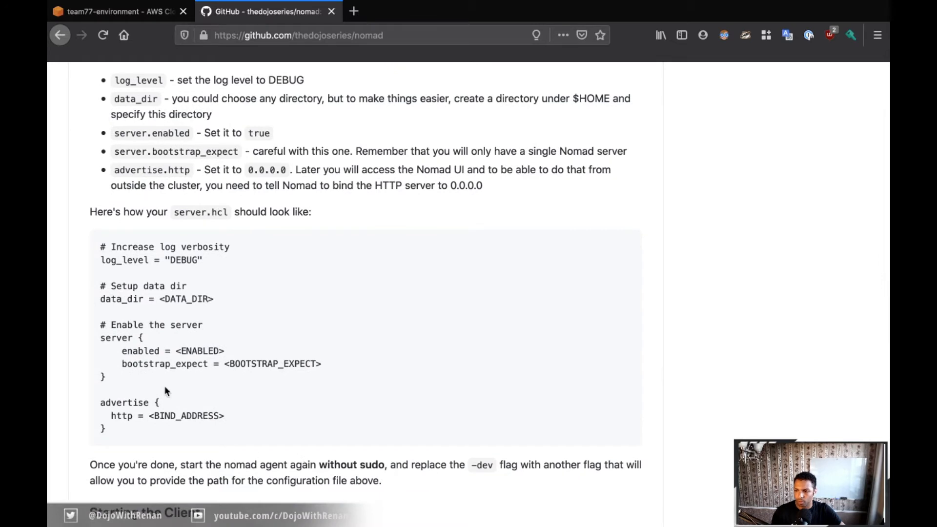
{"action": "scroll", "scroll_direction": "down", "scroll_amount": 3}
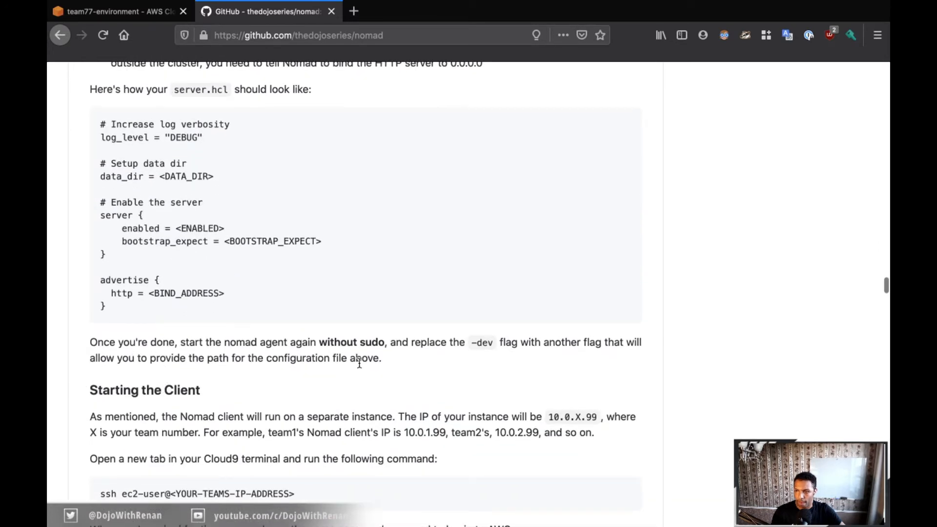
{"action": "scroll", "scroll_direction": "down", "scroll_amount": 3}
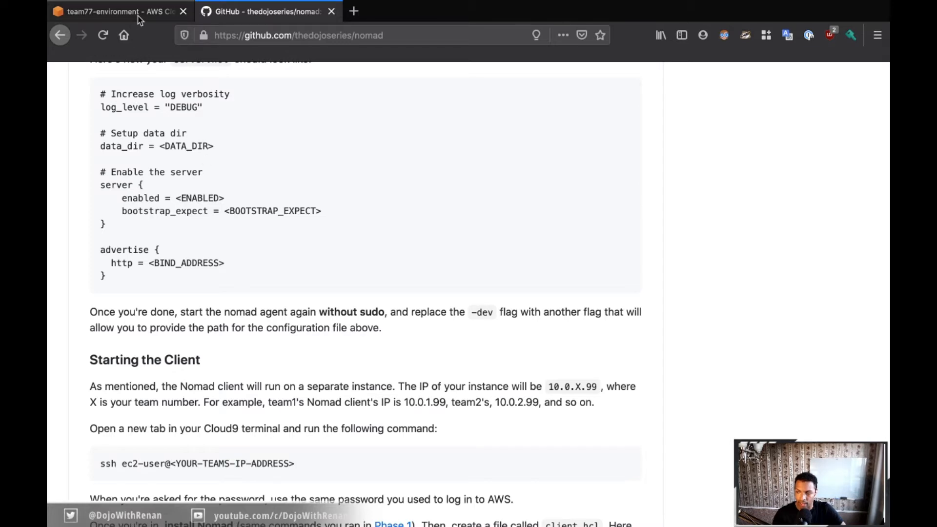
Run nomad agent -config server.hcl in the Cloud9 bash terminal; it fails to bind port 4647.
{"action": "left_click", "coordinate": [116, 12]}
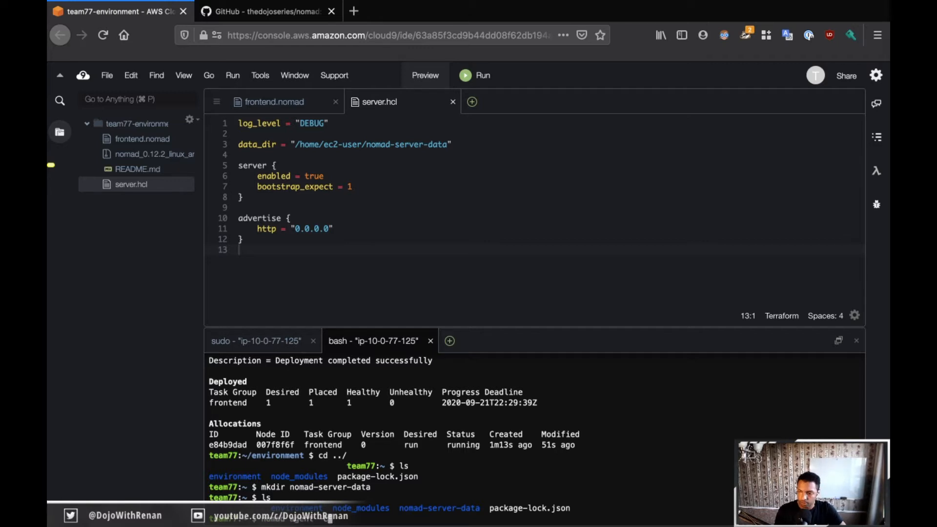
{"action": "type", "text": "config"}
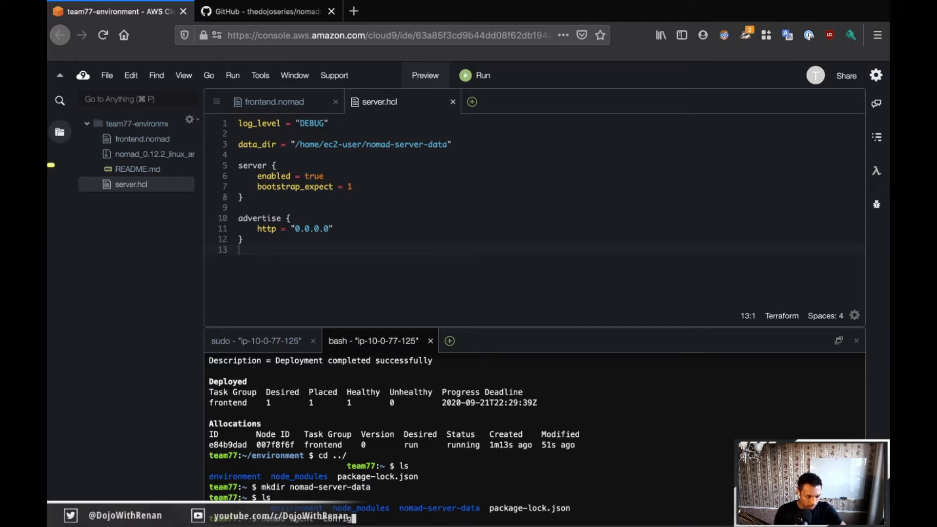
{"action": "type", "text": "se"}
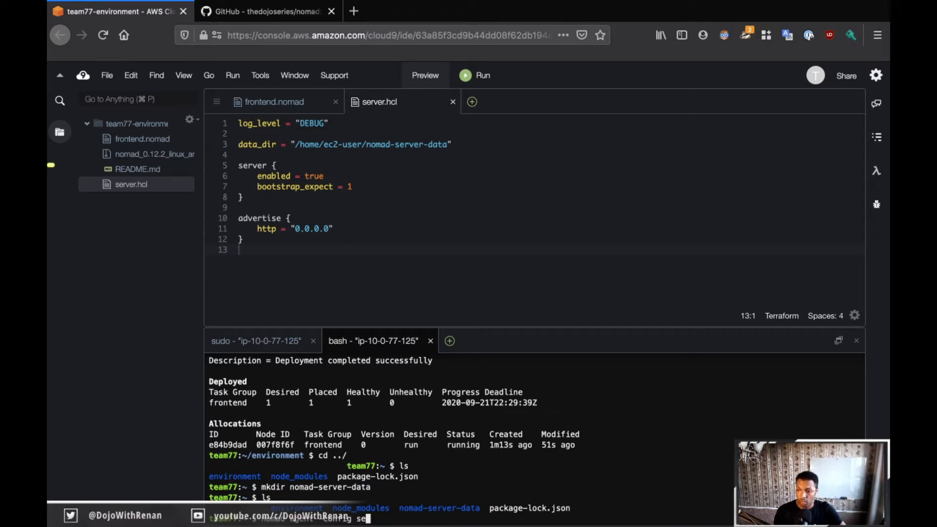
{"action": "type", "text": "server.hcl"}
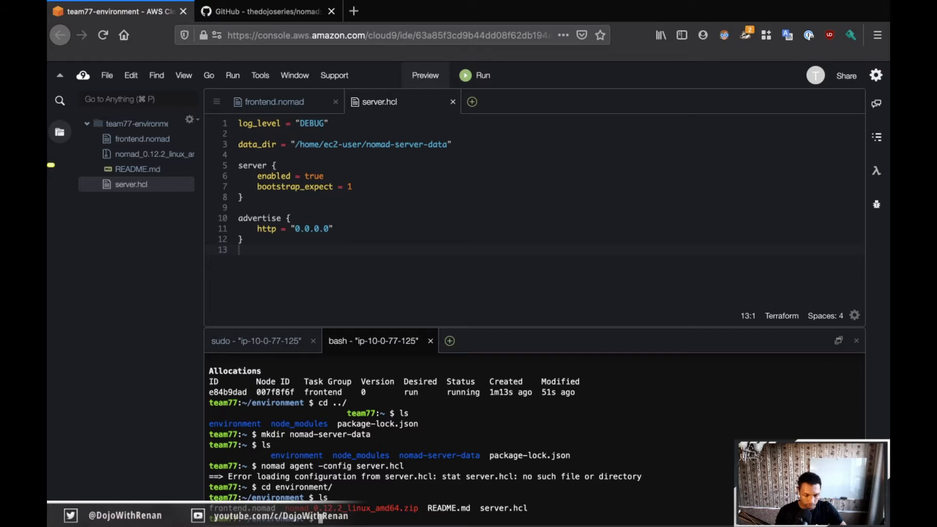
{"action": "type", "text": "nomad agent -config server.hcl"}
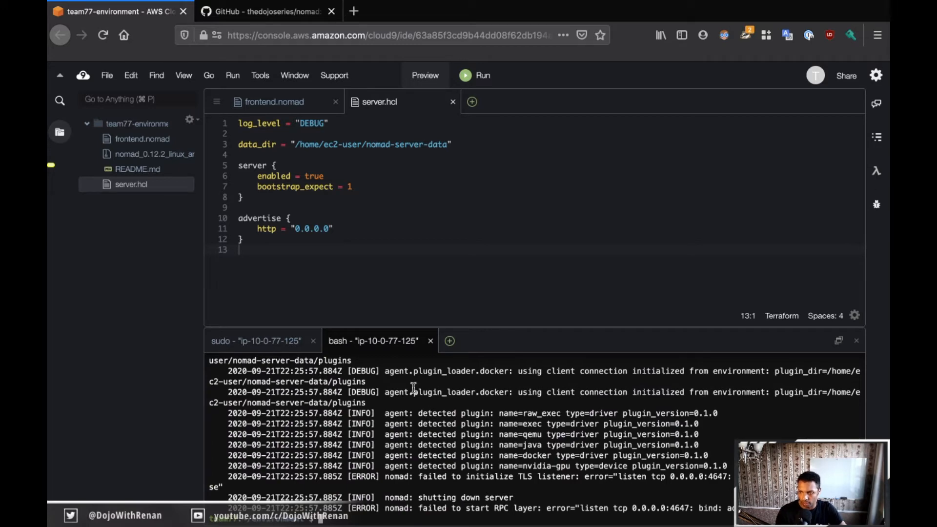
Stop the earlier dev-mode agent and rerun nomad agent -config server.hcl so it elects itself leader.
{"action": "left_click", "coordinate": [253, 340]}
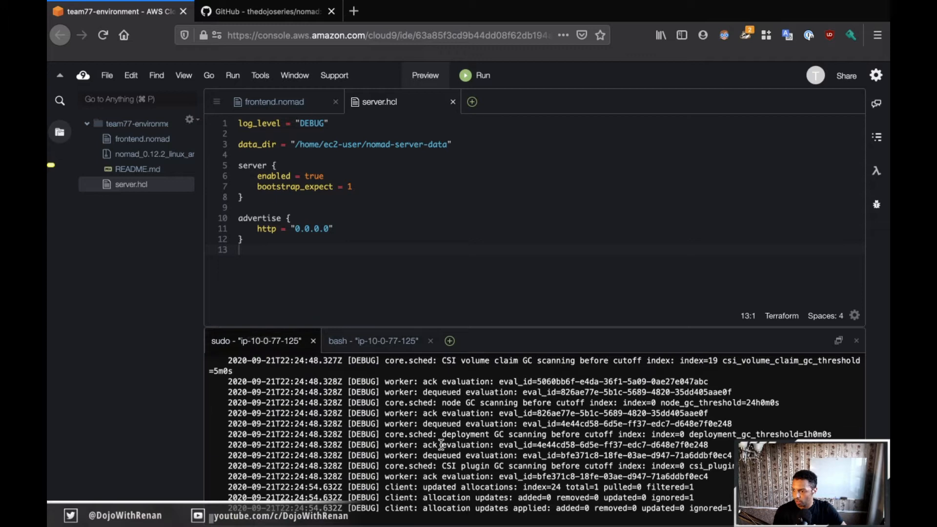
{"action": "mouse_move", "coordinate": [441, 445]}
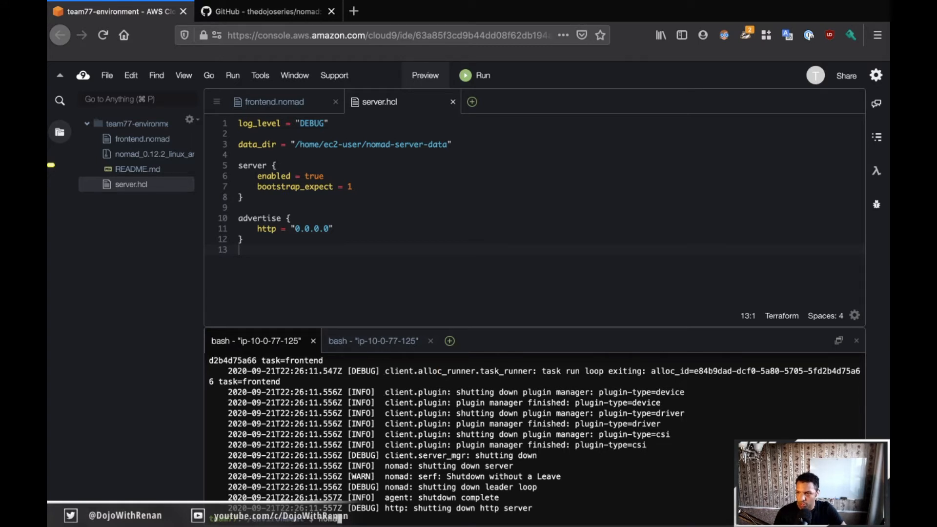
{"action": "type", "text": "nomad agent -config"}
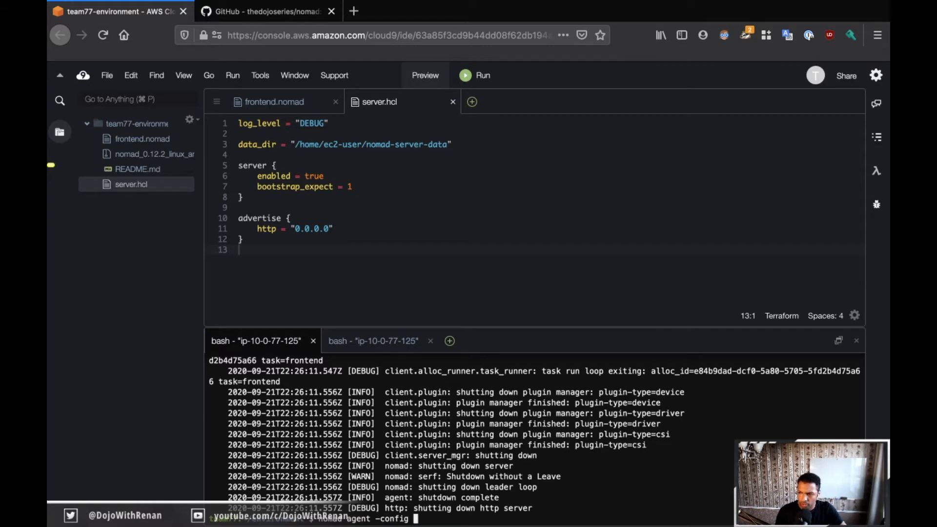
{"action": "type", "text": "ser"}
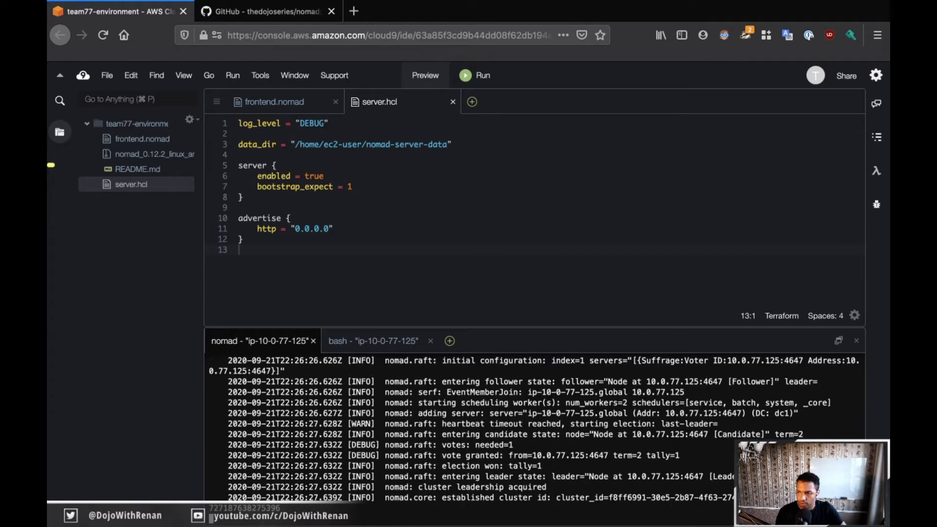
{"action": "mouse_move", "coordinate": [417, 482]}
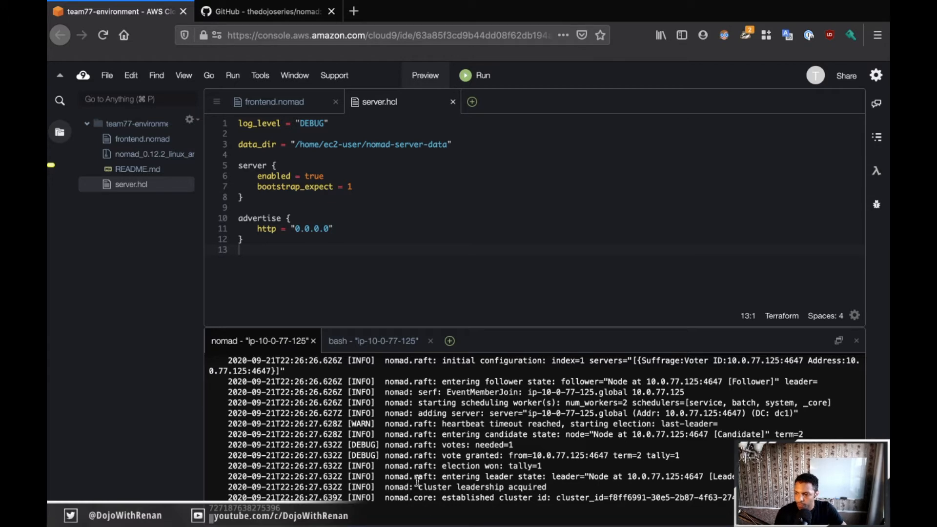
{"action": "mouse_move", "coordinate": [386, 345]}
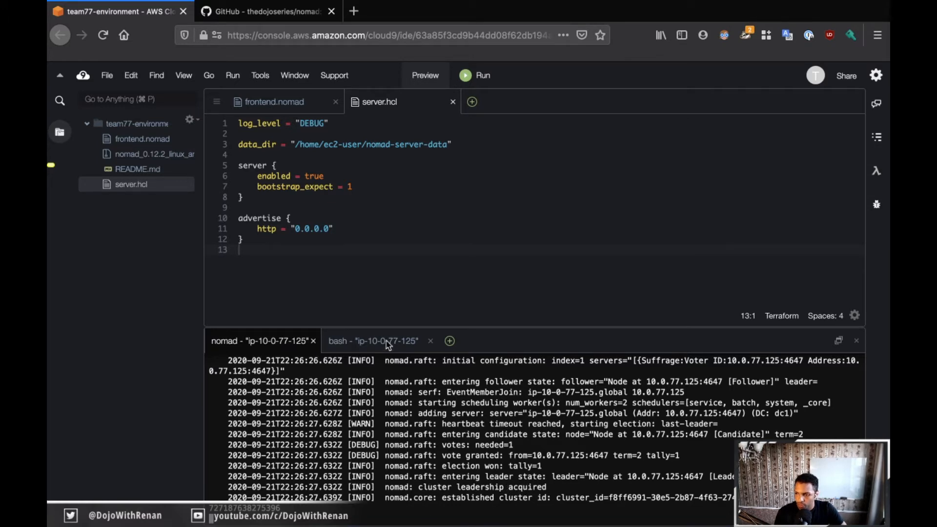
Read the 'Starting the Client' section of the GitHub README, then return to Cloud9.
{"action": "left_click", "coordinate": [265, 11]}
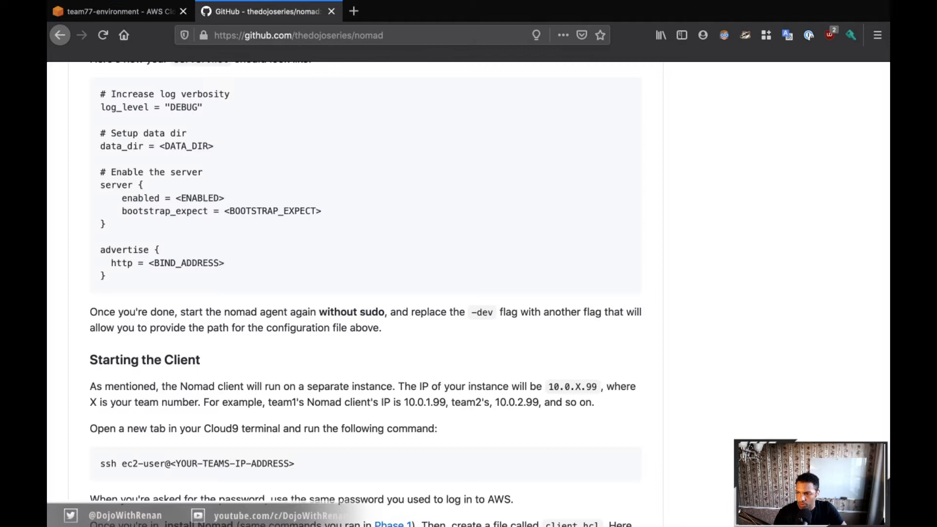
{"action": "scroll", "scroll_direction": "down", "scroll_amount": 3}
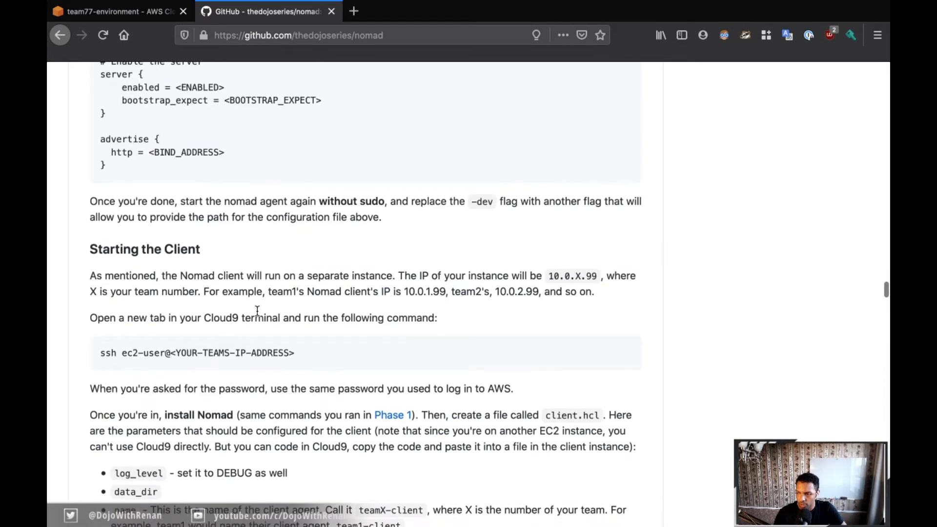
{"action": "scroll", "scroll_direction": "down", "scroll_amount": 3}
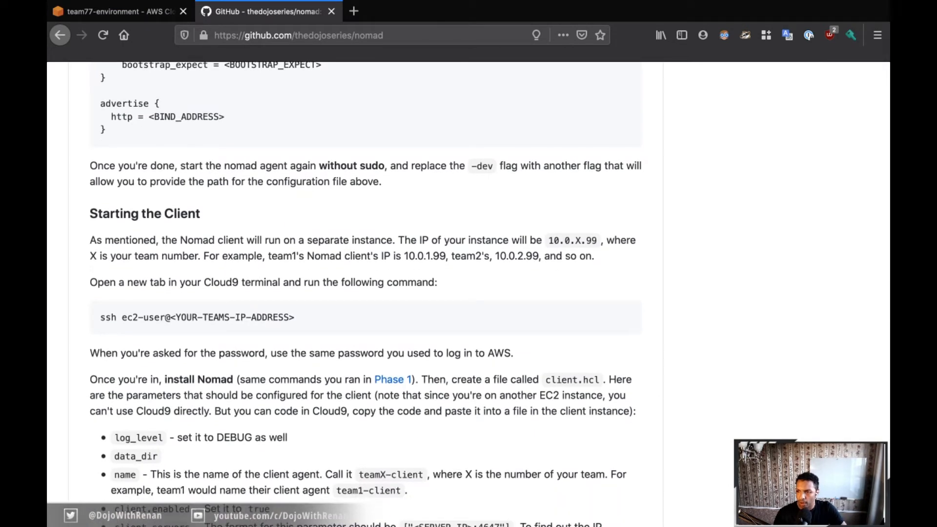
{"action": "left_click", "coordinate": [116, 10]}
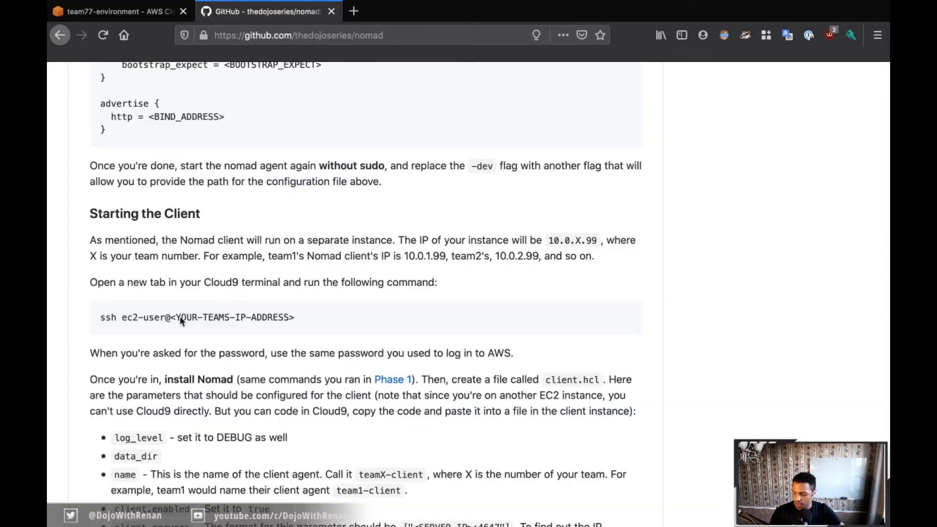
{"action": "scroll", "scroll_direction": "down", "scroll_amount": 3}
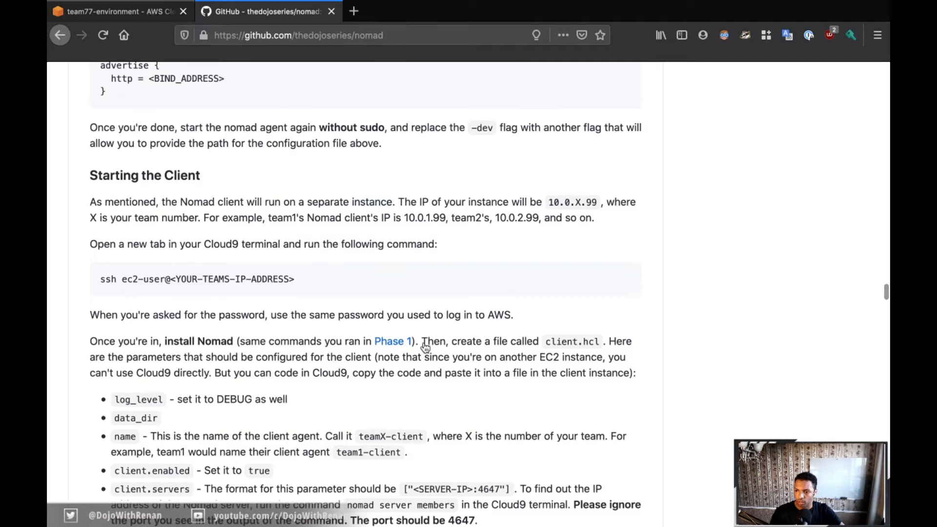
{"action": "left_click", "coordinate": [113, 11]}
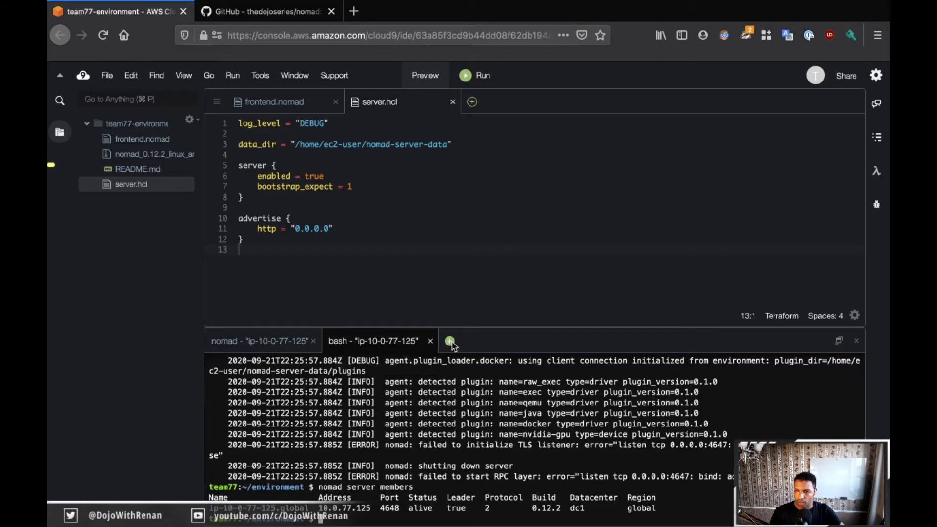
{"action": "left_click", "coordinate": [449, 341]}
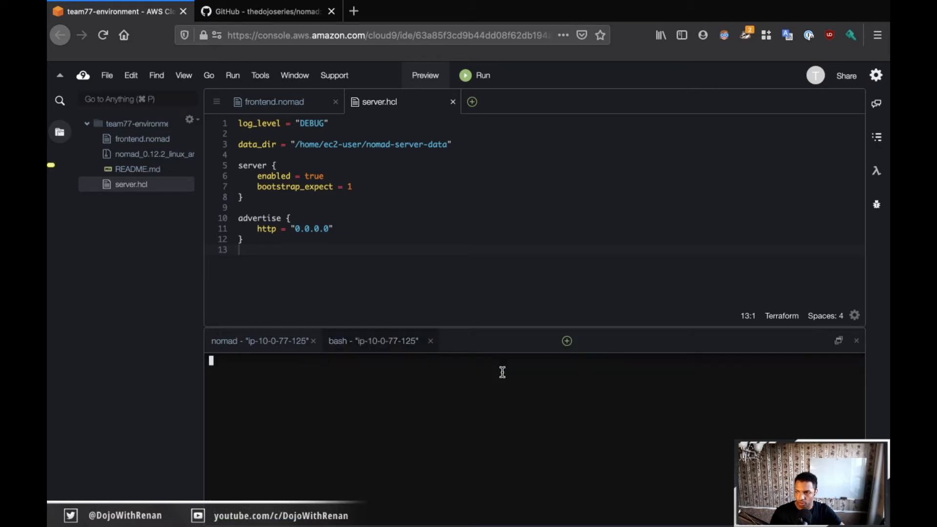
{"action": "left_click", "coordinate": [565, 341]}
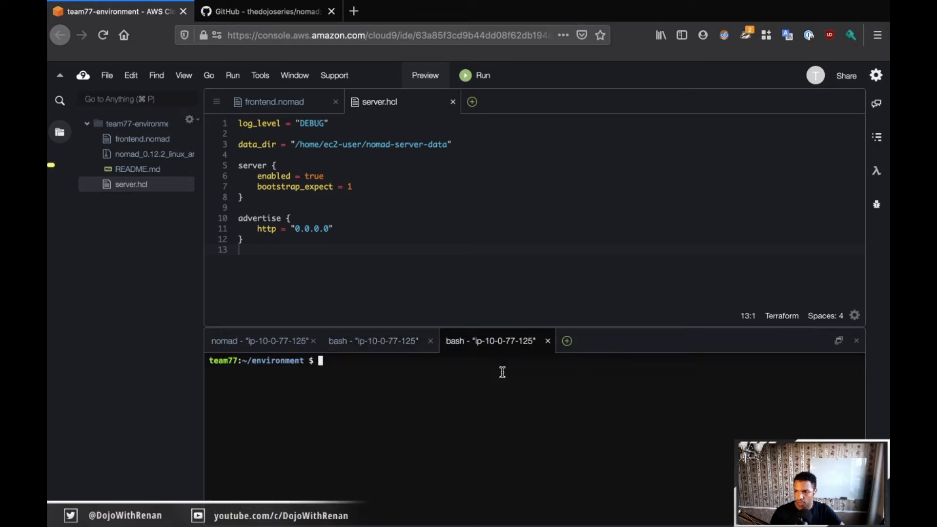
{"action": "type", "text": "ssh ec2-"}
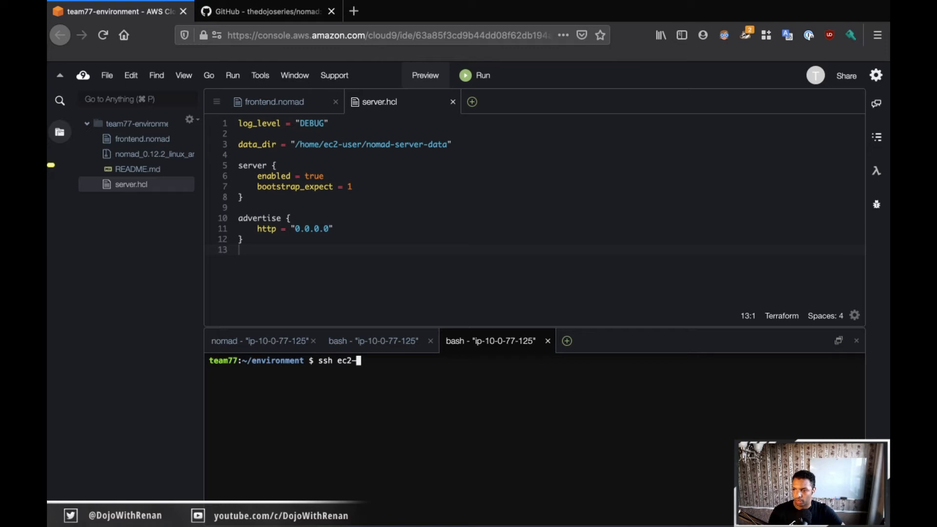
{"action": "type", "text": "user@1"}
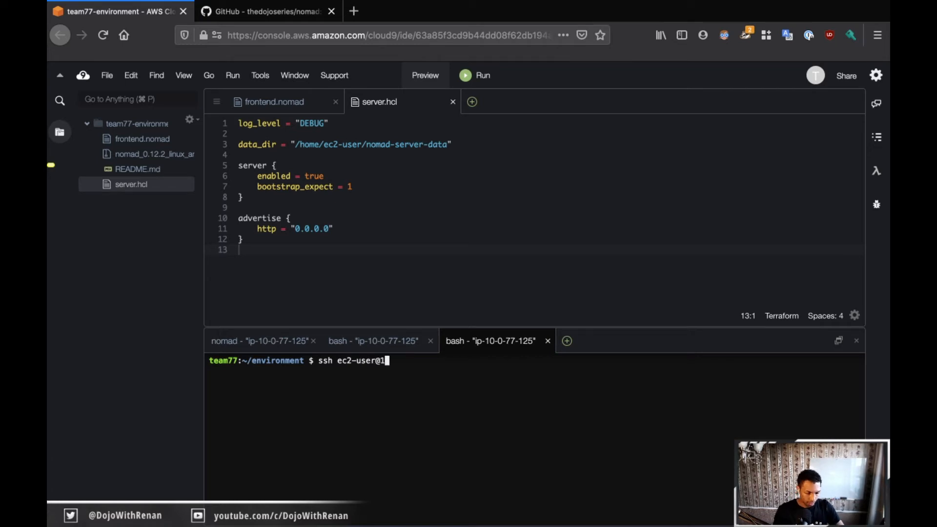
{"action": "type", "text": "0.0.7"}
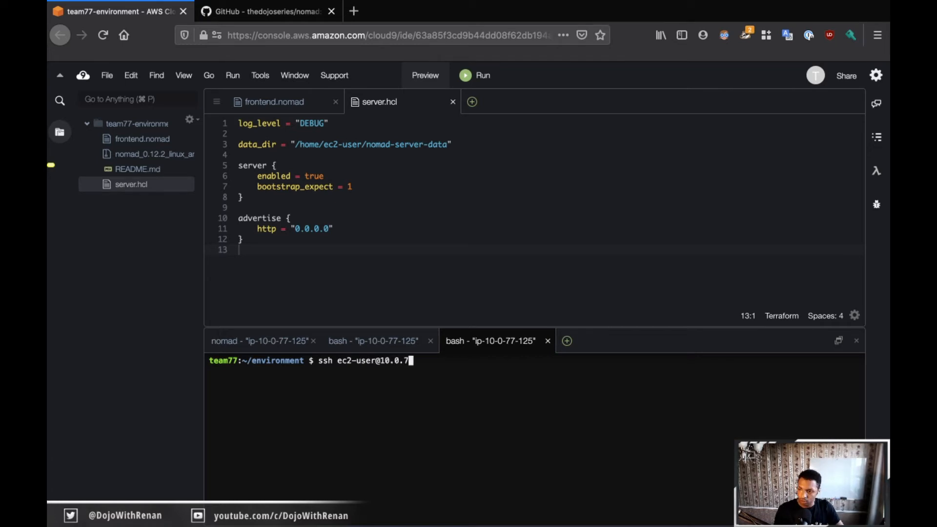
{"action": "type", "text": "7.99"}
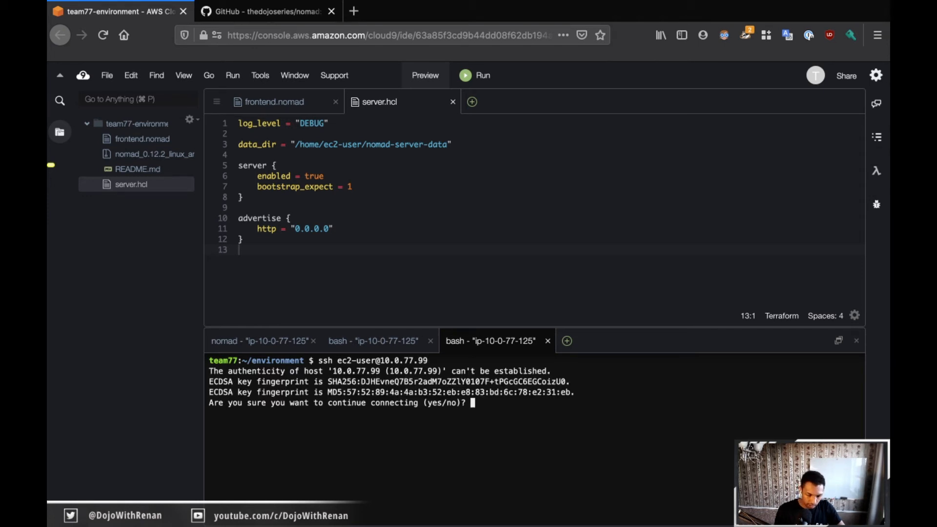
{"action": "type", "text": "yes"}
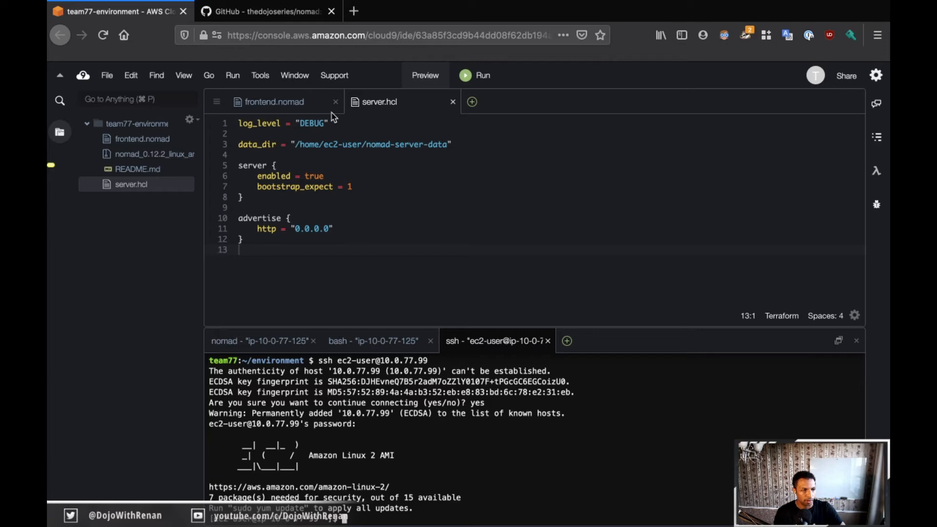
Review the client.hcl parameter list in the GitHub README, then return to Cloud9.
{"action": "left_click", "coordinate": [264, 10]}
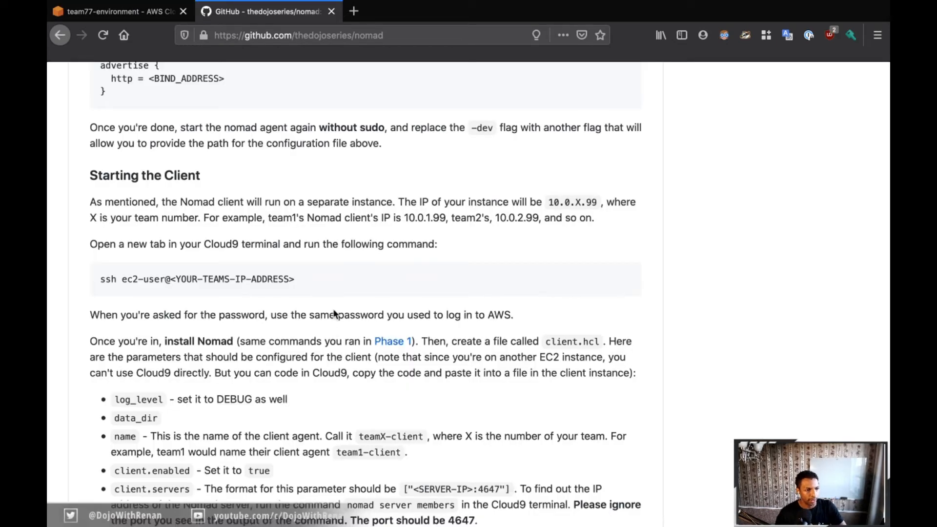
{"action": "scroll", "scroll_direction": "down", "scroll_amount": 3}
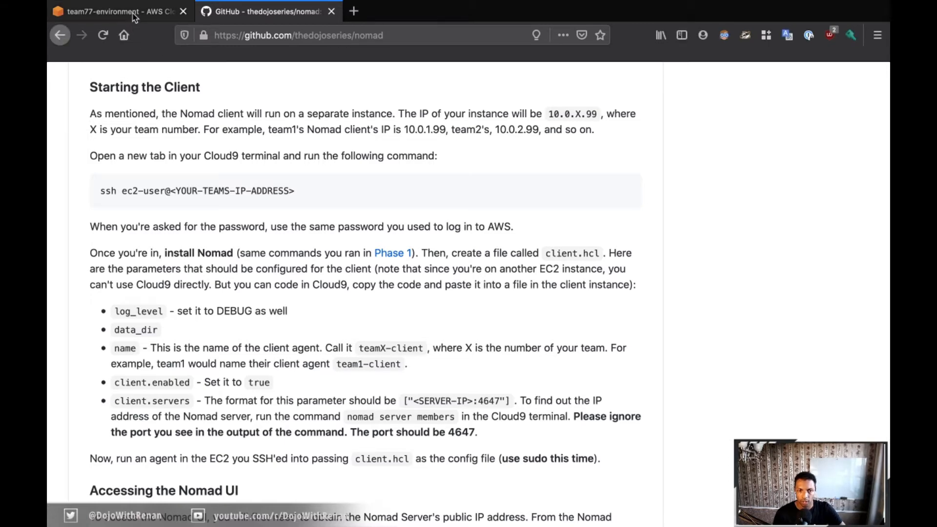
{"action": "left_click", "coordinate": [114, 11]}
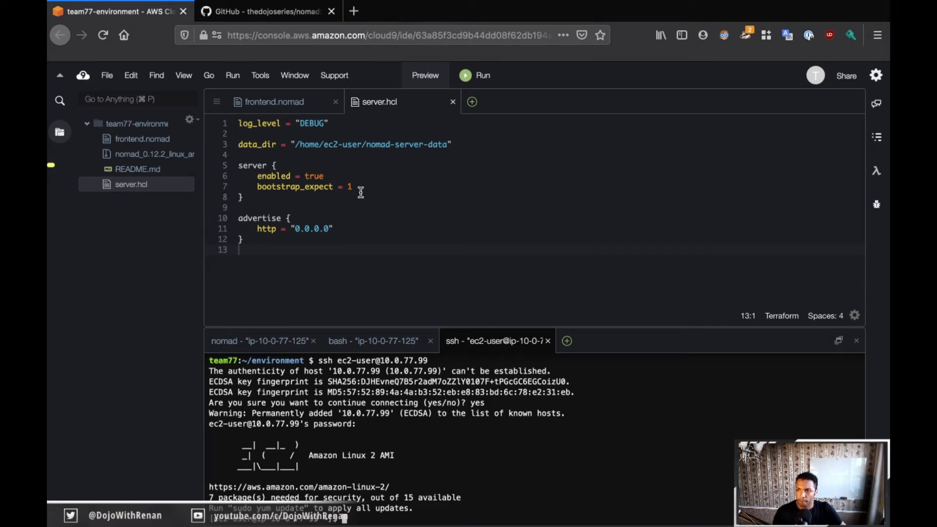
{"action": "mouse_move", "coordinate": [351, 467]}
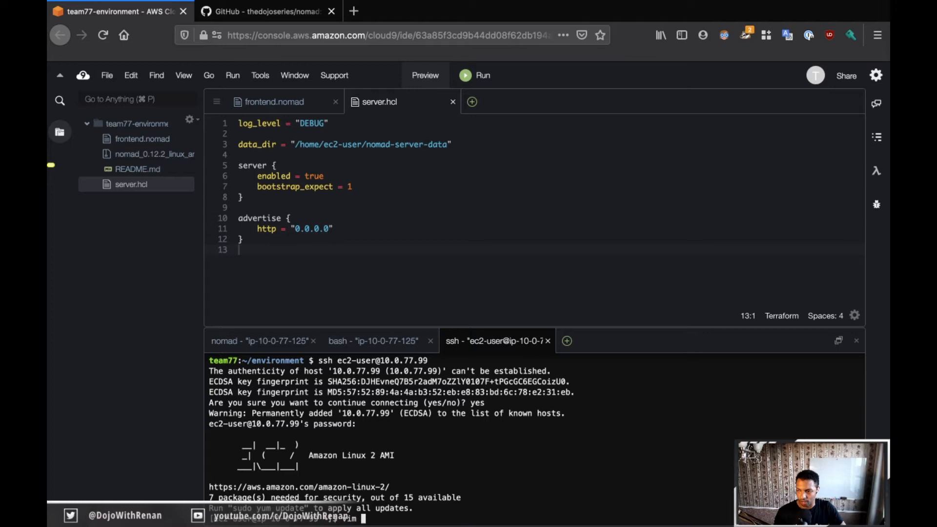
Start vim client.hcl on the client instance, checking the README parameters along the way.
{"action": "type", "text": "client.hcl"}
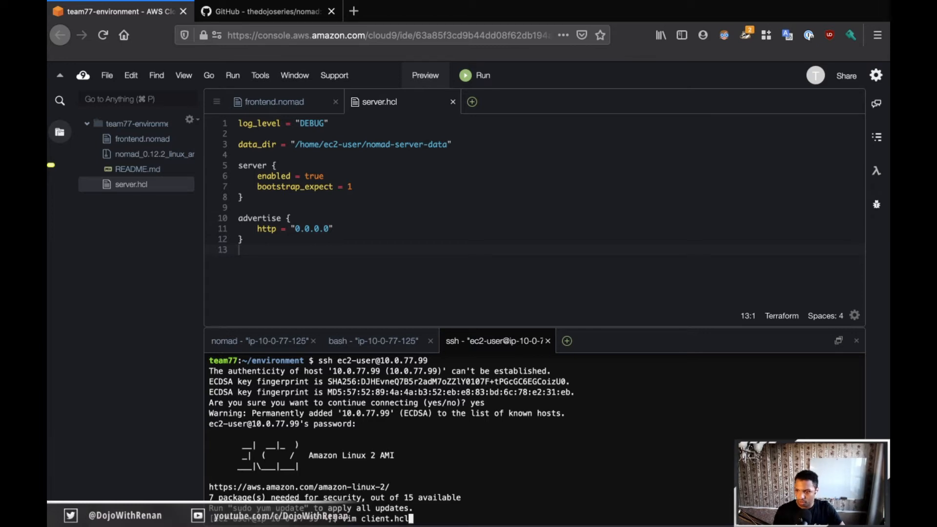
{"action": "left_click", "coordinate": [373, 341]}
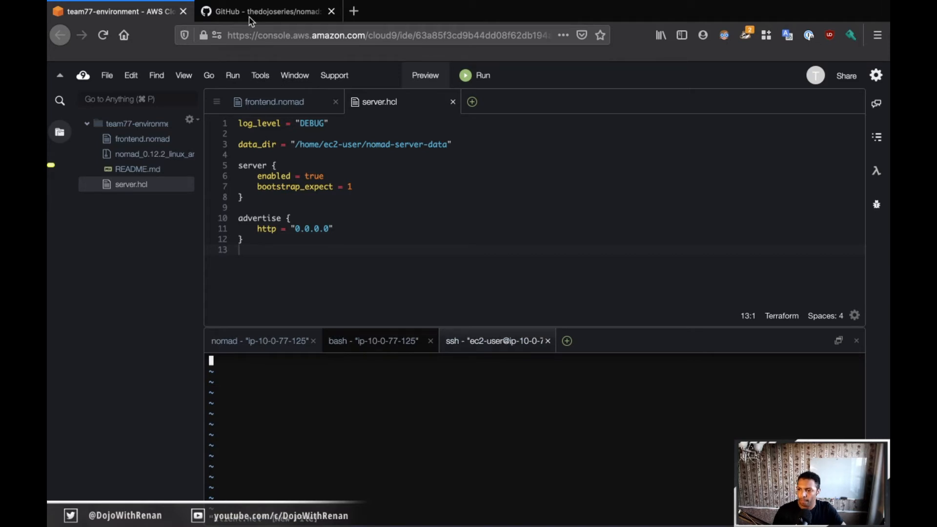
{"action": "left_click", "coordinate": [265, 10]}
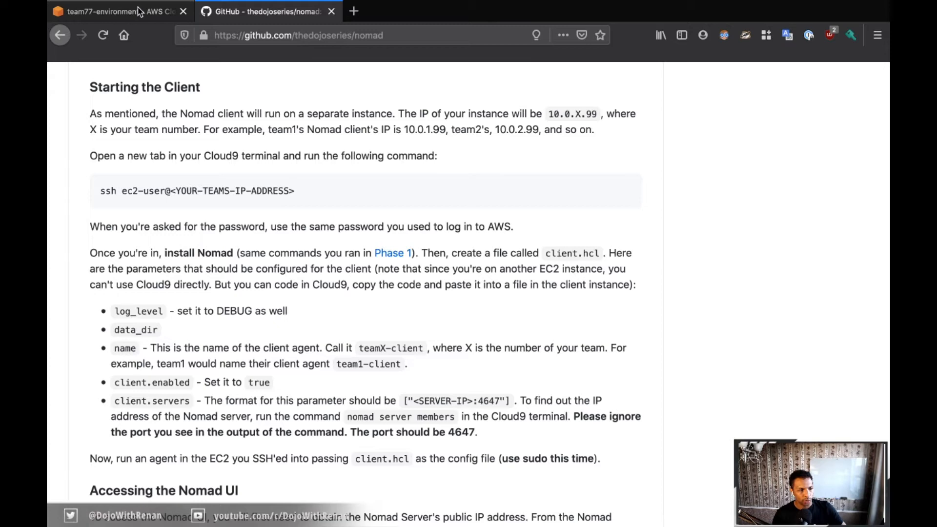
{"action": "left_click", "coordinate": [114, 11]}
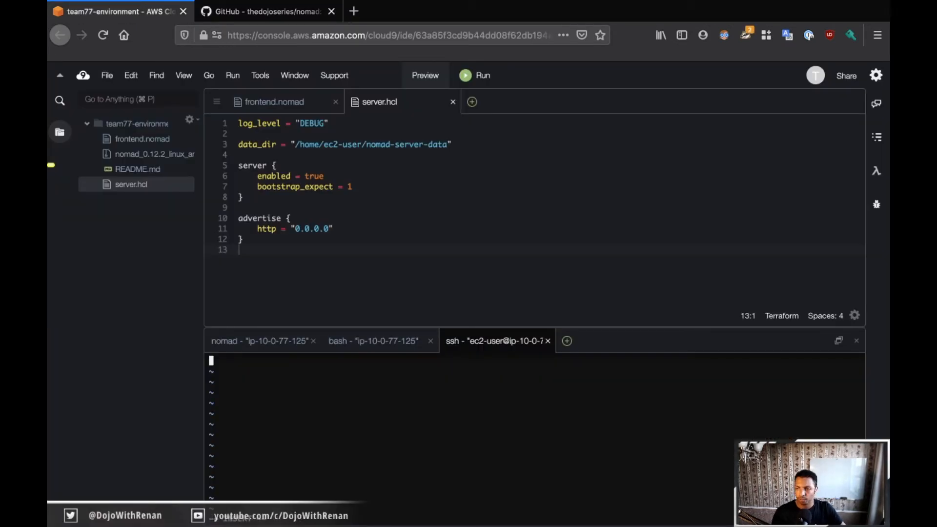
Write log_level = "DEBUG" and data_dir = "/home/ec2-user/nomad-client-data" into client.hcl.
{"action": "type", "text": "log_level"}
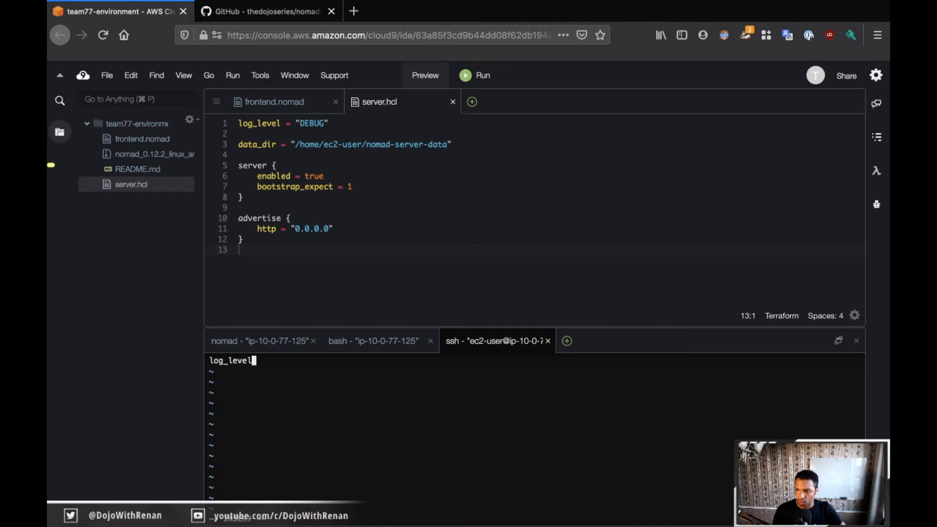
{"action": "type", "text": "= \"\""}
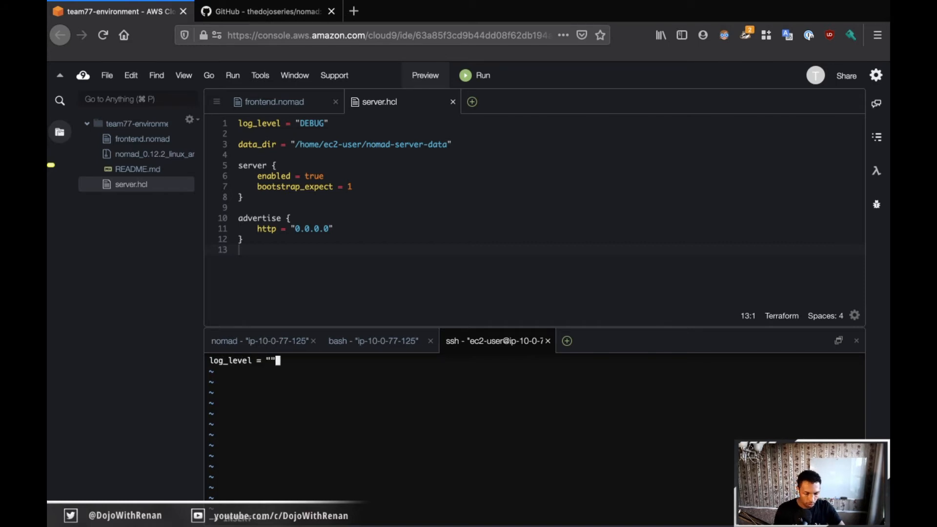
{"action": "type", "text": "DEBUG"}
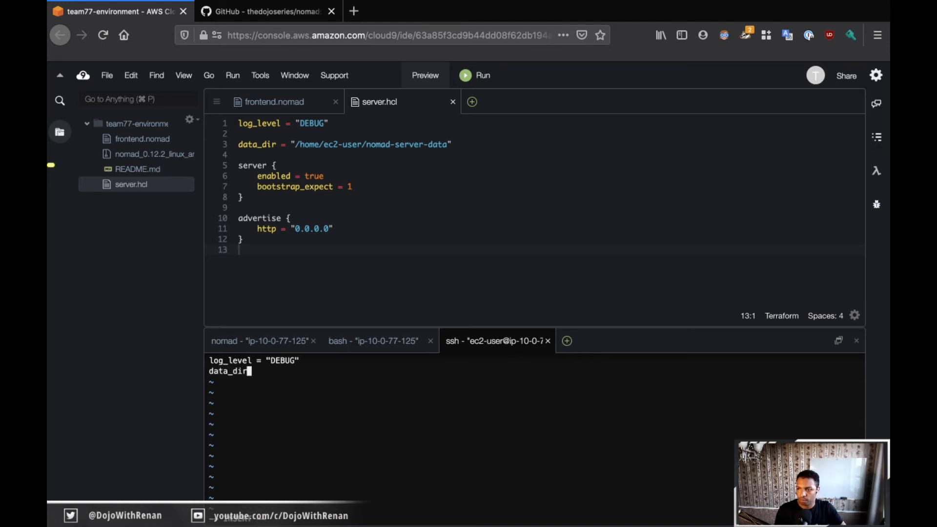
{"action": "type", "text": "= \"\""}
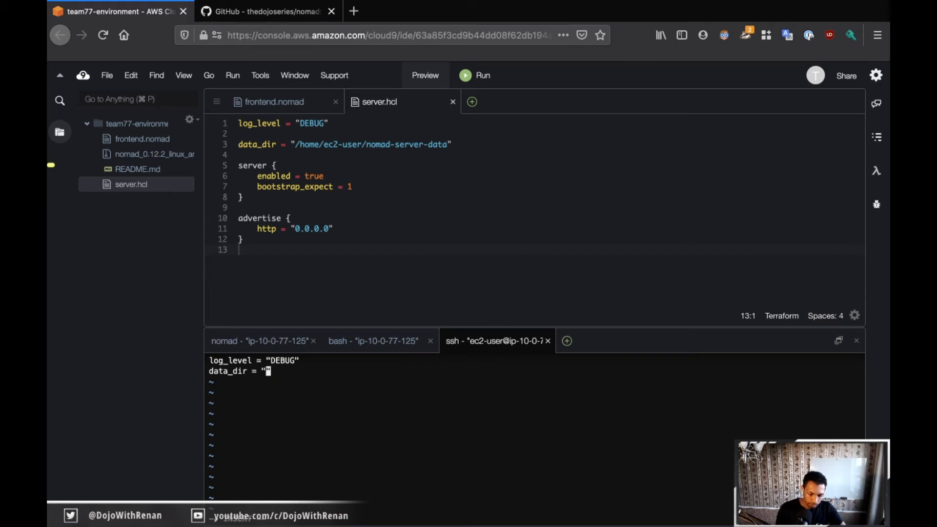
{"action": "type", "text": "/"}
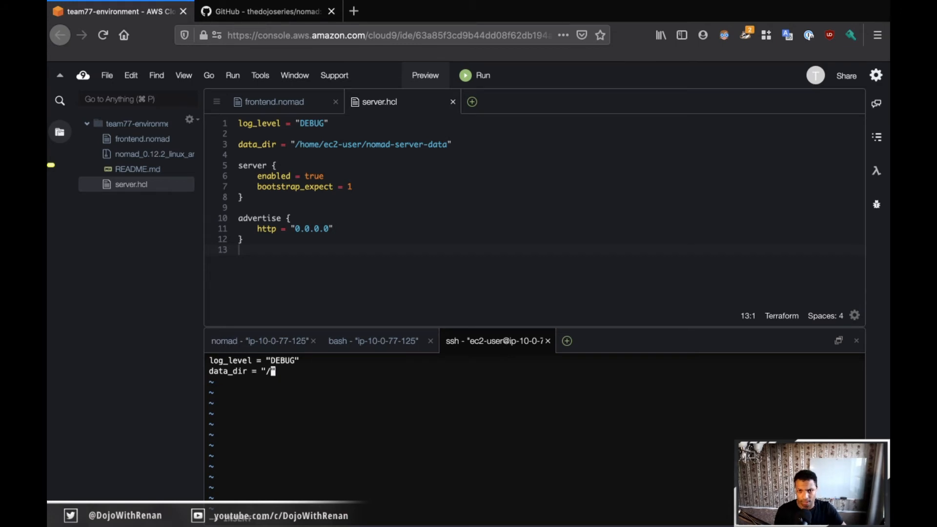
{"action": "type", "text": "home/ec2-u"}
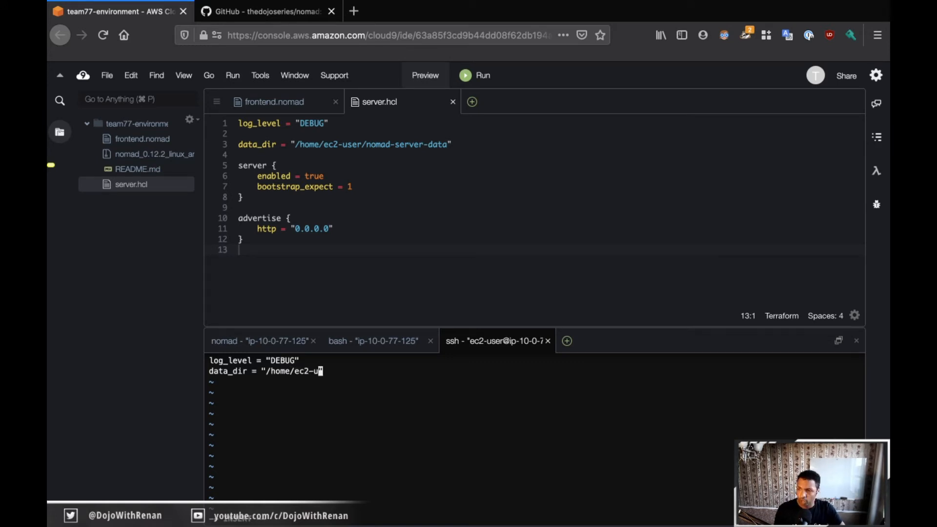
{"action": "type", "text": "ser/"}
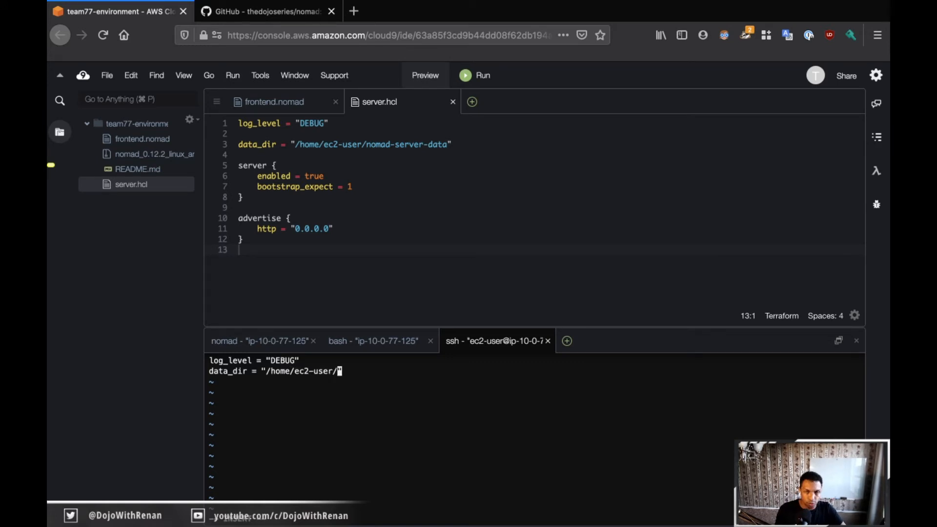
{"action": "type", "text": "nomad-client-data"}
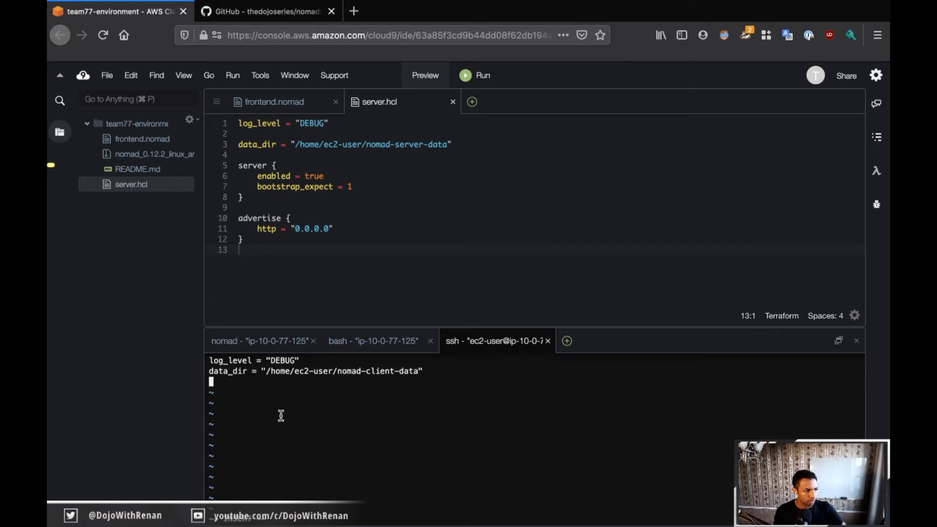
Add name = "team77-client" to client.hcl.
{"action": "type", "text": "name ="}
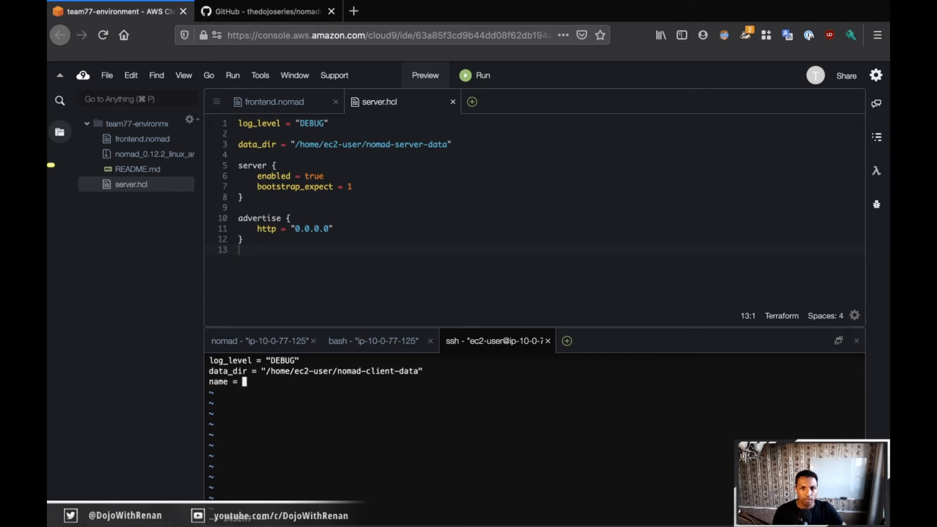
{"action": "type", "text": "\"\""}
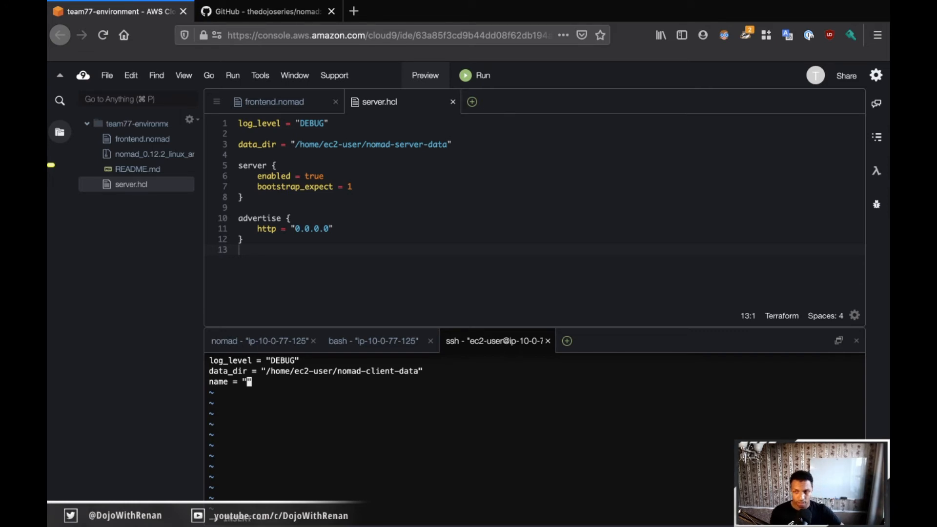
{"action": "type", "text": "team77"}
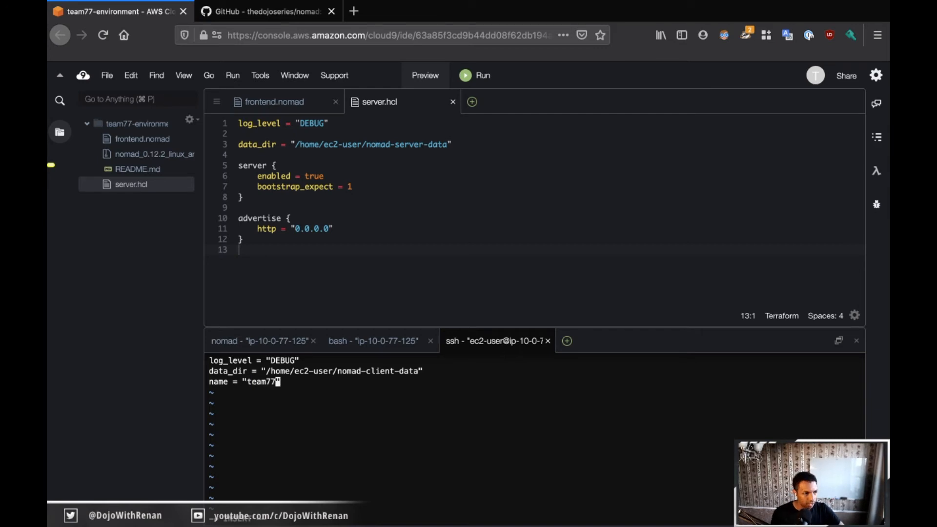
{"action": "type", "text": "-"}
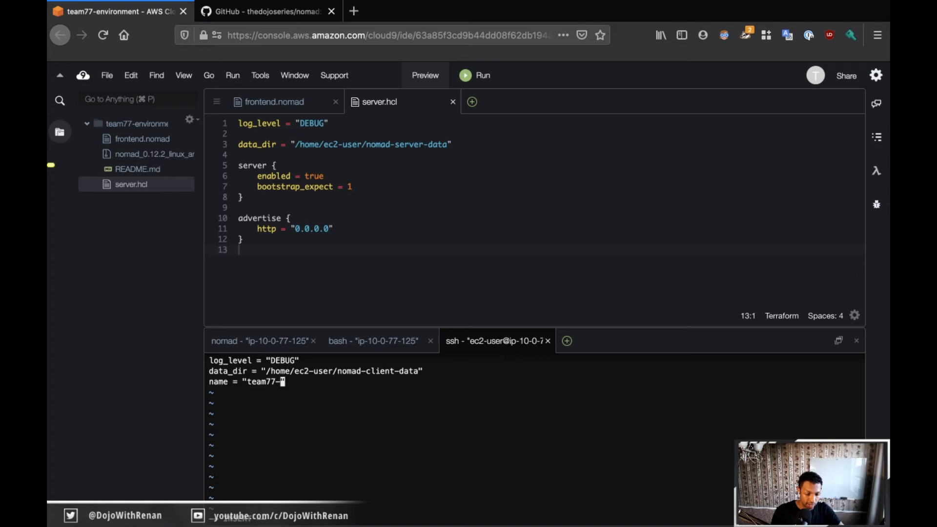
{"action": "type", "text": "client"}
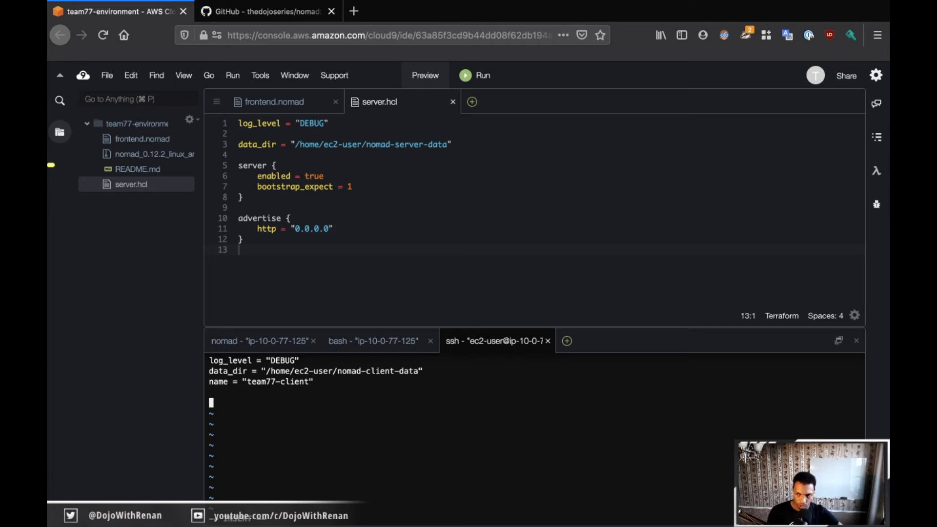
Add a client { } block with enabled = true.
{"action": "type", "text": "cle"}
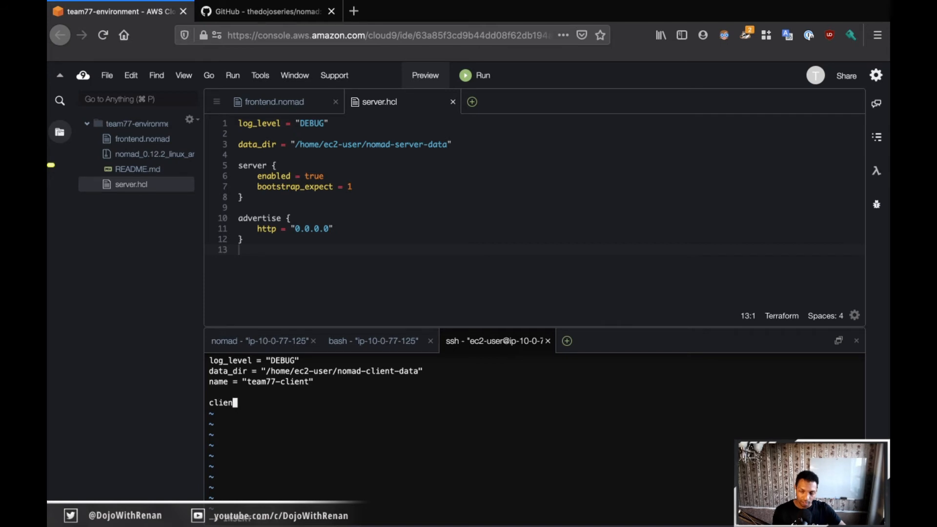
{"action": "type", "text": "t"}
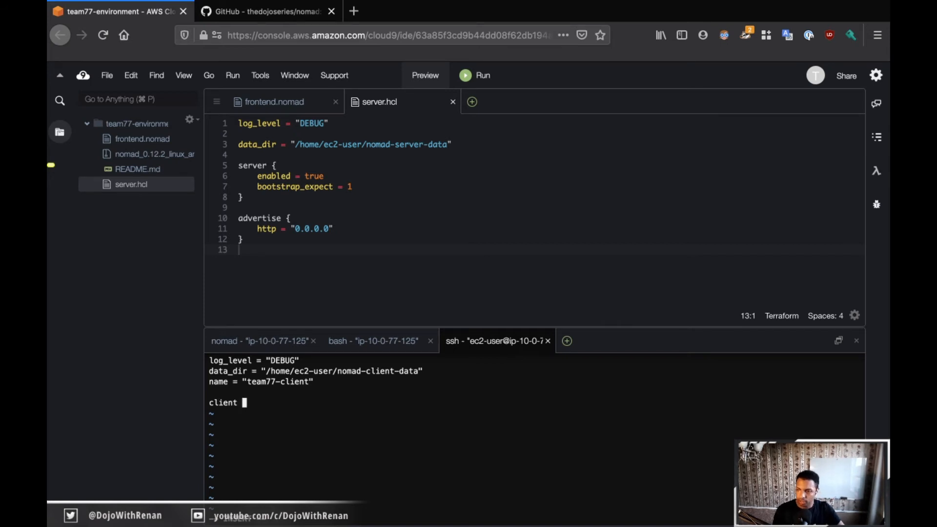
{"action": "type", "text": "{"}
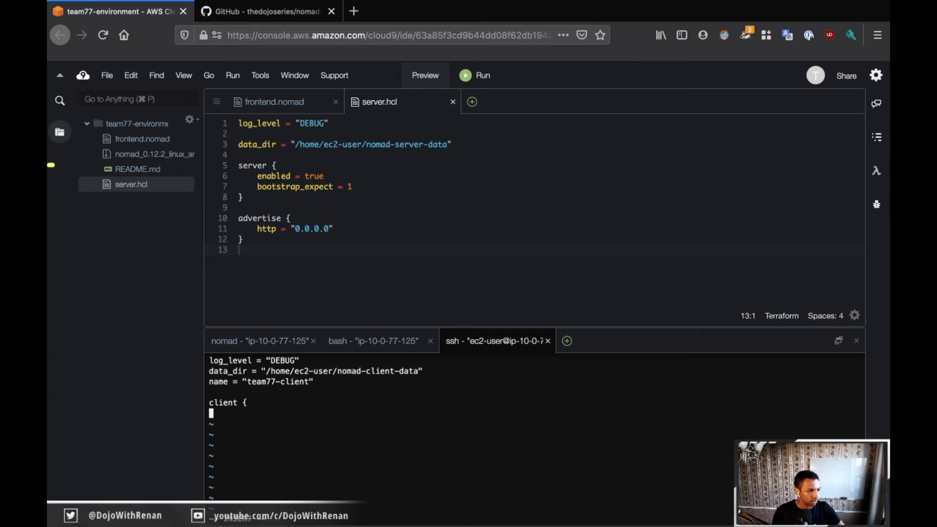
{"action": "type", "text": "}"}
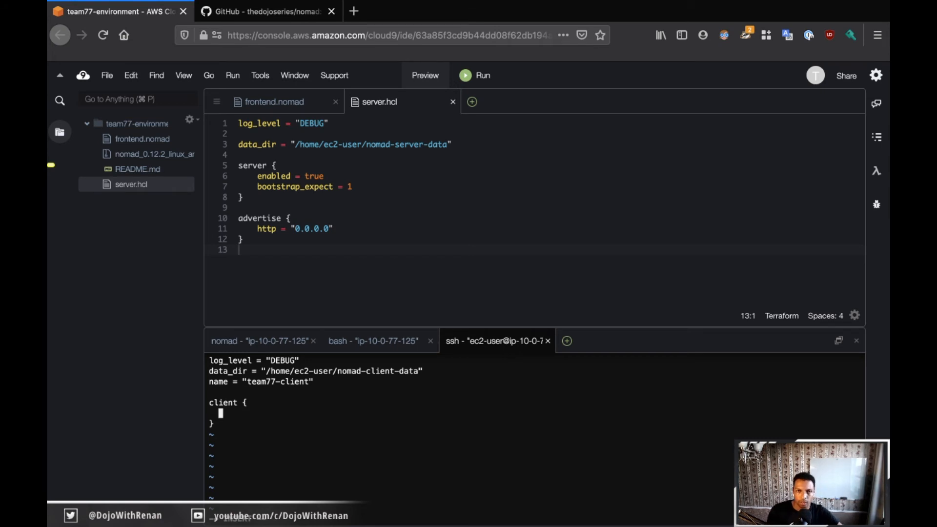
{"action": "type", "text": "enabled = true"}
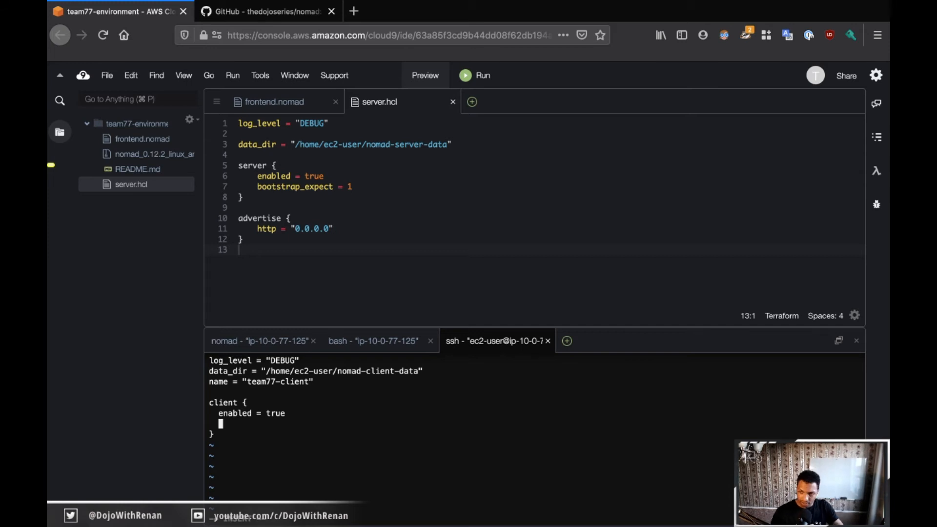
Set the client block's servers to ["10.0.77.125:4647"].
{"action": "type", "text": "servers ="}
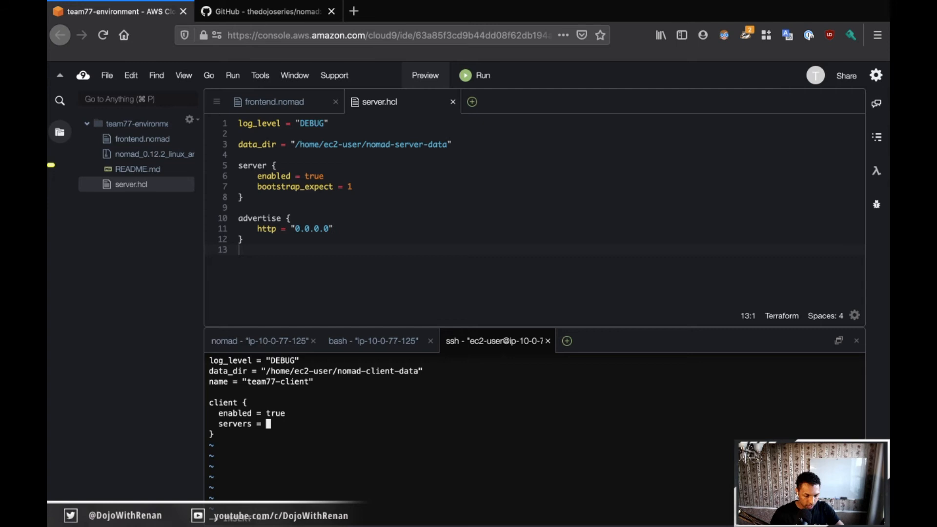
{"action": "type", "text": "[\"]"}
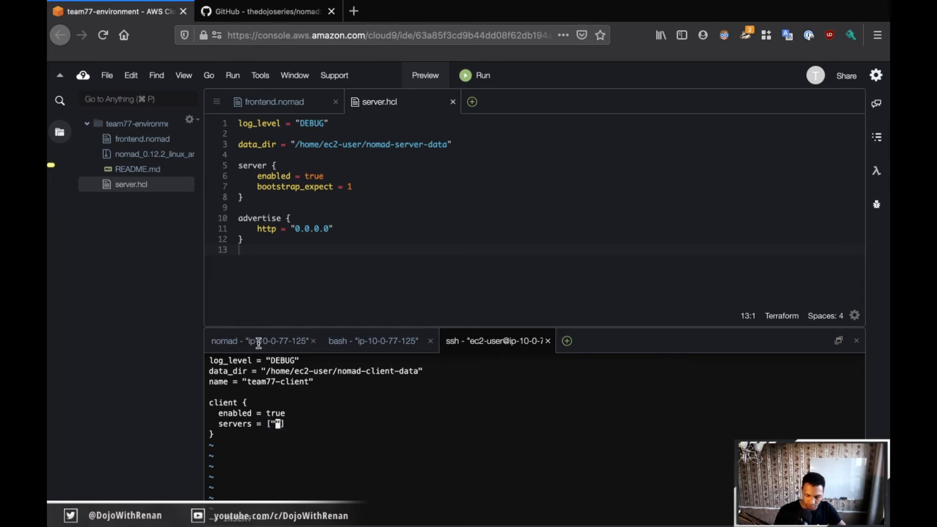
{"action": "mouse_move", "coordinate": [263, 341]}
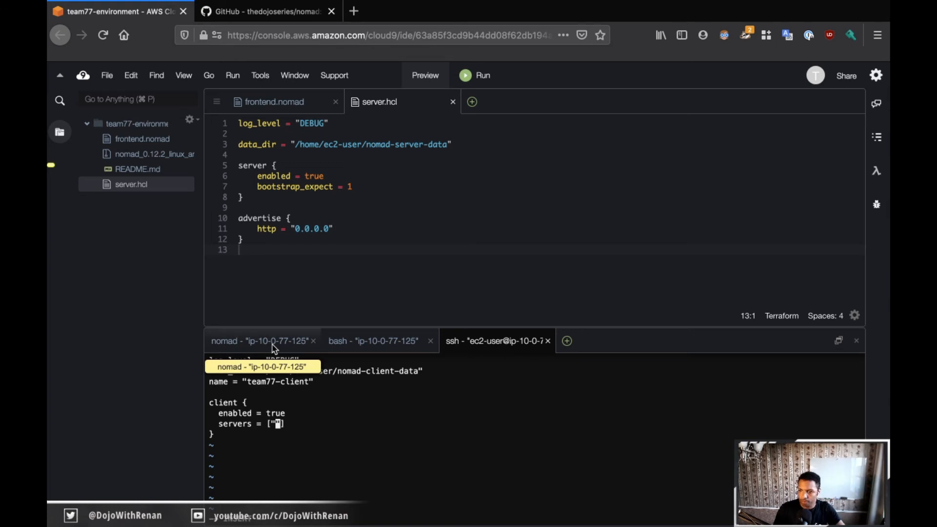
{"action": "mouse_move", "coordinate": [298, 348]}
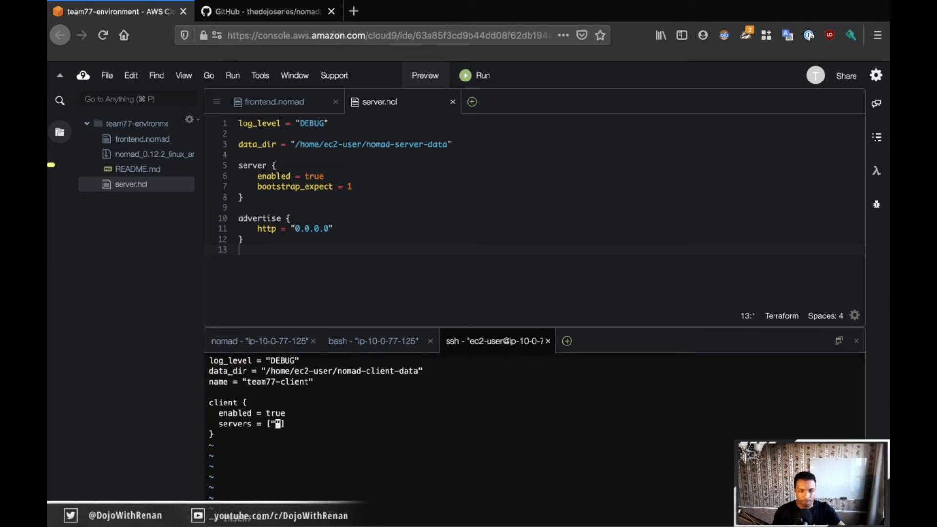
{"action": "type", "text": "10.0.77"}
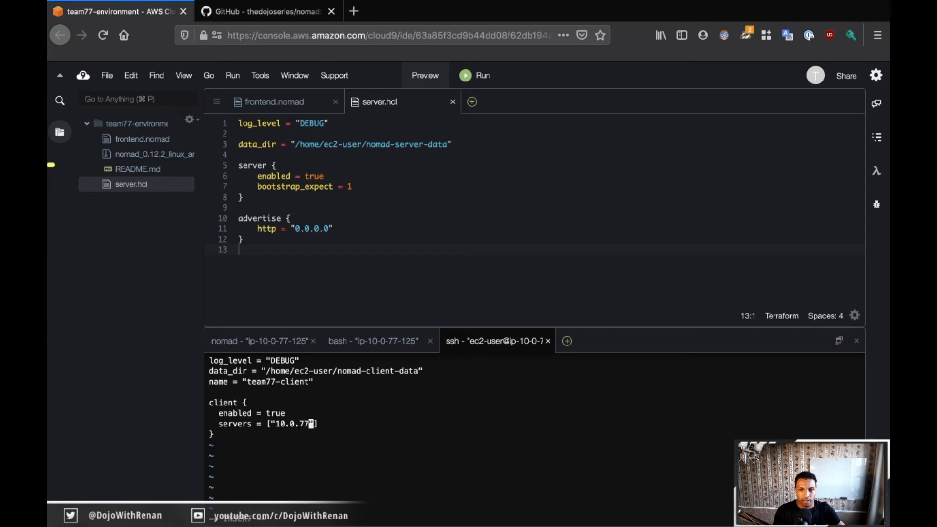
{"action": "type", "text": "12"}
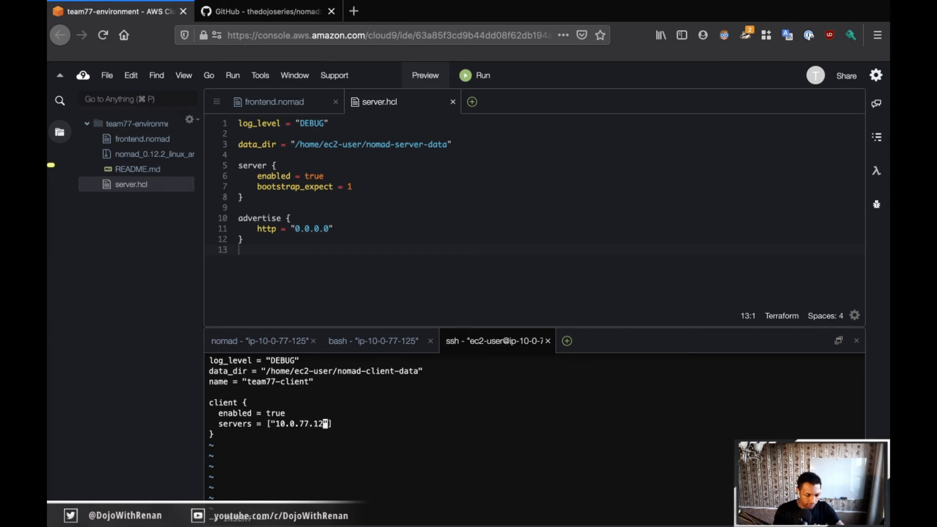
{"action": "type", "text": "5"}
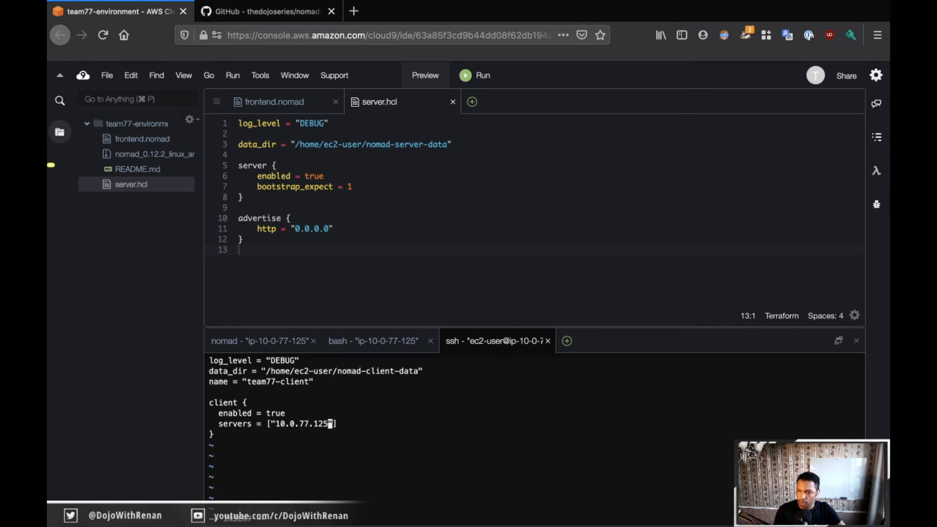
{"action": "type", "text": ":4647"}
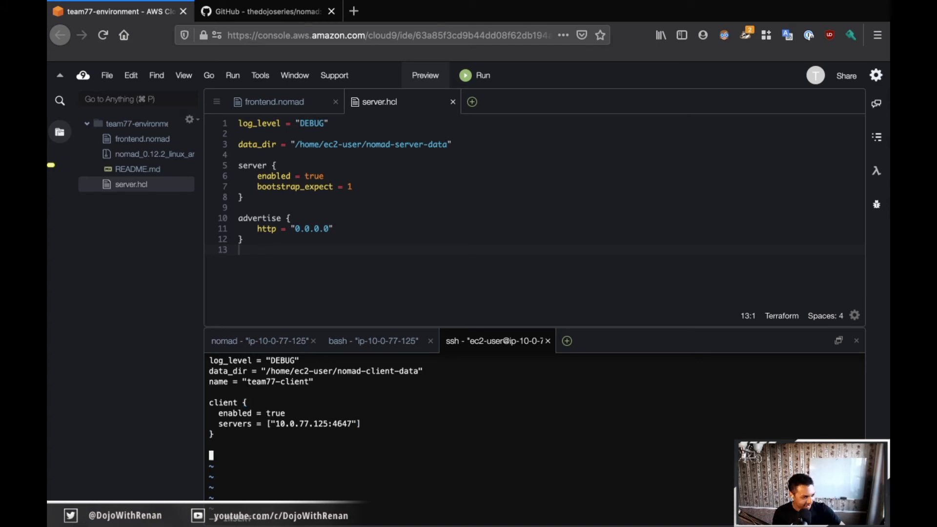
Add a ports block with http = 5656 to client.hcl and save.
{"action": "type", "text": "por"}
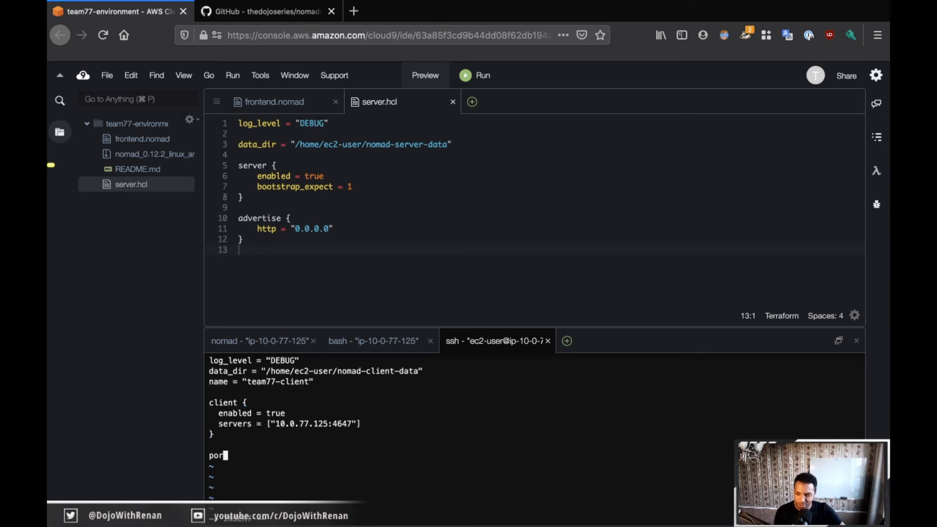
{"action": "type", "text": "ts {"}
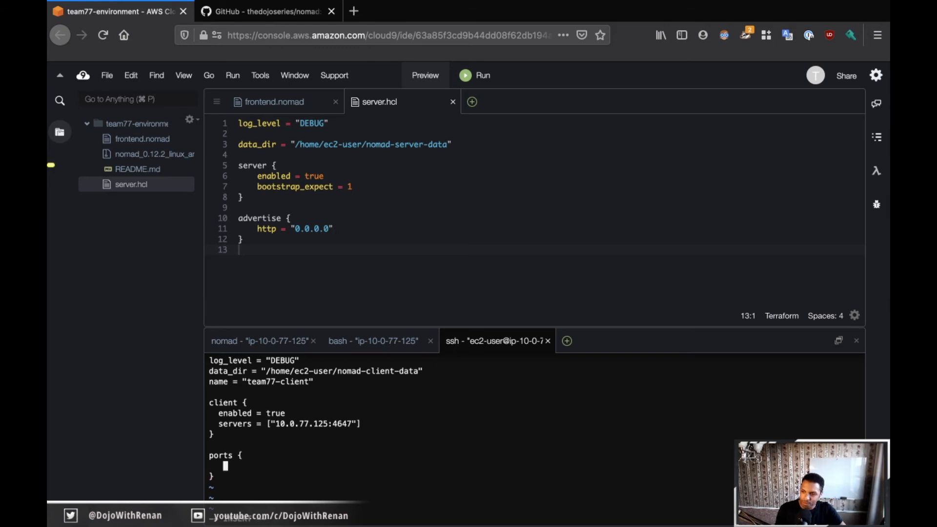
{"action": "type", "text": "http"}
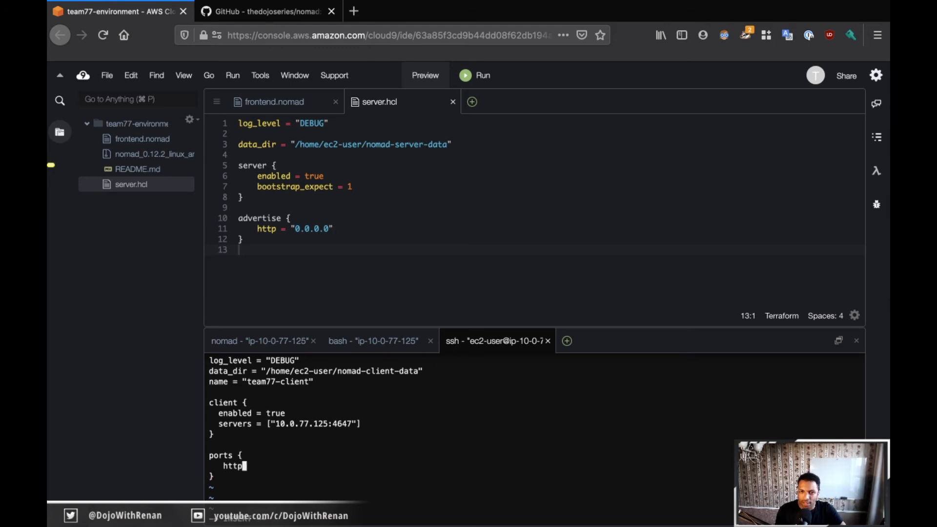
{"action": "type", "text": "="}
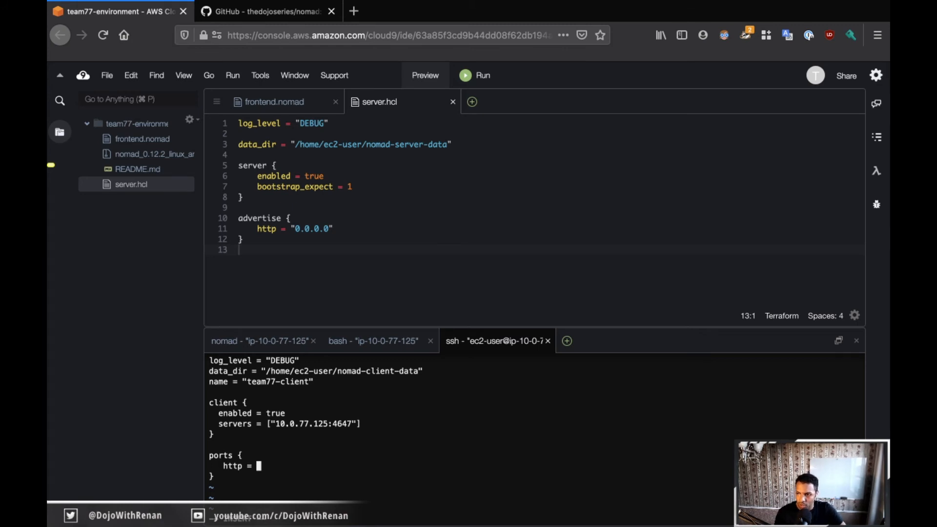
{"action": "type", "text": "5656"}
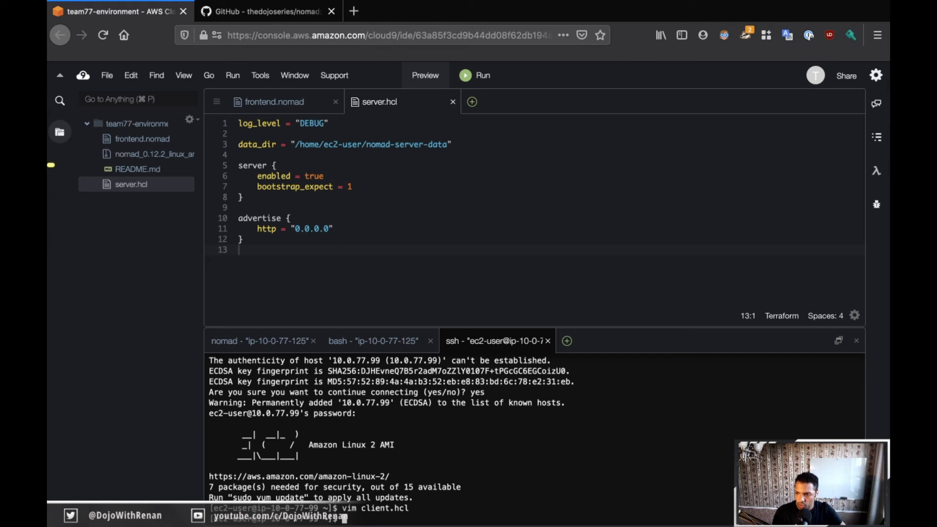
Create /home/ec2-user/nomad-client-data with mkdir -p and display the saved client.hcl.
{"action": "type", "text": "mkdir"}
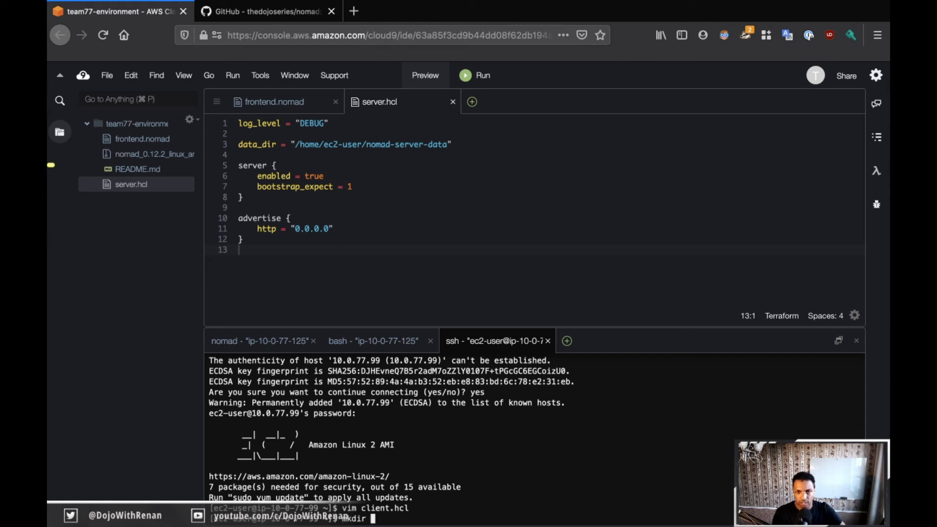
{"action": "type", "text": "-p /"}
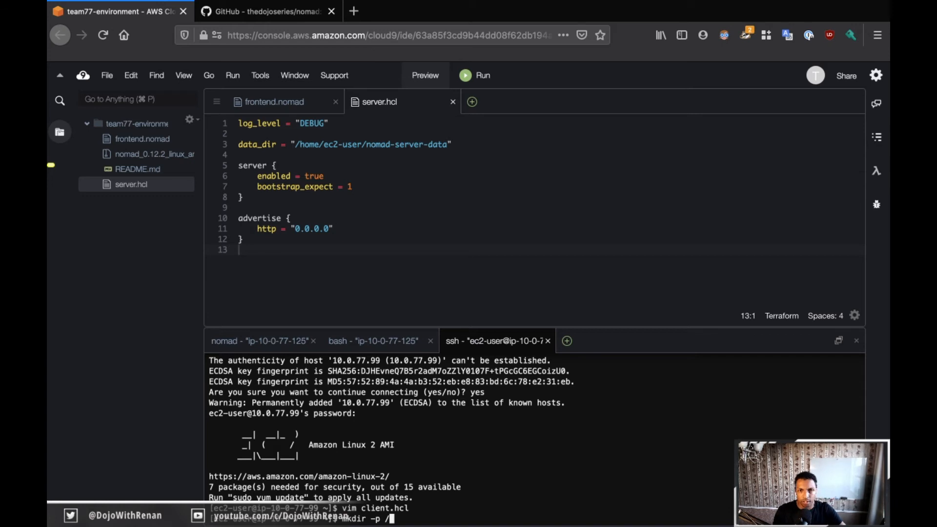
{"action": "type", "text": "home/ec2-user"}
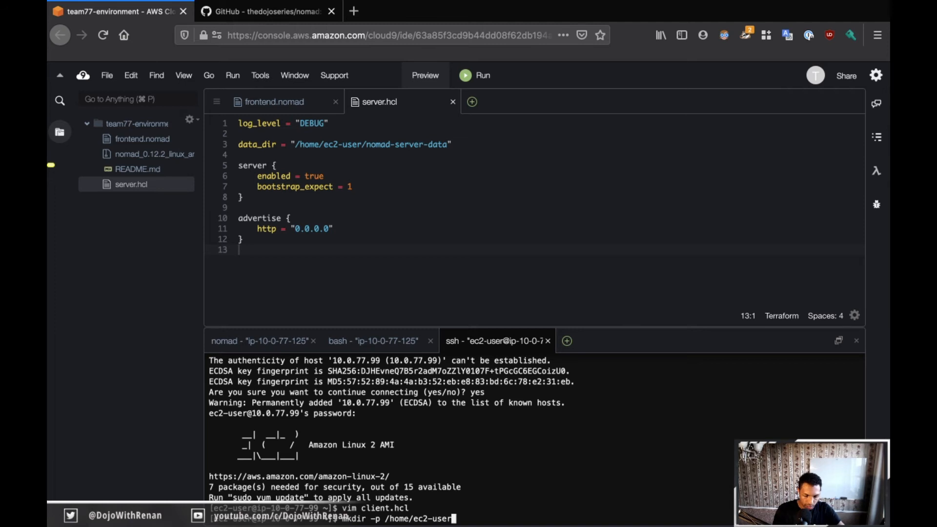
{"action": "type", "text": "nomad-client-data"}
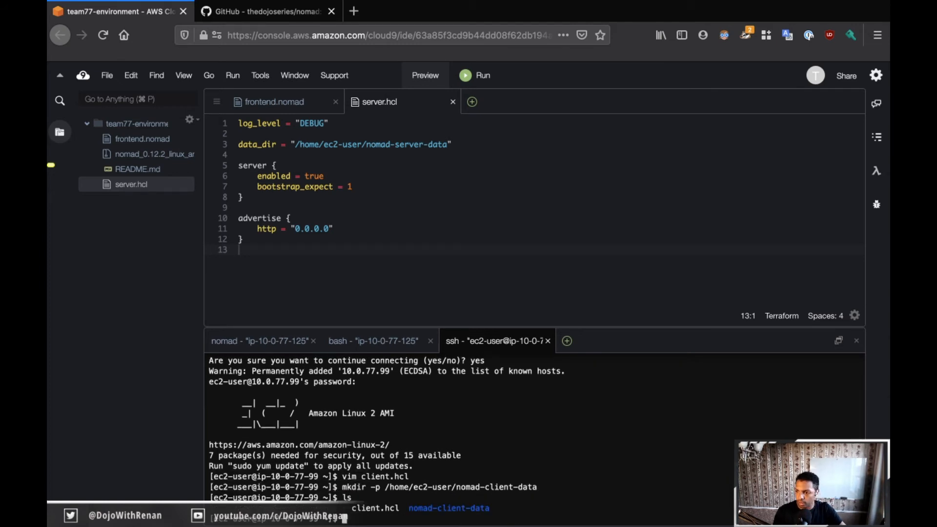
{"action": "type", "text": "cat"}
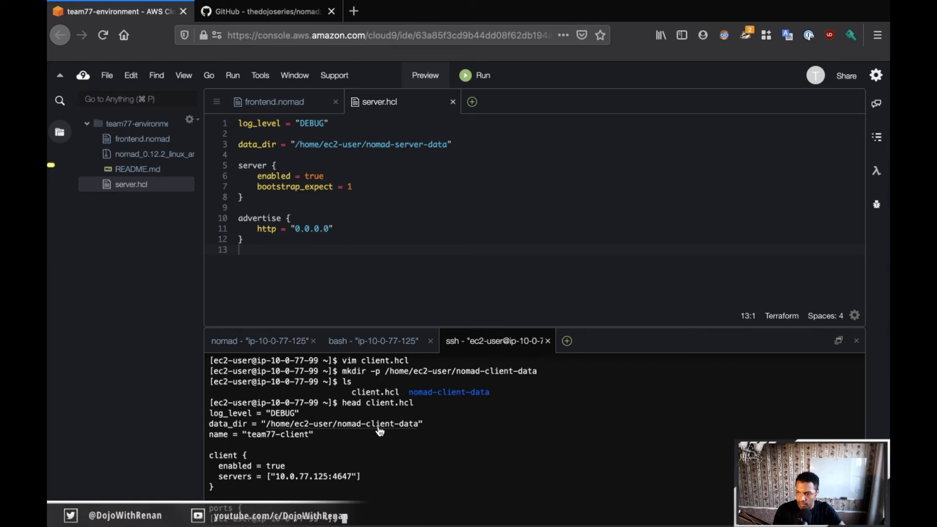
{"action": "mouse_move", "coordinate": [455, 430]}
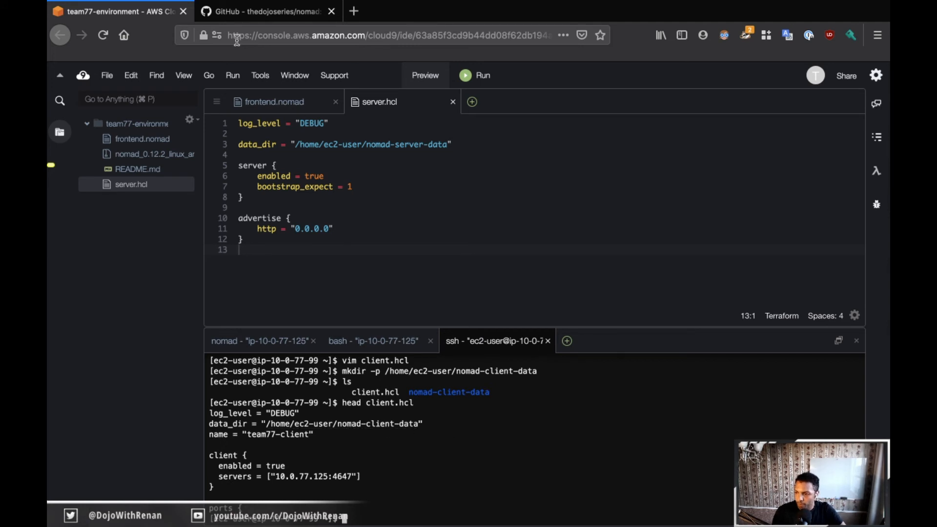
Scroll the GitHub README down to the 'Starting the Client' section.
{"action": "left_click", "coordinate": [266, 11]}
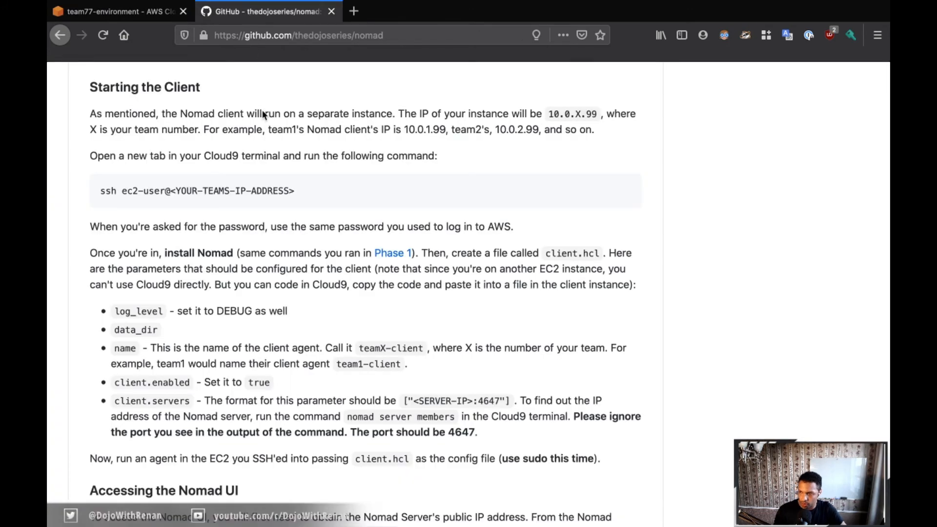
{"action": "scroll", "scroll_direction": "down", "scroll_amount": 3}
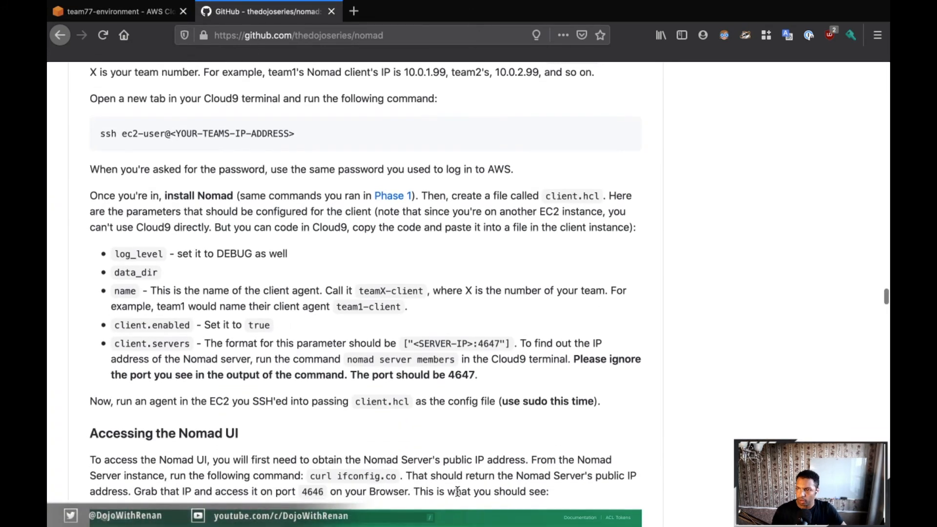
{"action": "scroll", "scroll_direction": "down", "scroll_amount": 3}
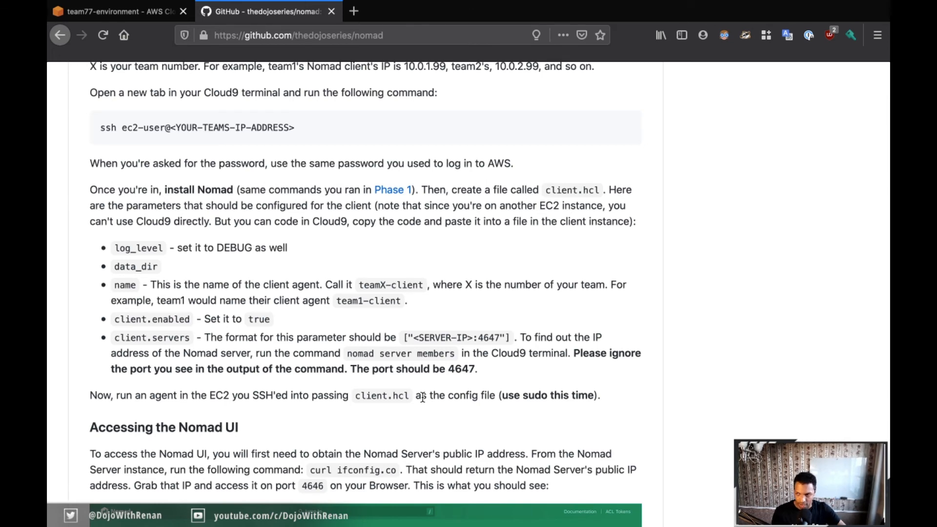
Run 'sudo nomad agent -config client.hcl' in the client terminal, hitting 'command not found', and return to the guide.
{"action": "left_click", "coordinate": [116, 12]}
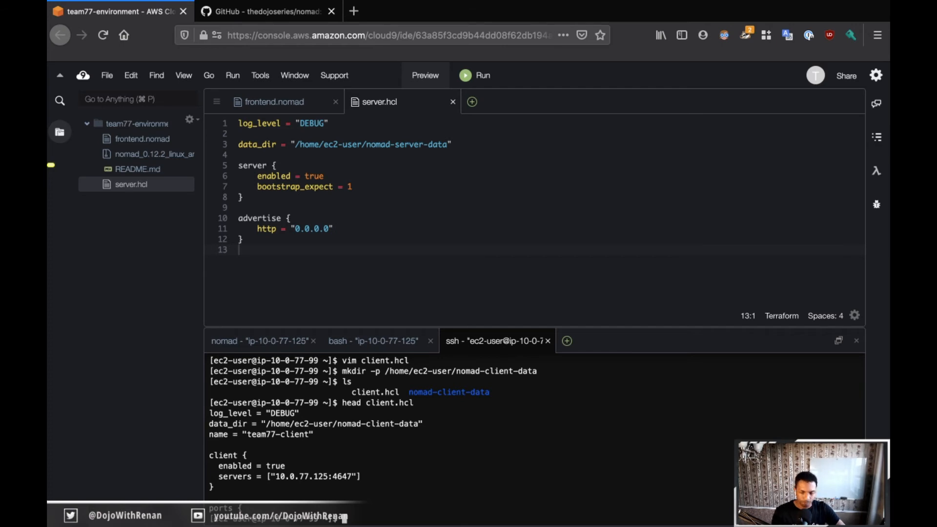
{"action": "type", "text": "sudo nomad"}
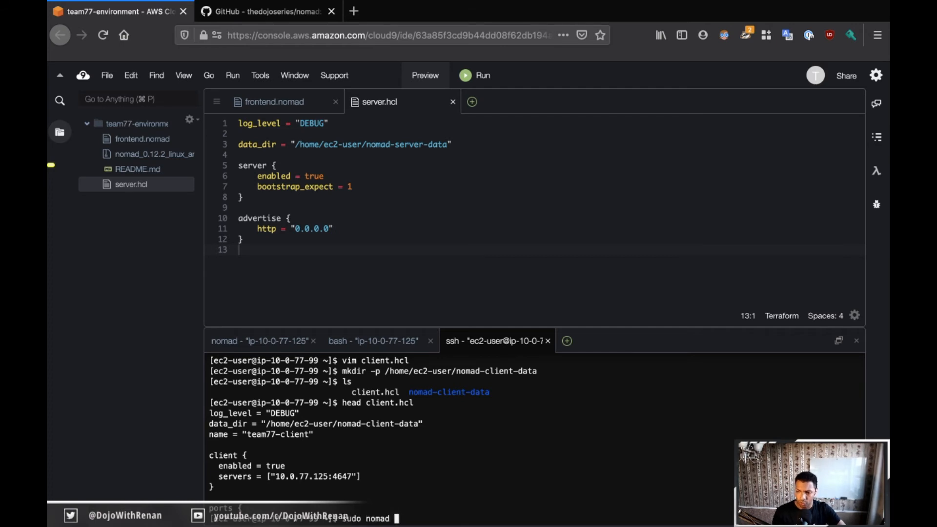
{"action": "type", "text": "agent -config"}
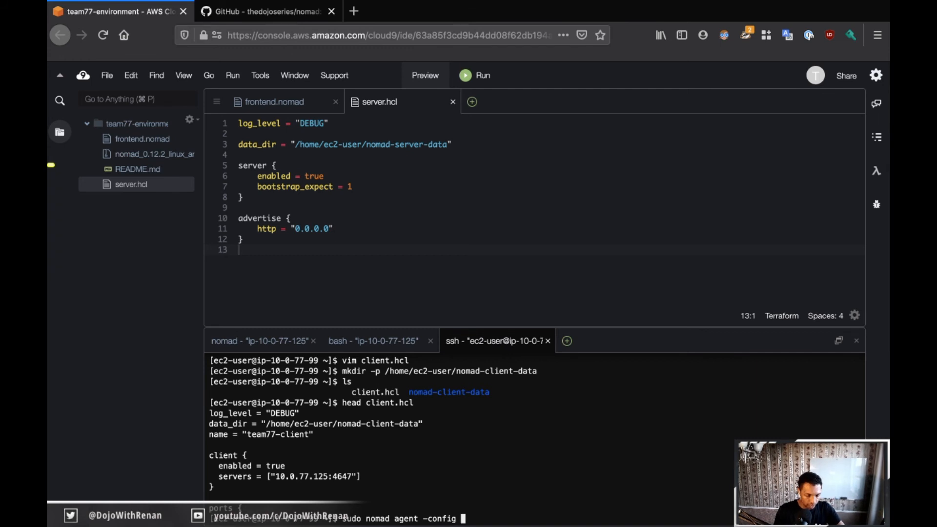
{"action": "type", "text": "client.hcl"}
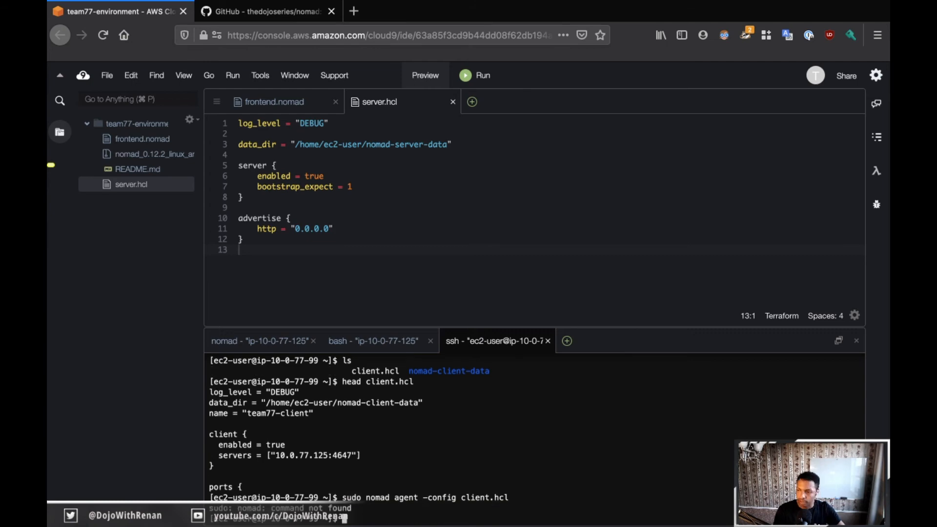
{"action": "mouse_move", "coordinate": [384, 203]}
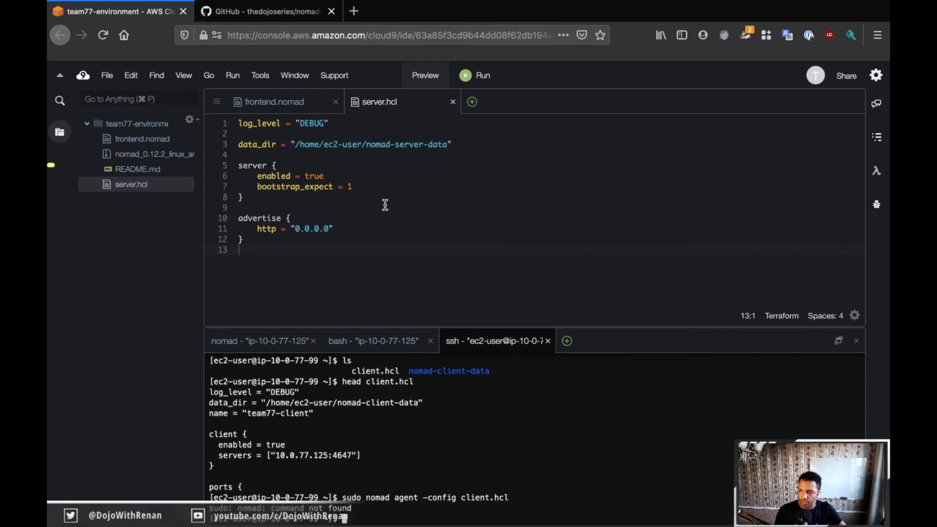
{"action": "left_click", "coordinate": [265, 10]}
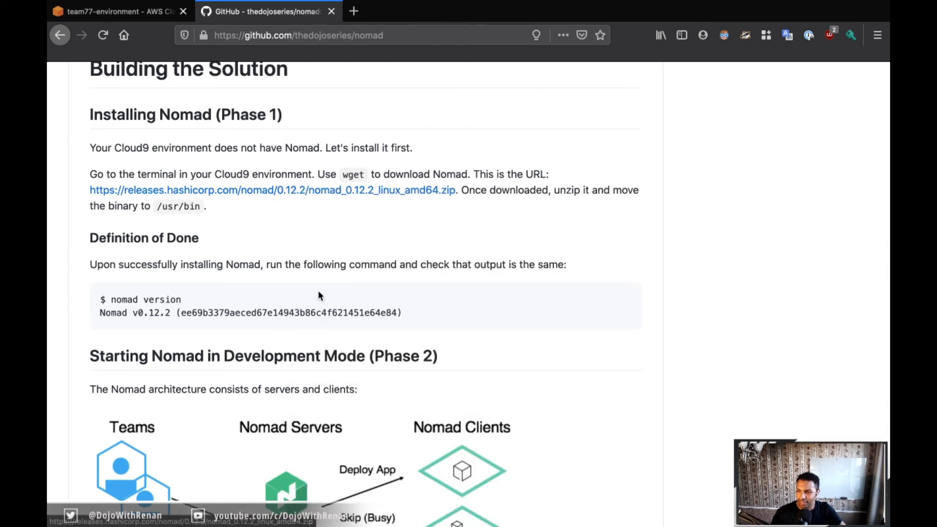
Return from the Installing Nomad (Phase 1) section to the Cloud9 client terminal.
{"action": "left_click", "coordinate": [116, 11]}
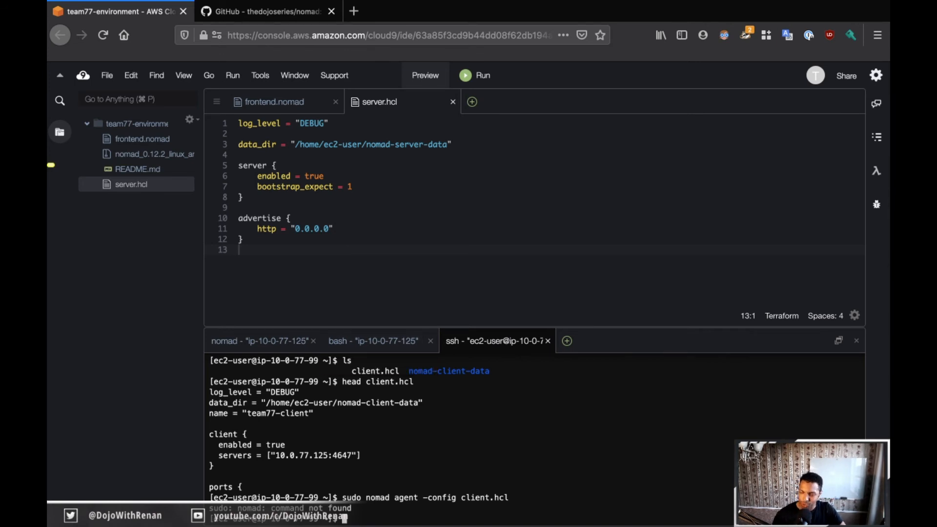
Download the Nomad 0.12.2 linux_amd64 zip with wget and move the nomad binary to /usr/bin/ with sudo.
{"action": "type", "text": "wget https://releases.hashicorp.com/nomad/0.12.2/nomad_0.12.2_linux_amd64.zip"}
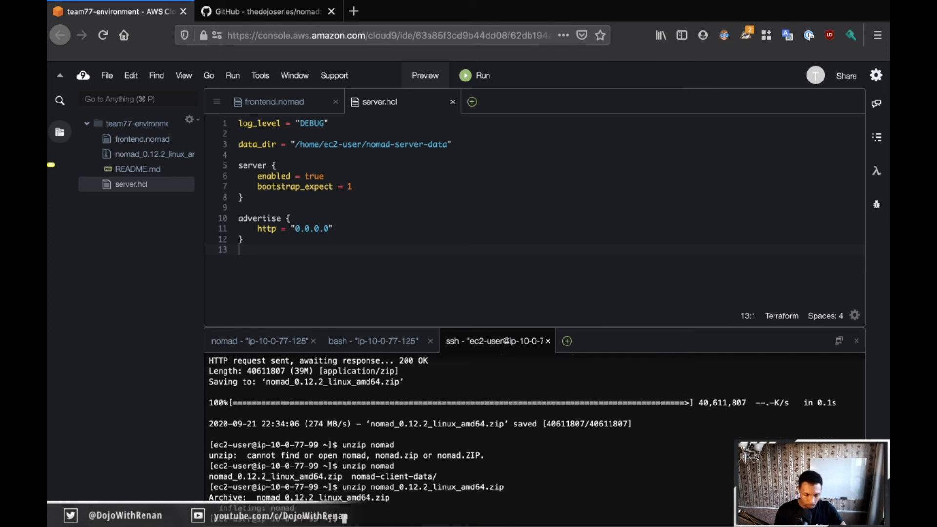
{"action": "type", "text": "sudo"}
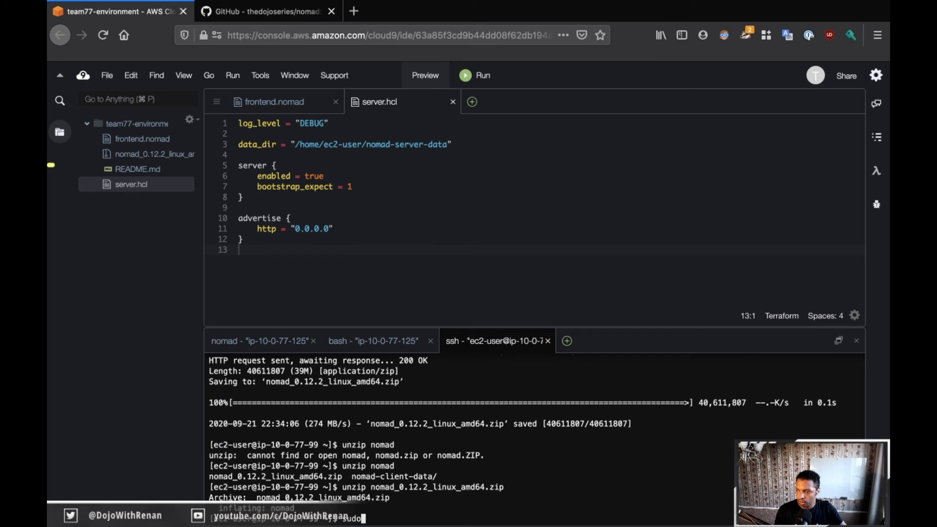
{"action": "type", "text": "mv nomad"}
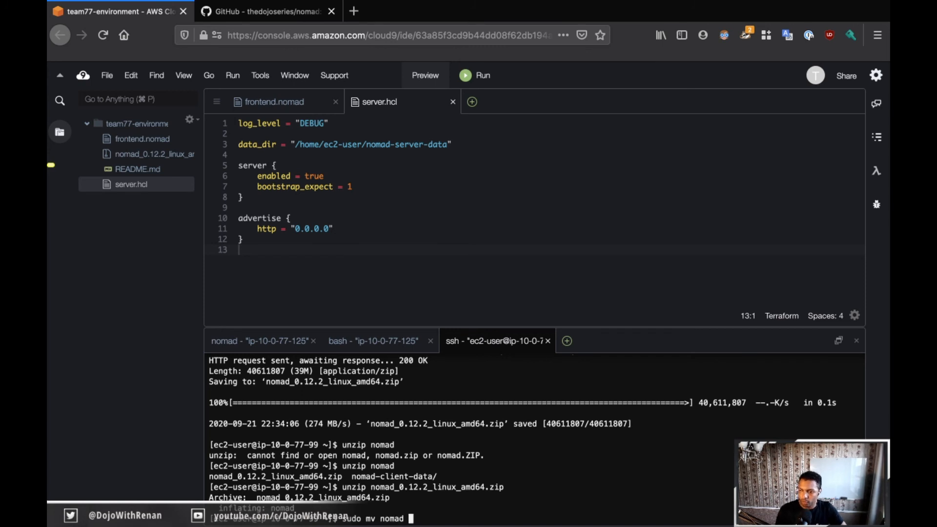
{"action": "type", "text": "/usr/bin/"}
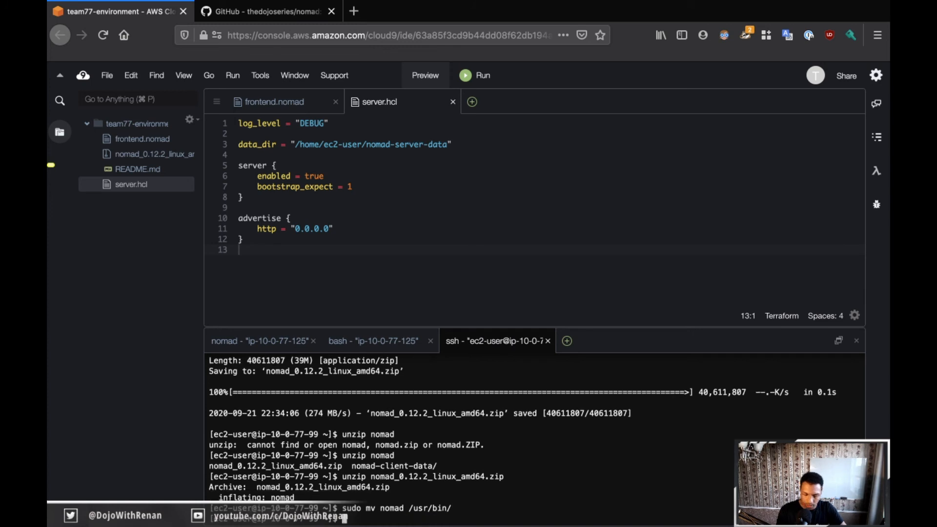
Start the client agent with 'sudo nomad agent -config client.hcl' until it registers, then return to the guide.
{"action": "type", "text": "nomad agent -config"}
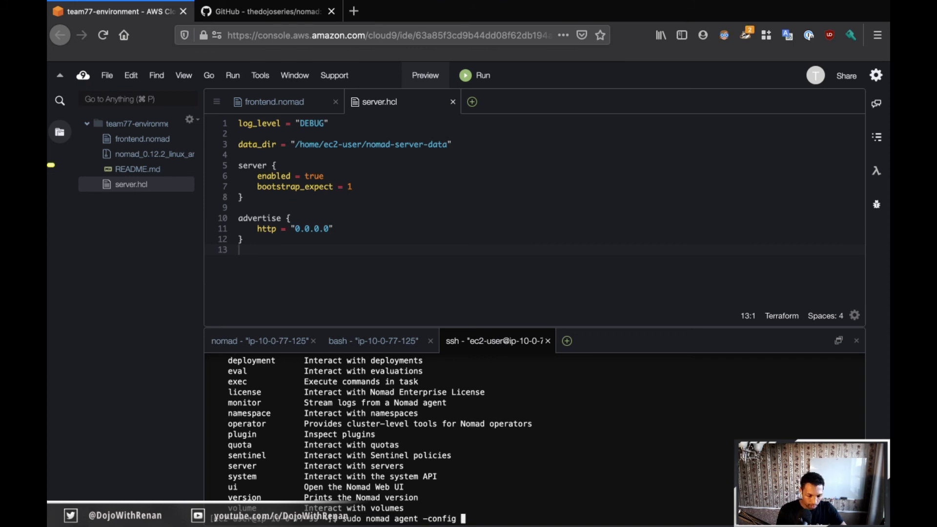
{"action": "type", "text": "client.hcl"}
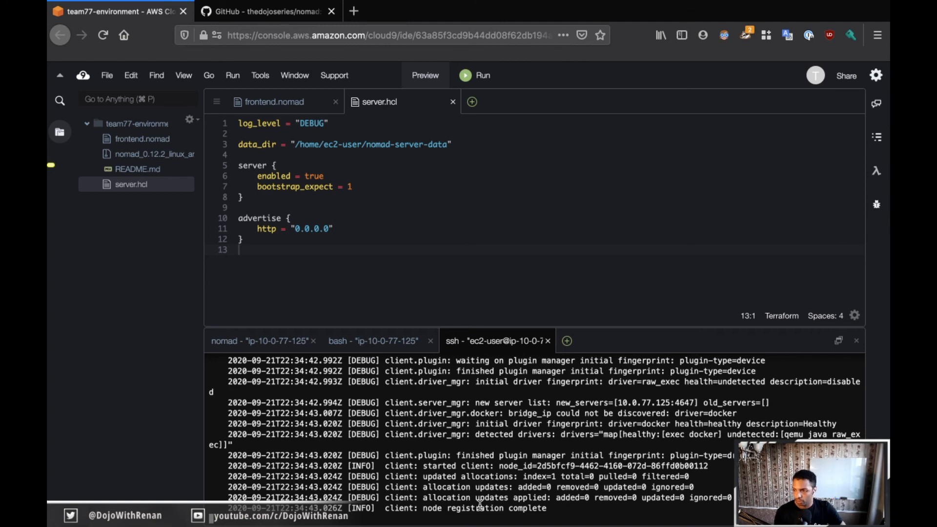
{"action": "left_click", "coordinate": [266, 11]}
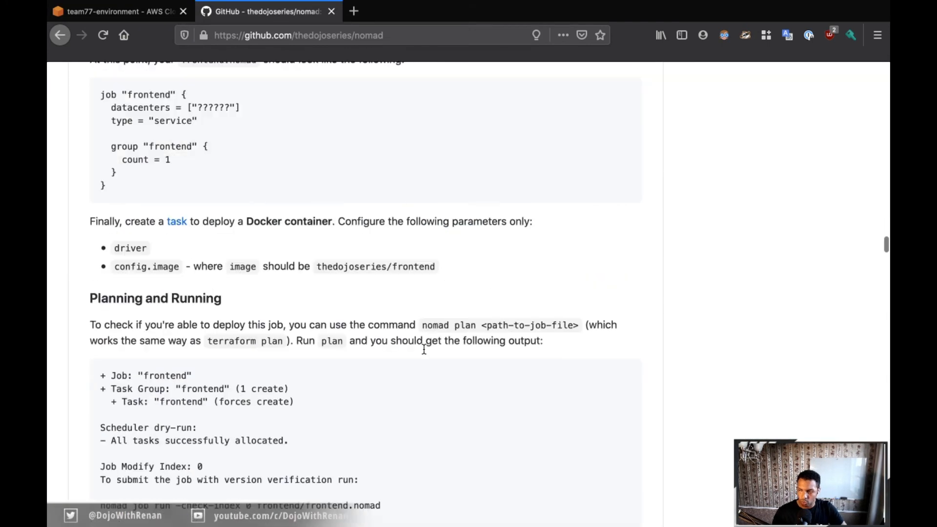
Scroll the README down to 'Accessing the Nomad UI' and return to the Cloud9 environment.
{"action": "scroll", "scroll_direction": "down", "scroll_amount": 3}
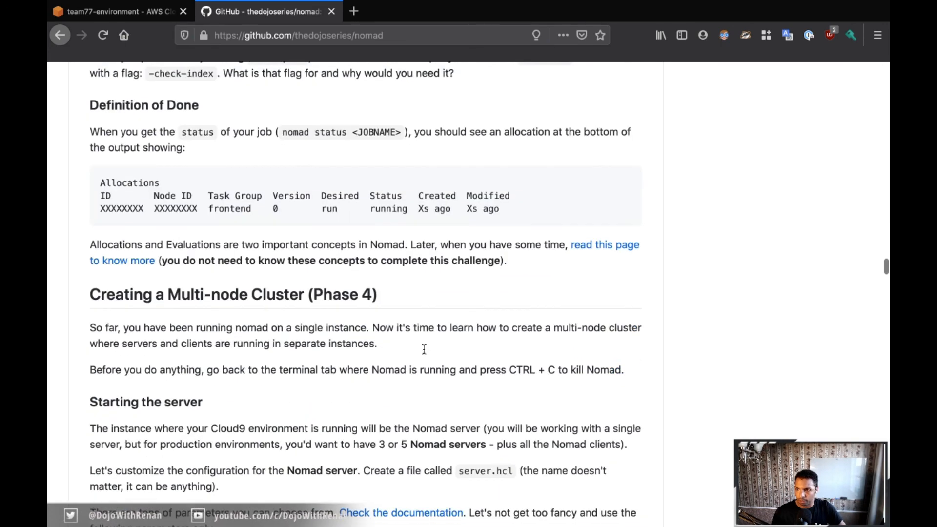
{"action": "scroll", "scroll_direction": "down", "scroll_amount": 3}
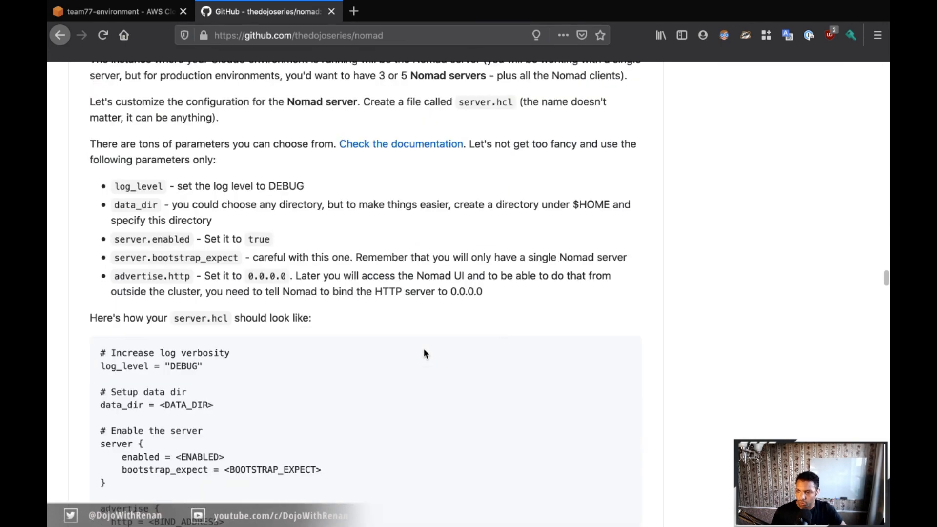
{"action": "scroll", "scroll_direction": "down", "scroll_amount": 3}
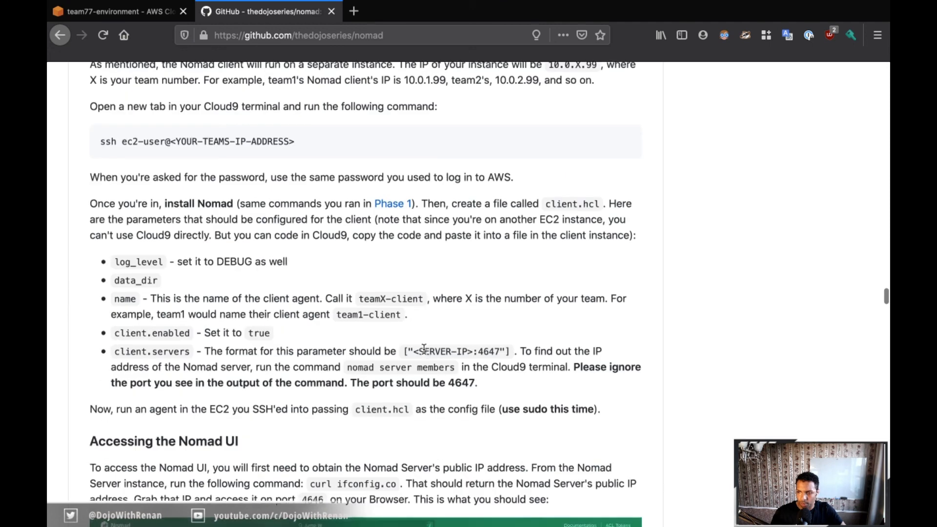
{"action": "scroll", "scroll_direction": "down", "scroll_amount": 3}
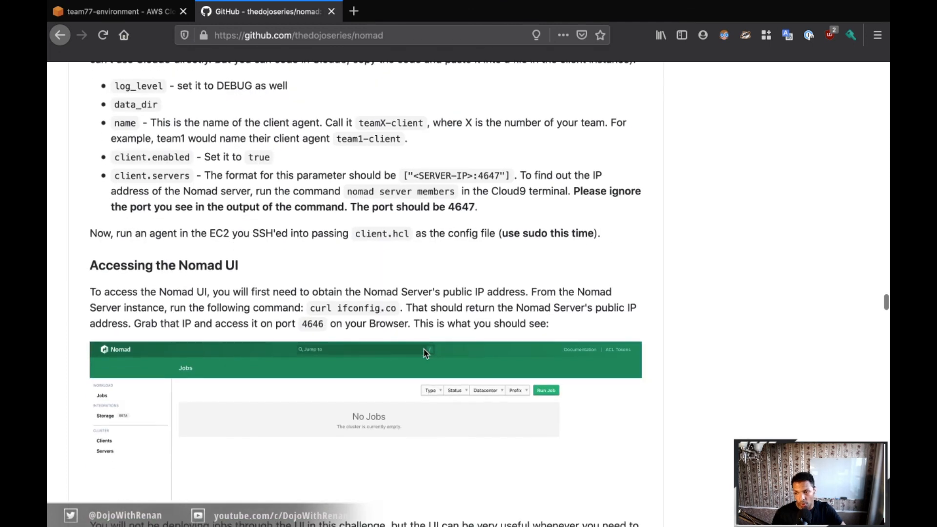
{"action": "scroll", "scroll_direction": "down", "scroll_amount": 3}
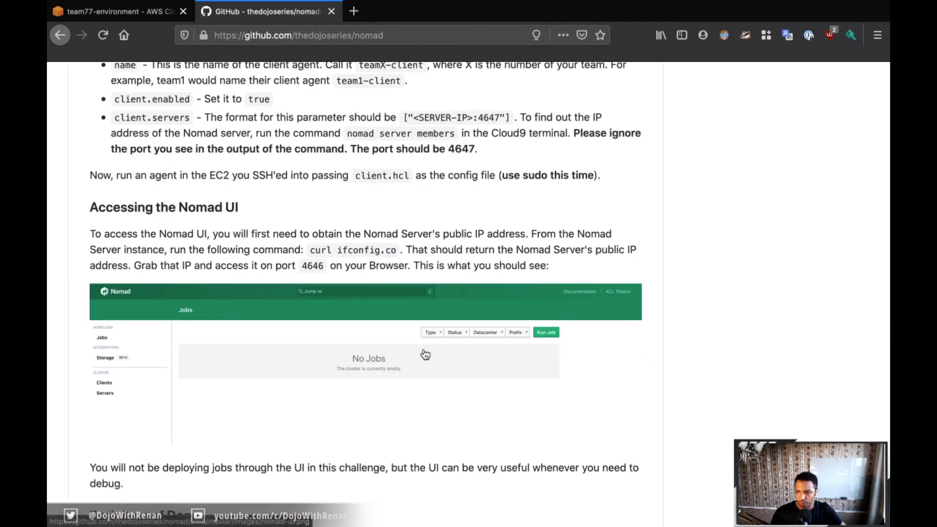
{"action": "left_click", "coordinate": [113, 12]}
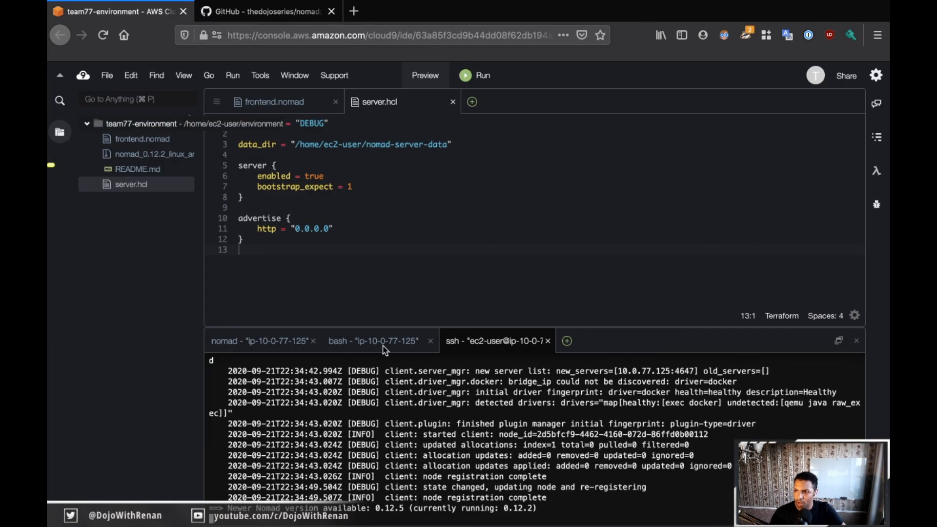
Get the Nomad server's public IP with 'curl ifconfig.co' in the server terminal.
{"action": "left_click", "coordinate": [372, 341]}
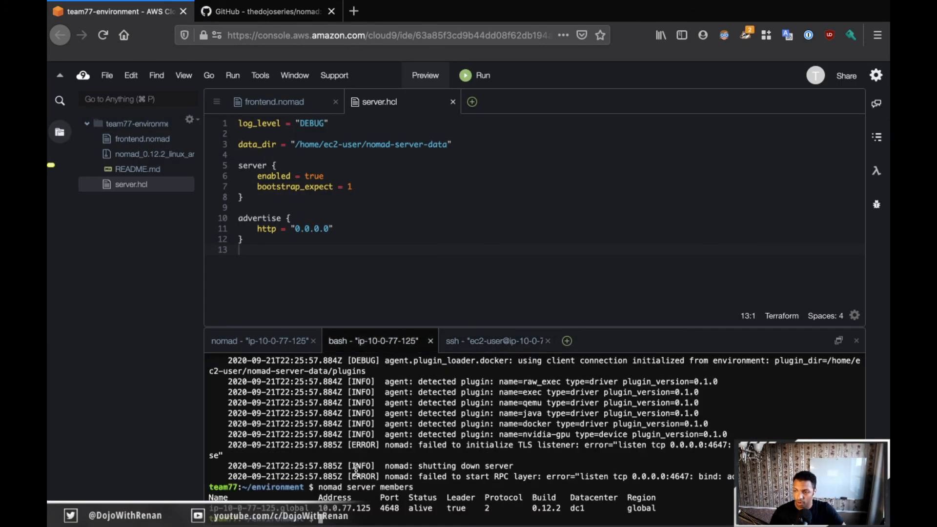
{"action": "type", "text": "curl ifconfig.co"}
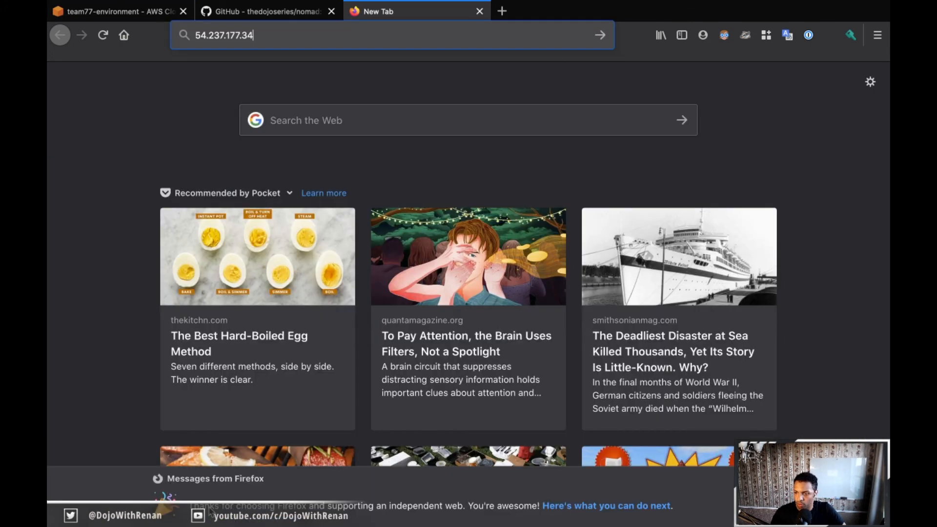
Load the Nomad UI at the server IP on port 4646, showing an empty Jobs list, then return to the guide.
{"action": "type", "text": ":"}
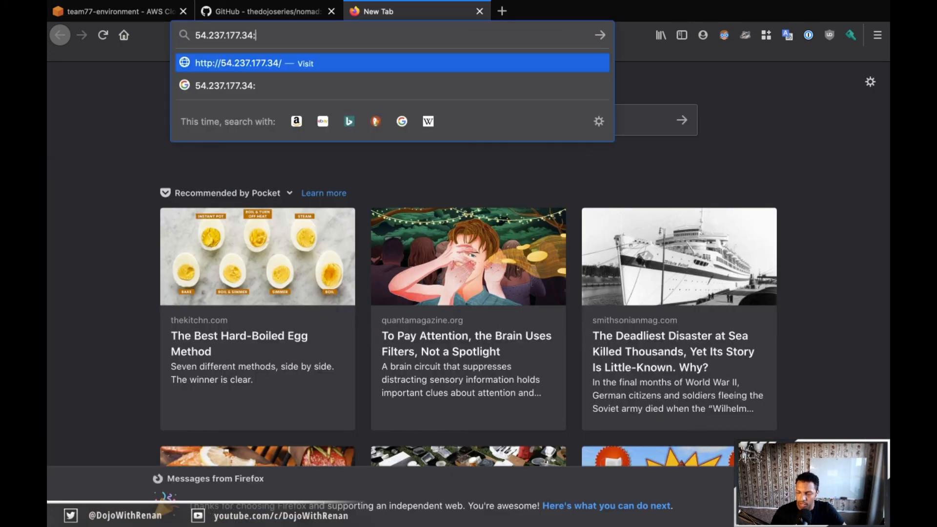
{"action": "type", "text": "4646/ui/jobs"}
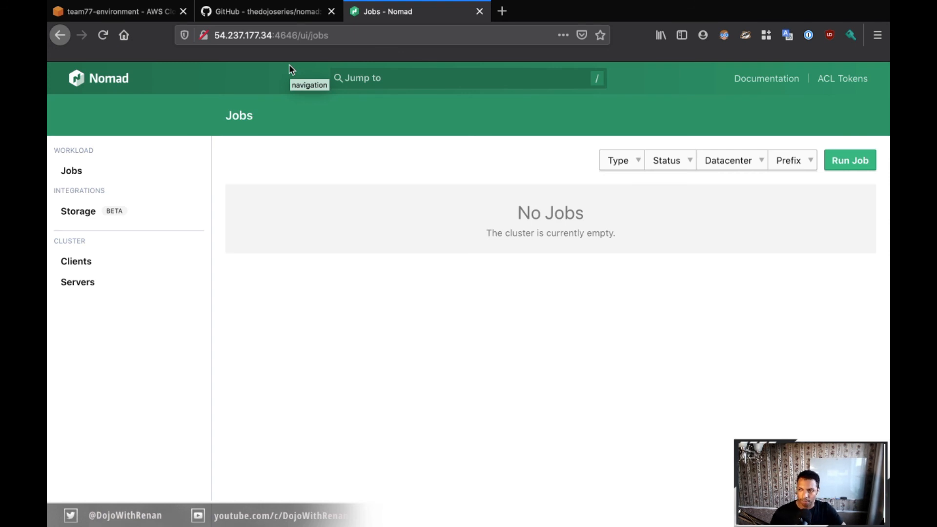
{"action": "left_click", "coordinate": [267, 11]}
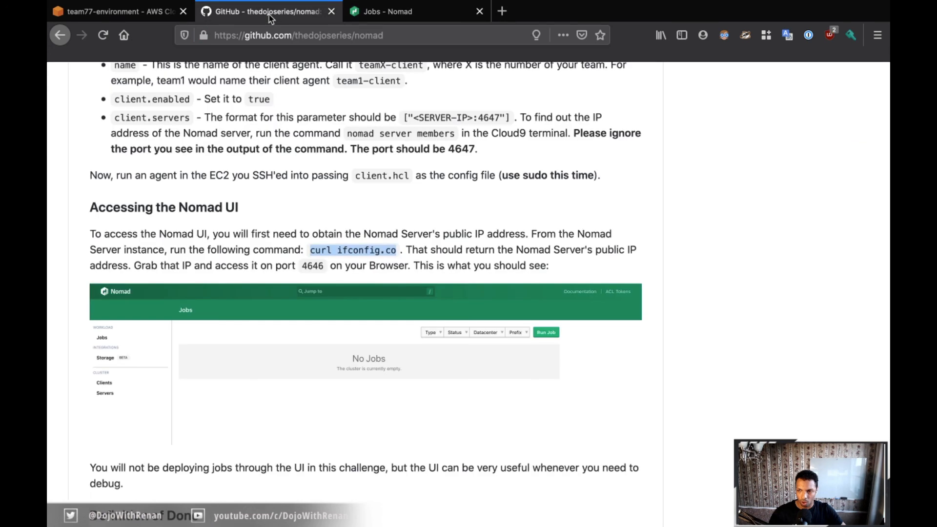
Scroll the guide down to the Definition of Done section.
{"action": "scroll", "scroll_direction": "down", "scroll_amount": 3}
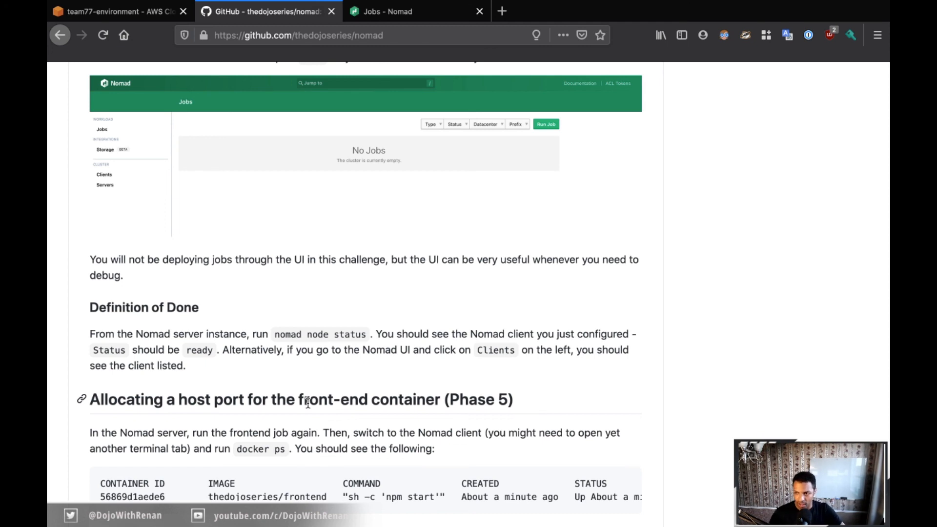
{"action": "mouse_move", "coordinate": [228, 282]}
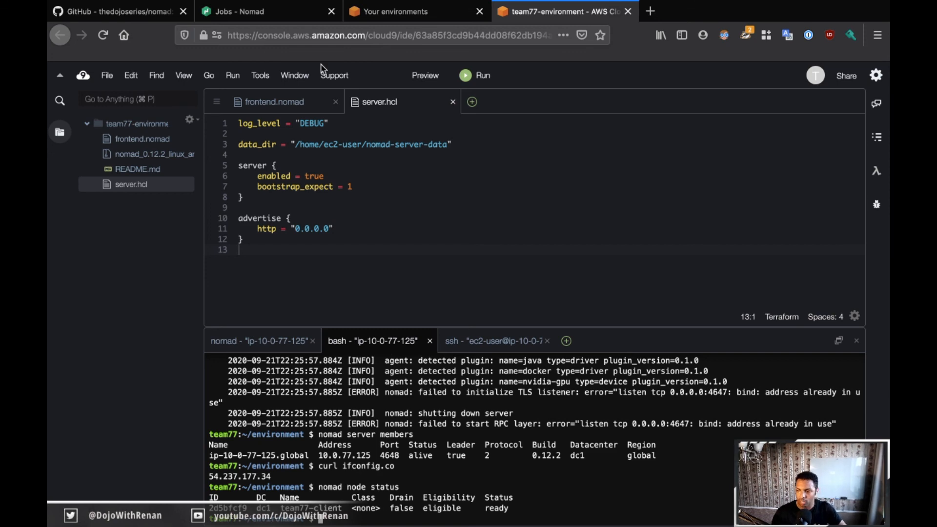
Return to the guide and scroll to 'Allocating a host port for the front-end container (Phase 5)'.
{"action": "left_click", "coordinate": [116, 12]}
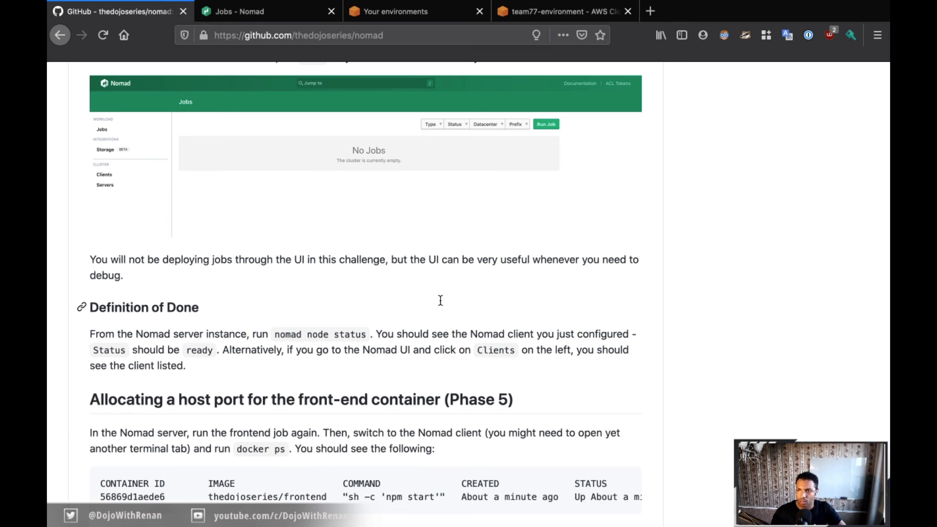
{"action": "scroll", "scroll_direction": "down", "scroll_amount": 3}
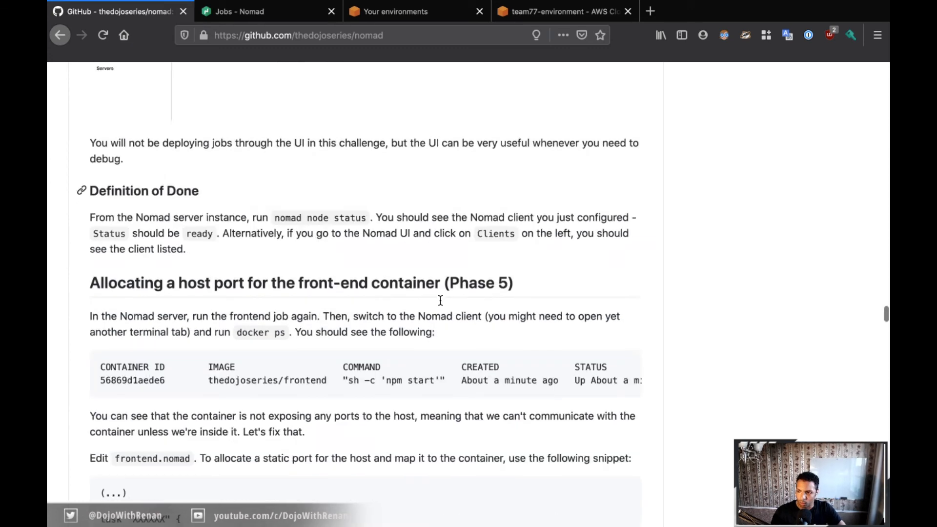